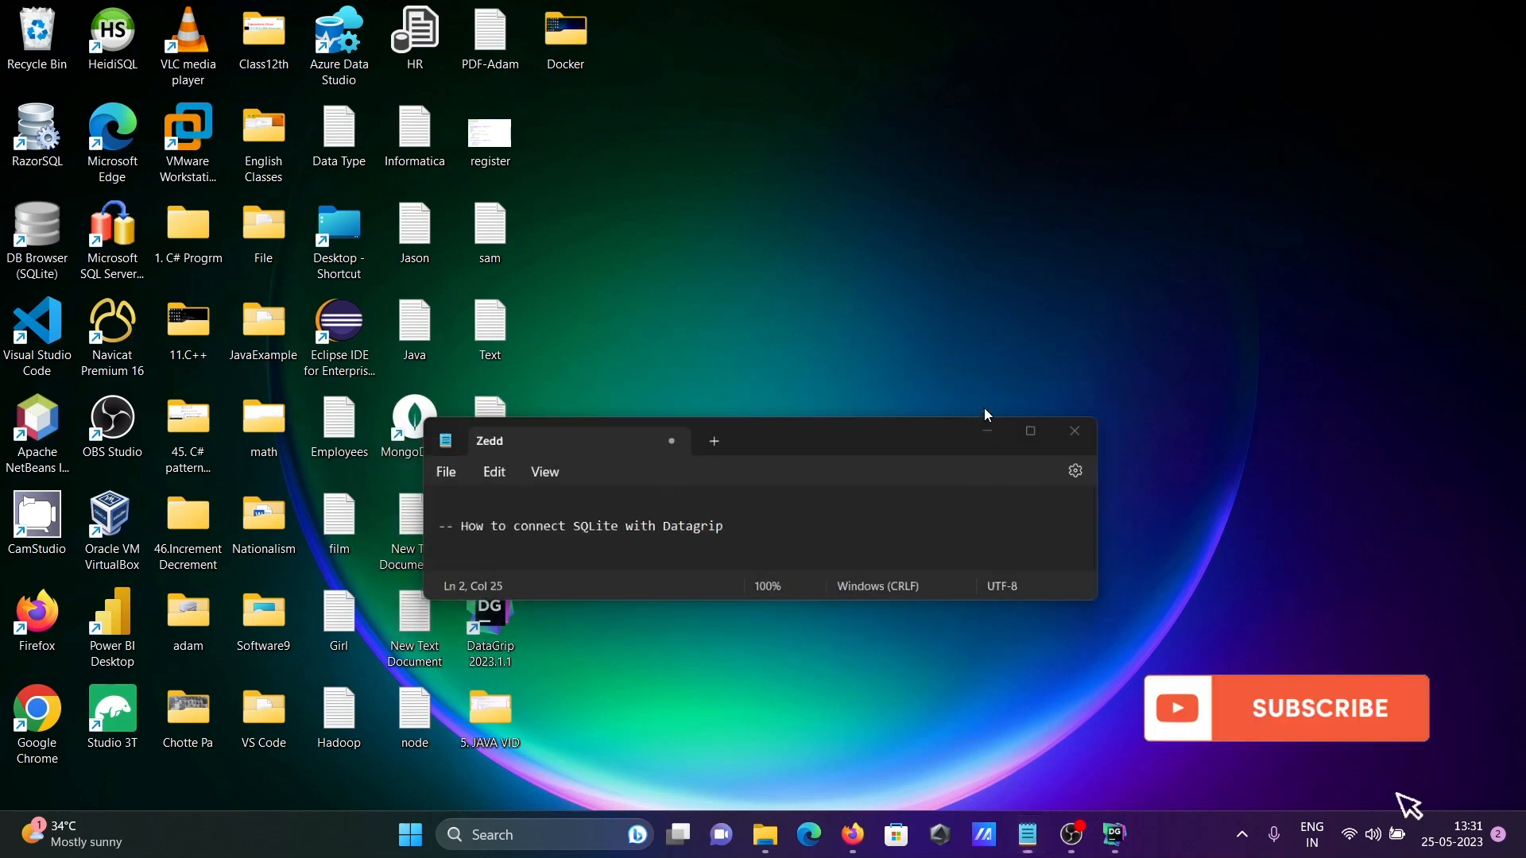
Launch Command Prompt from the recent apps and enter a sqlite command.
left_click(611, 835)
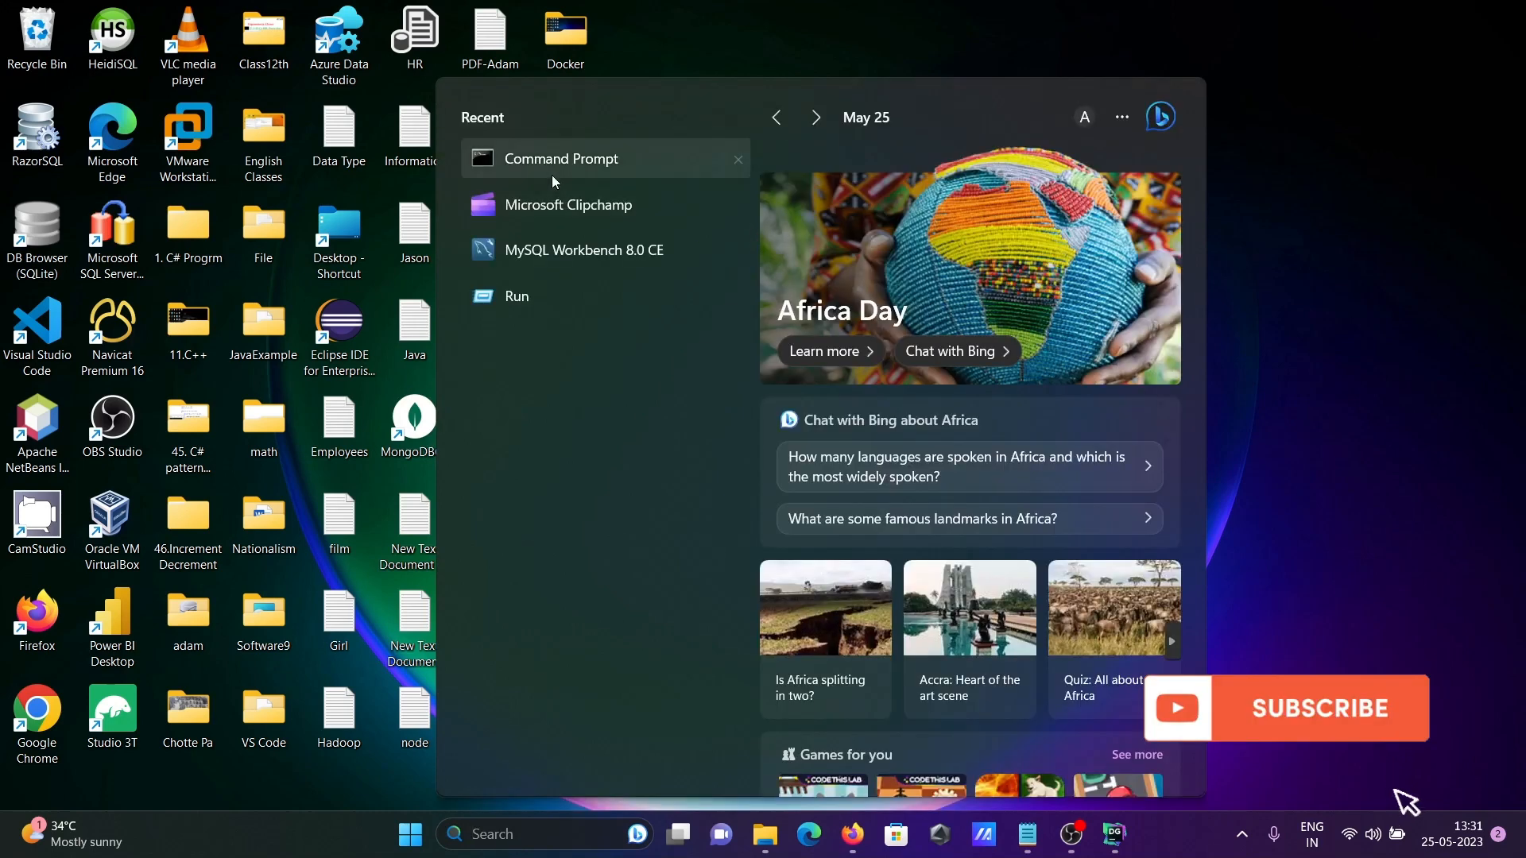
left_click(560, 159)
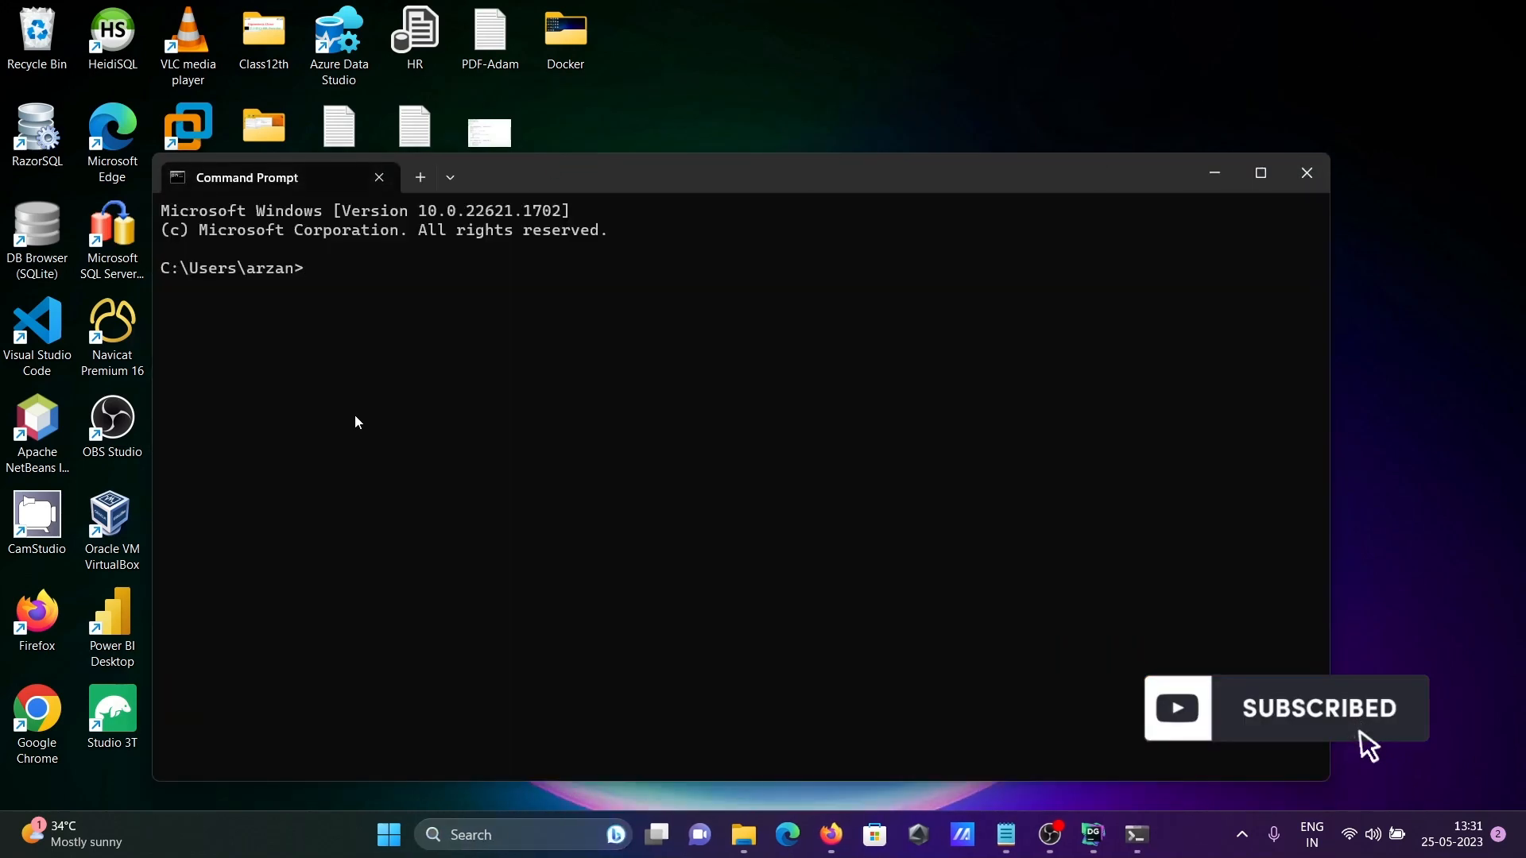
type("sqlit")
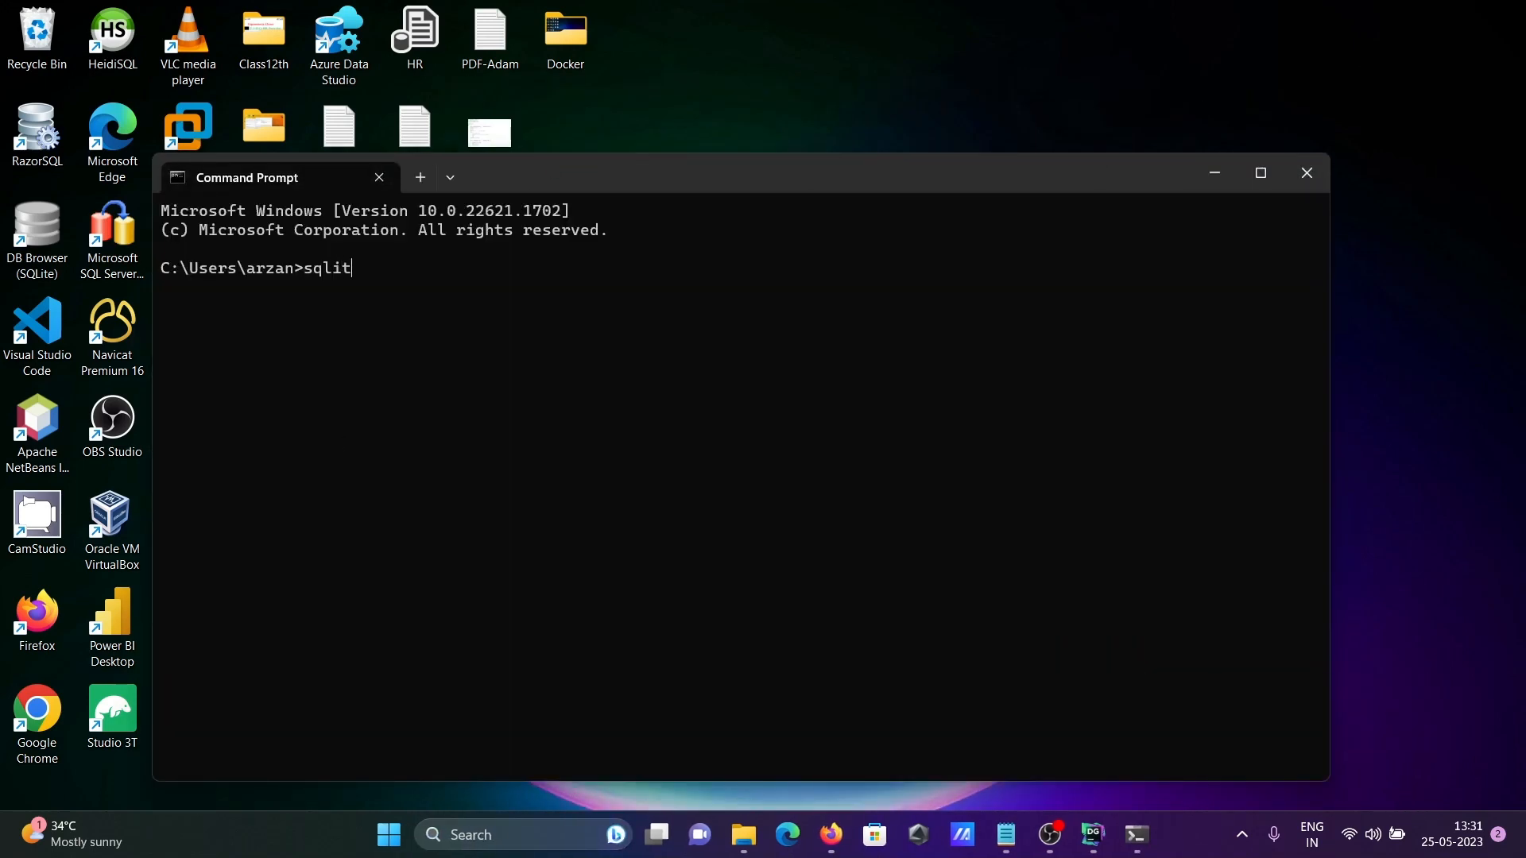
key("Enter")
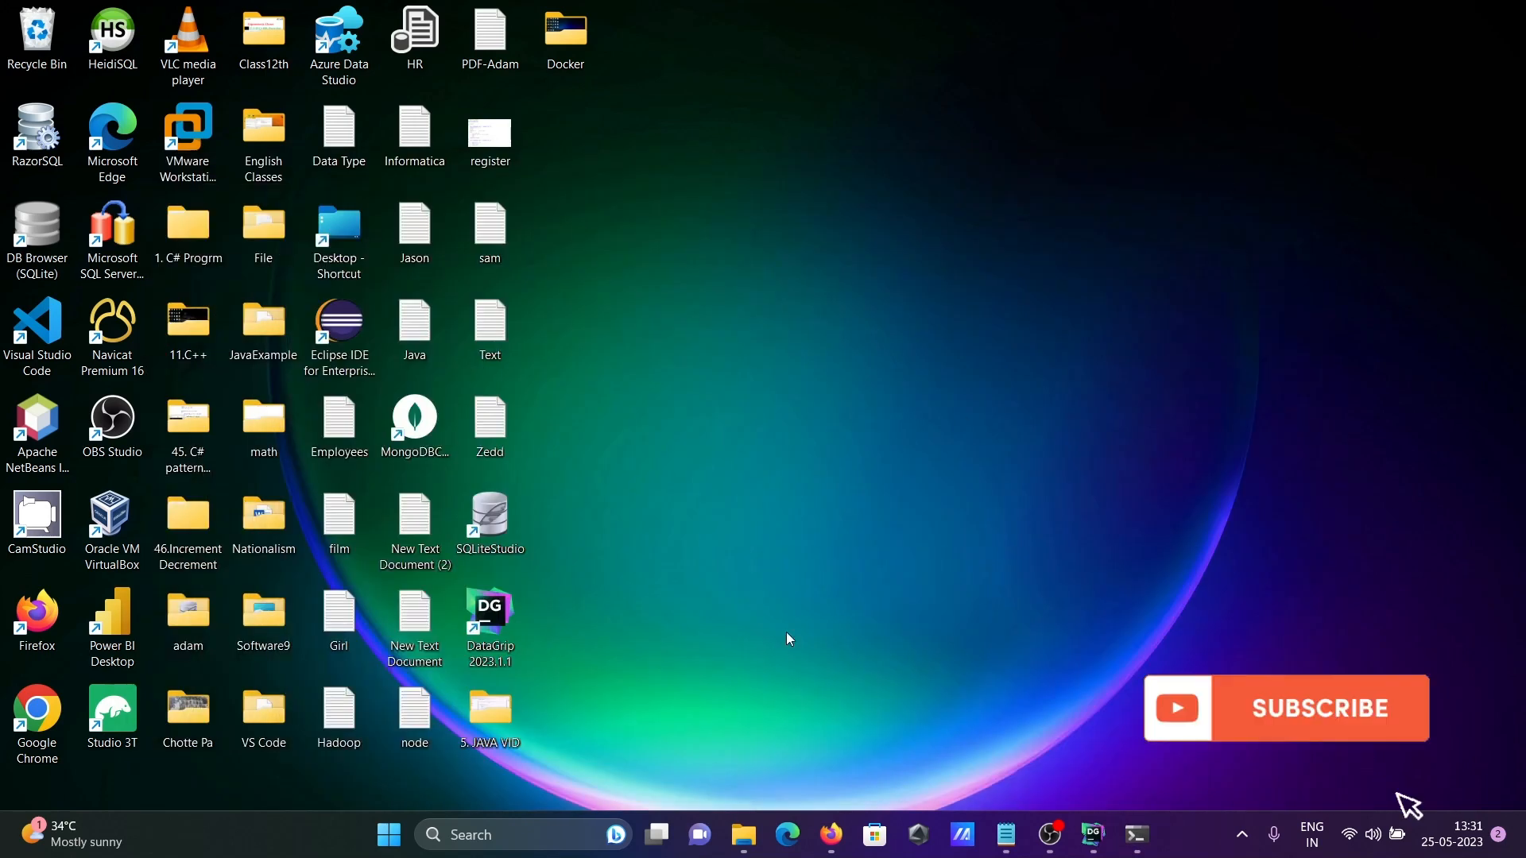
Bring DataGrip forward and add a new SQLite data source from the + menu.
left_click(1092, 836)
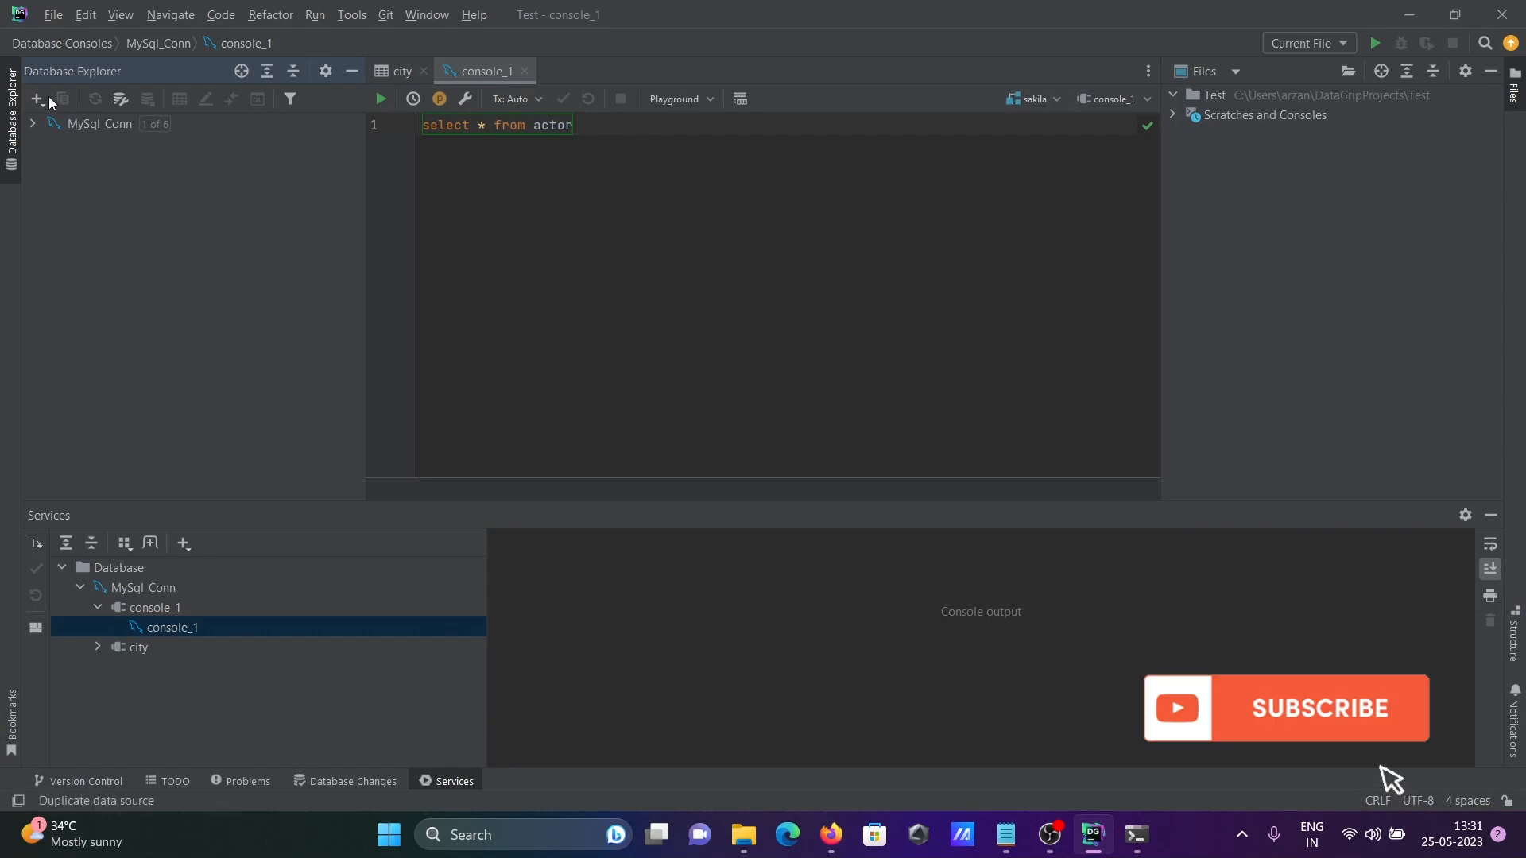
left_click(37, 98)
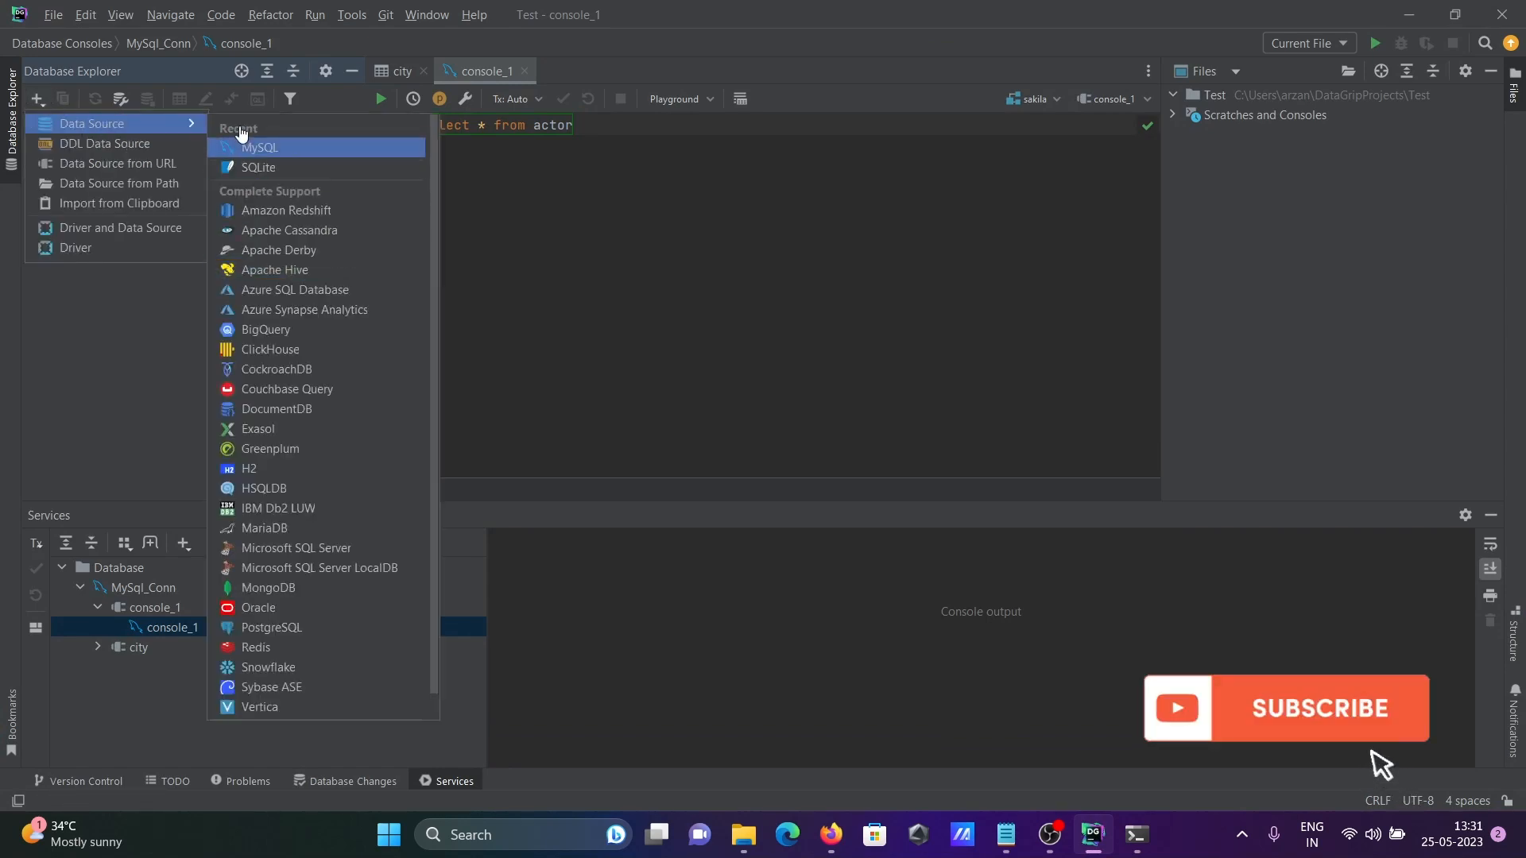
mouse_move(277, 608)
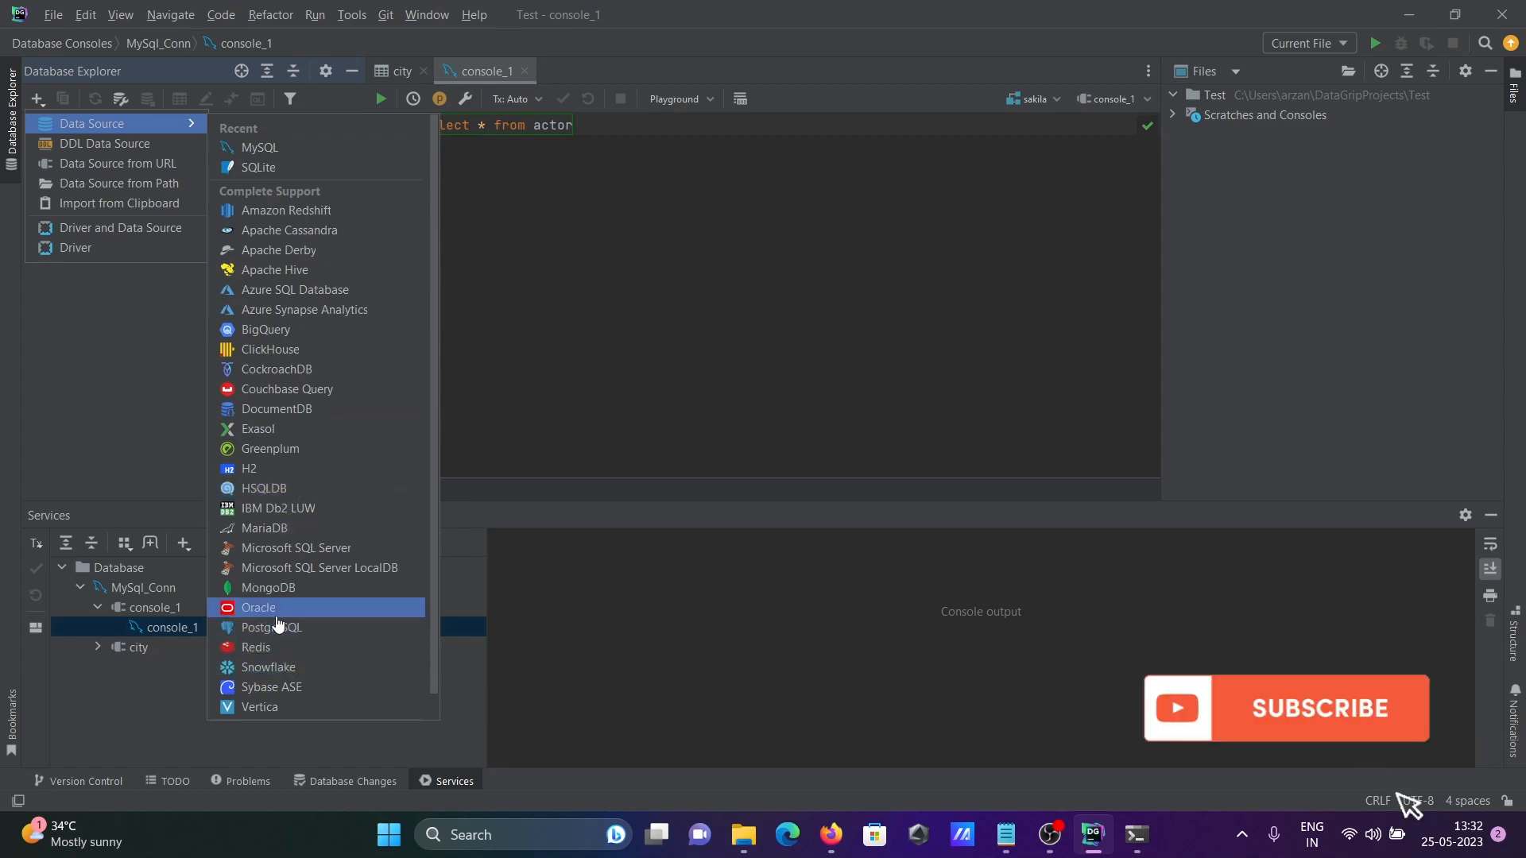
mouse_move(276, 669)
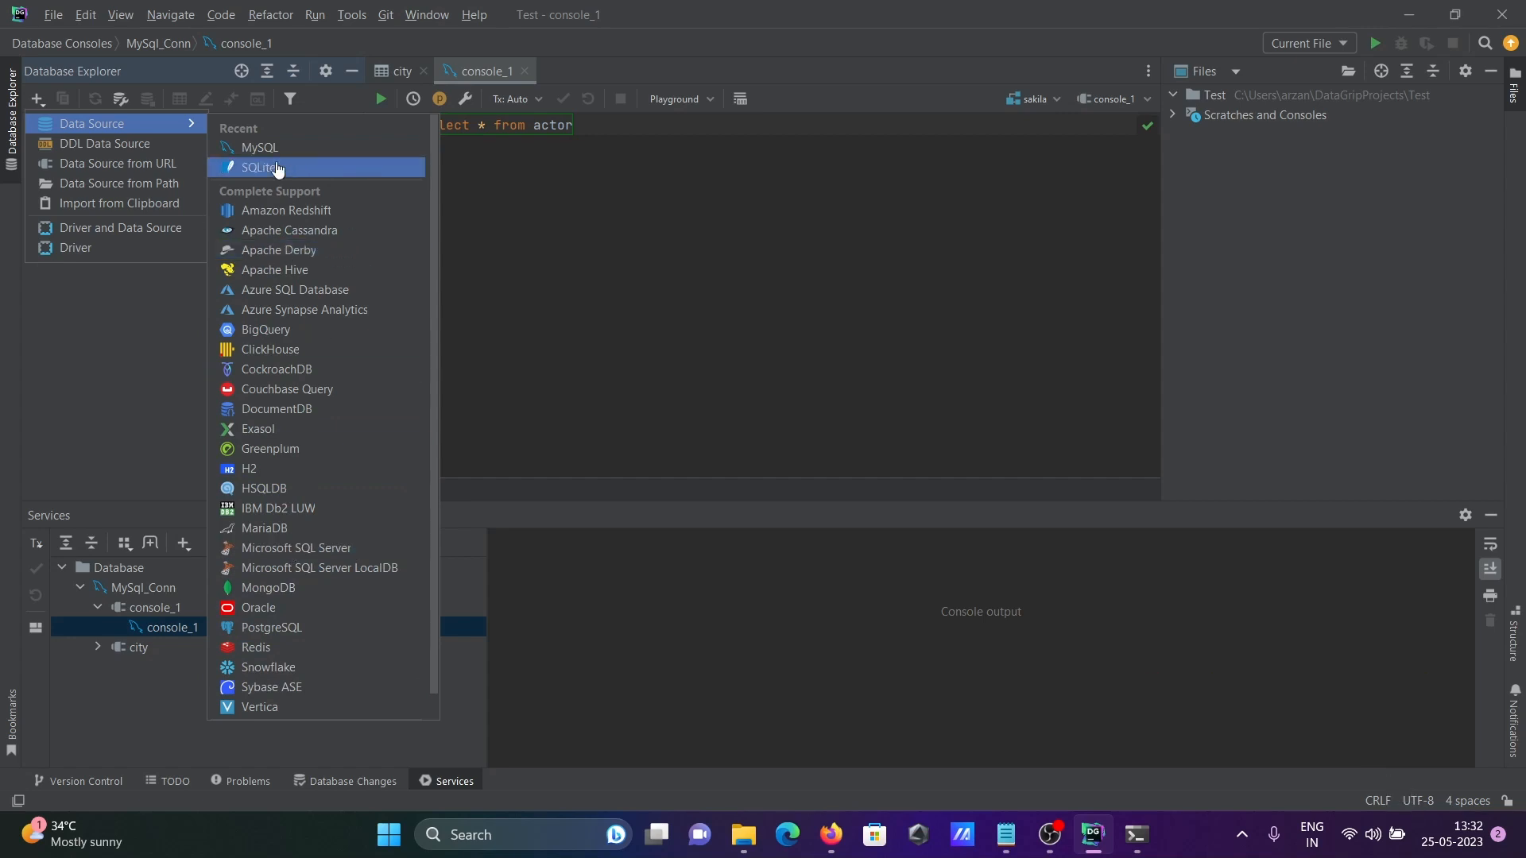
left_click(260, 167)
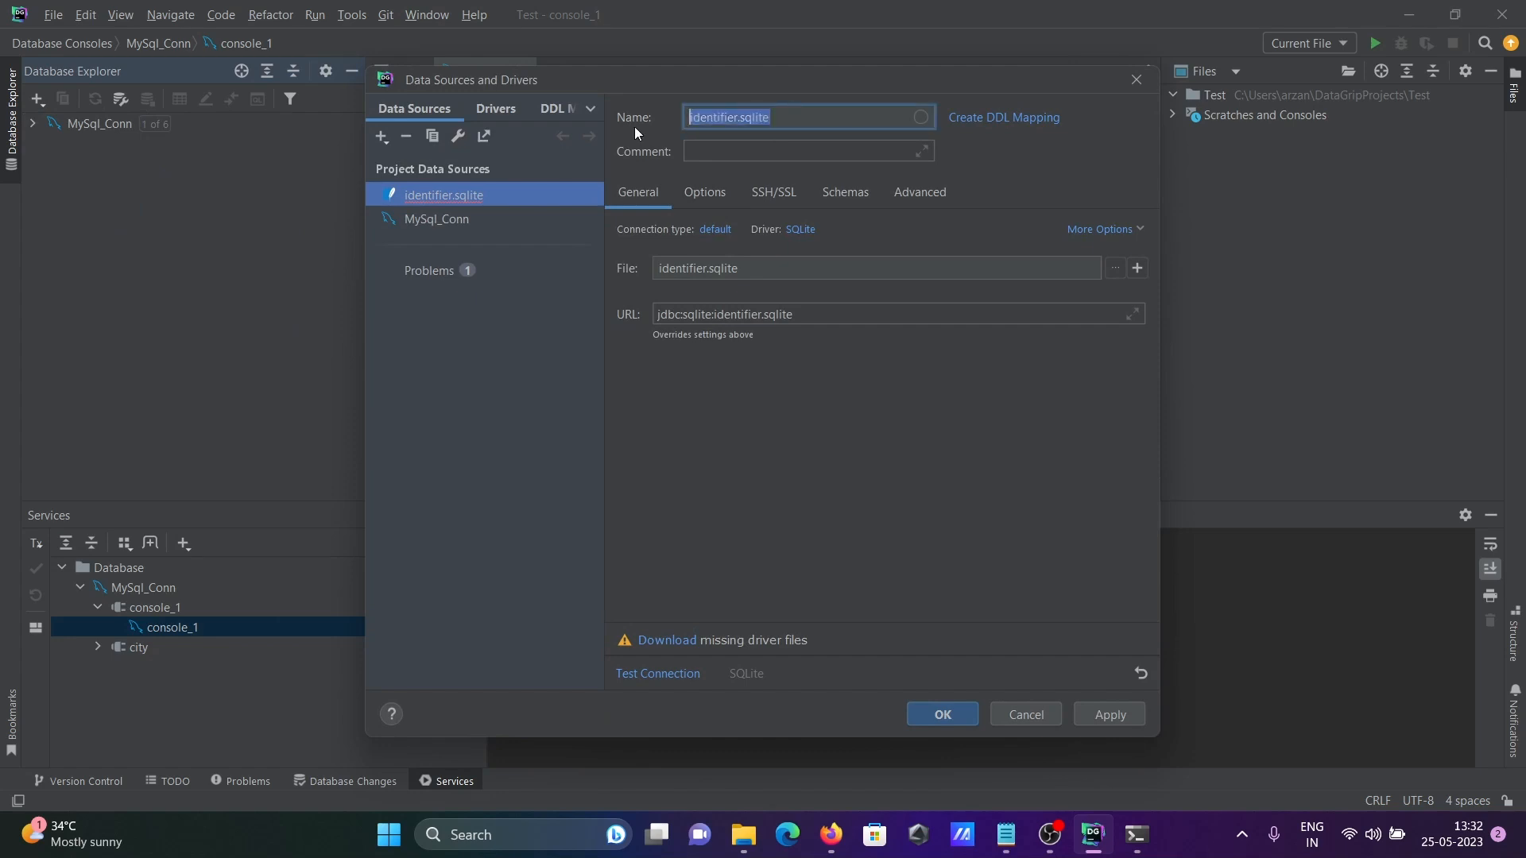
Enter Sqlite_Conn as the name of the new SQLite data source.
type("Sqlite_Co")
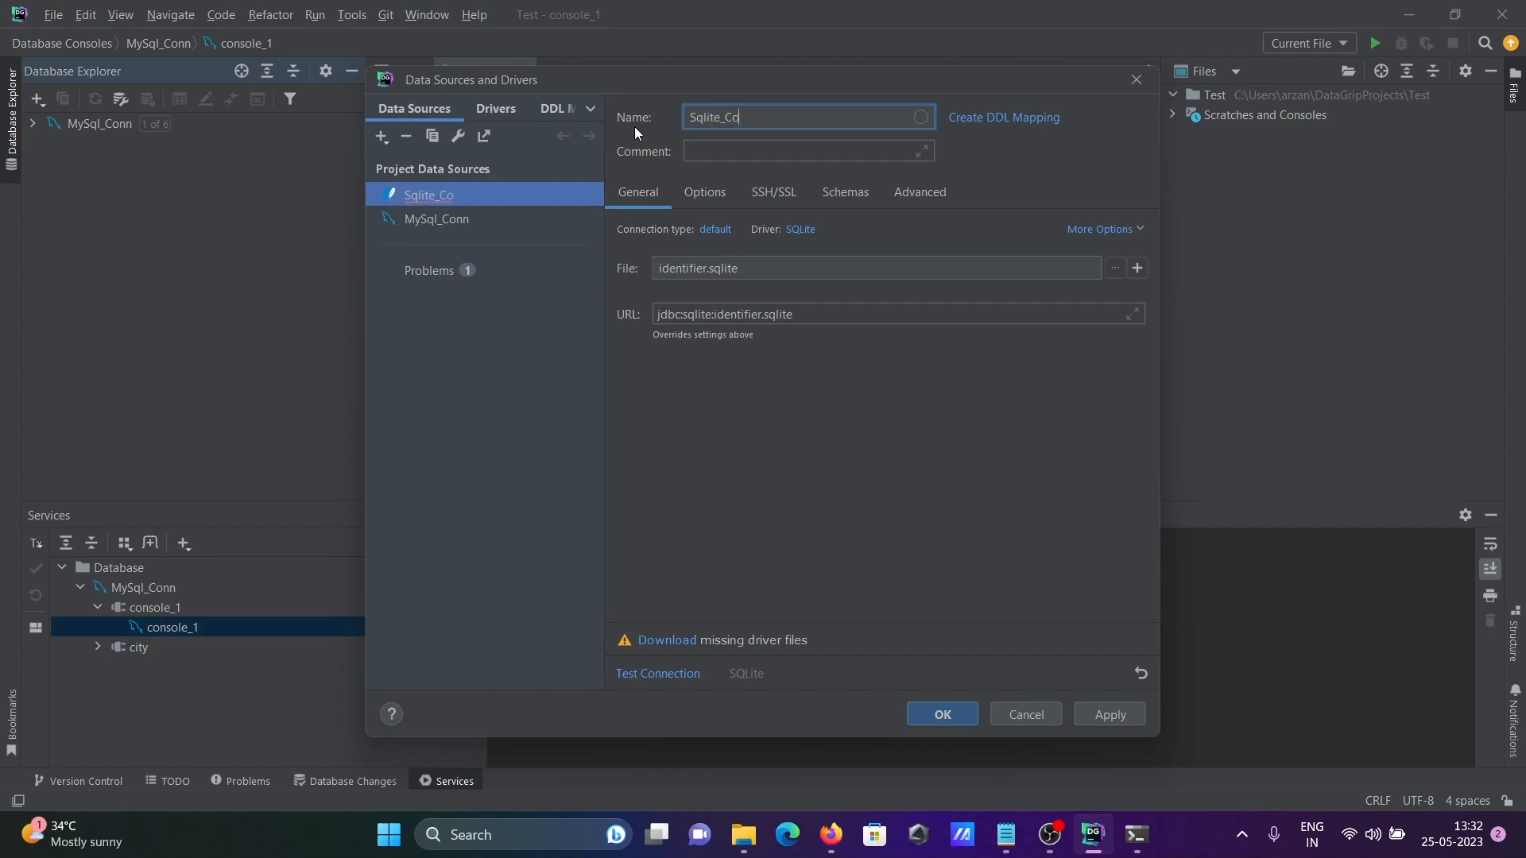
type("nn")
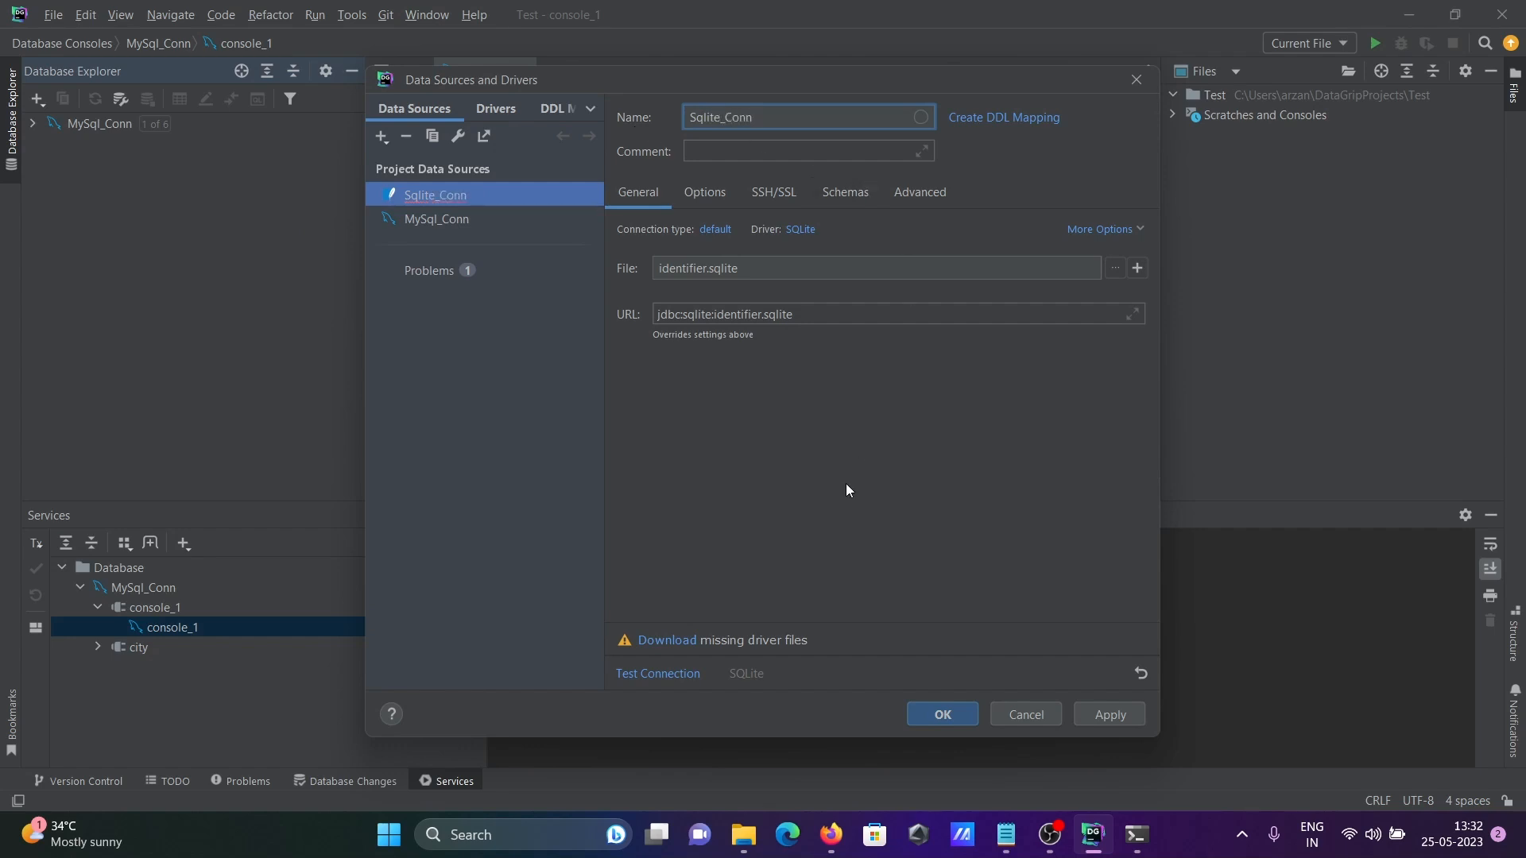
mouse_move(1148, 265)
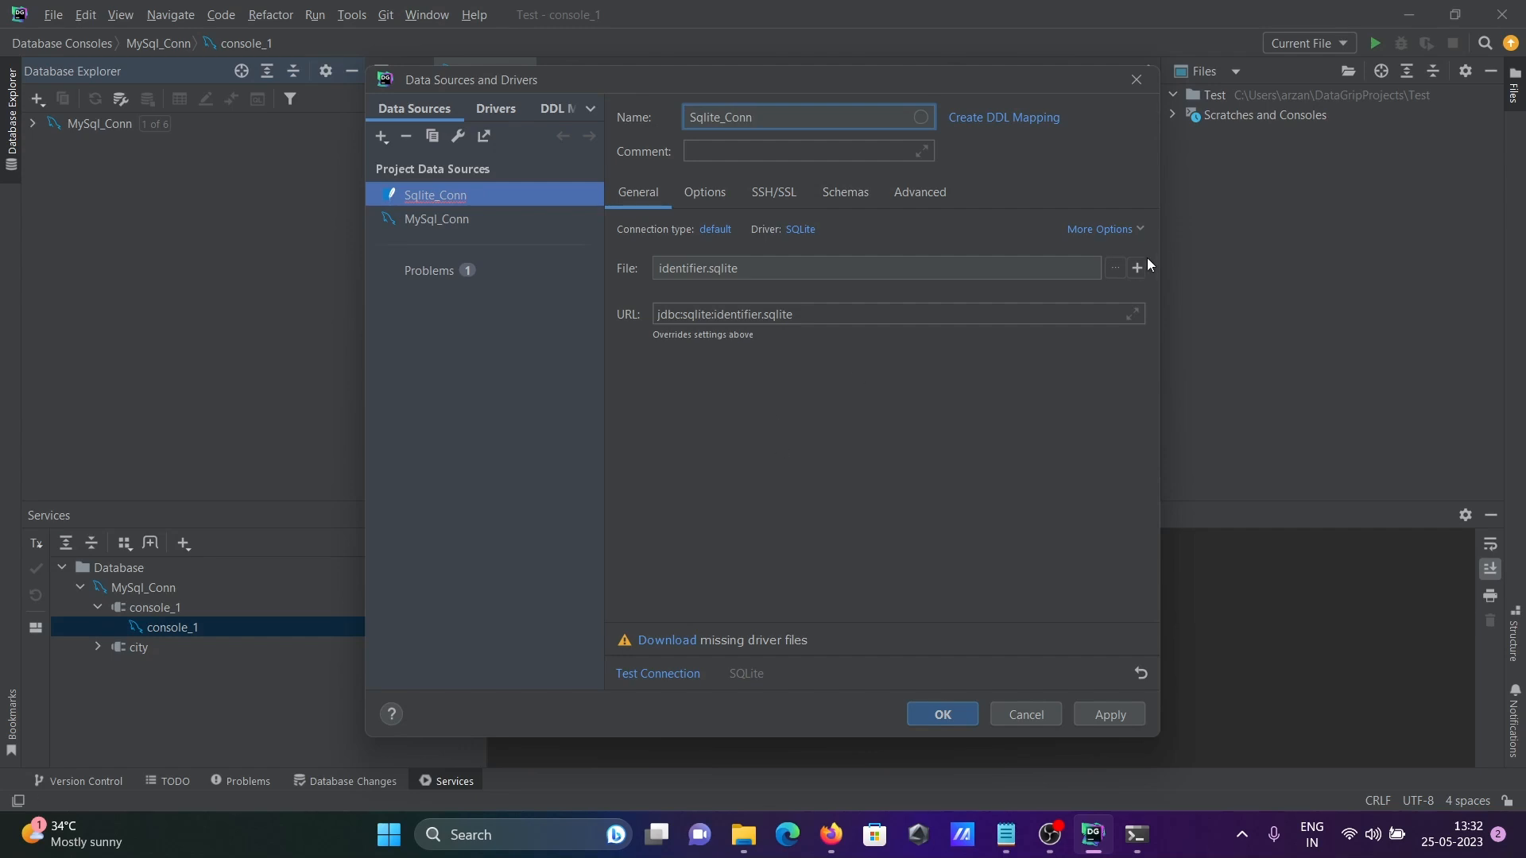
Set the data source file to C:\sqlite\sqlite3.exe and confirm replacing the existing file.
left_click(1136, 268)
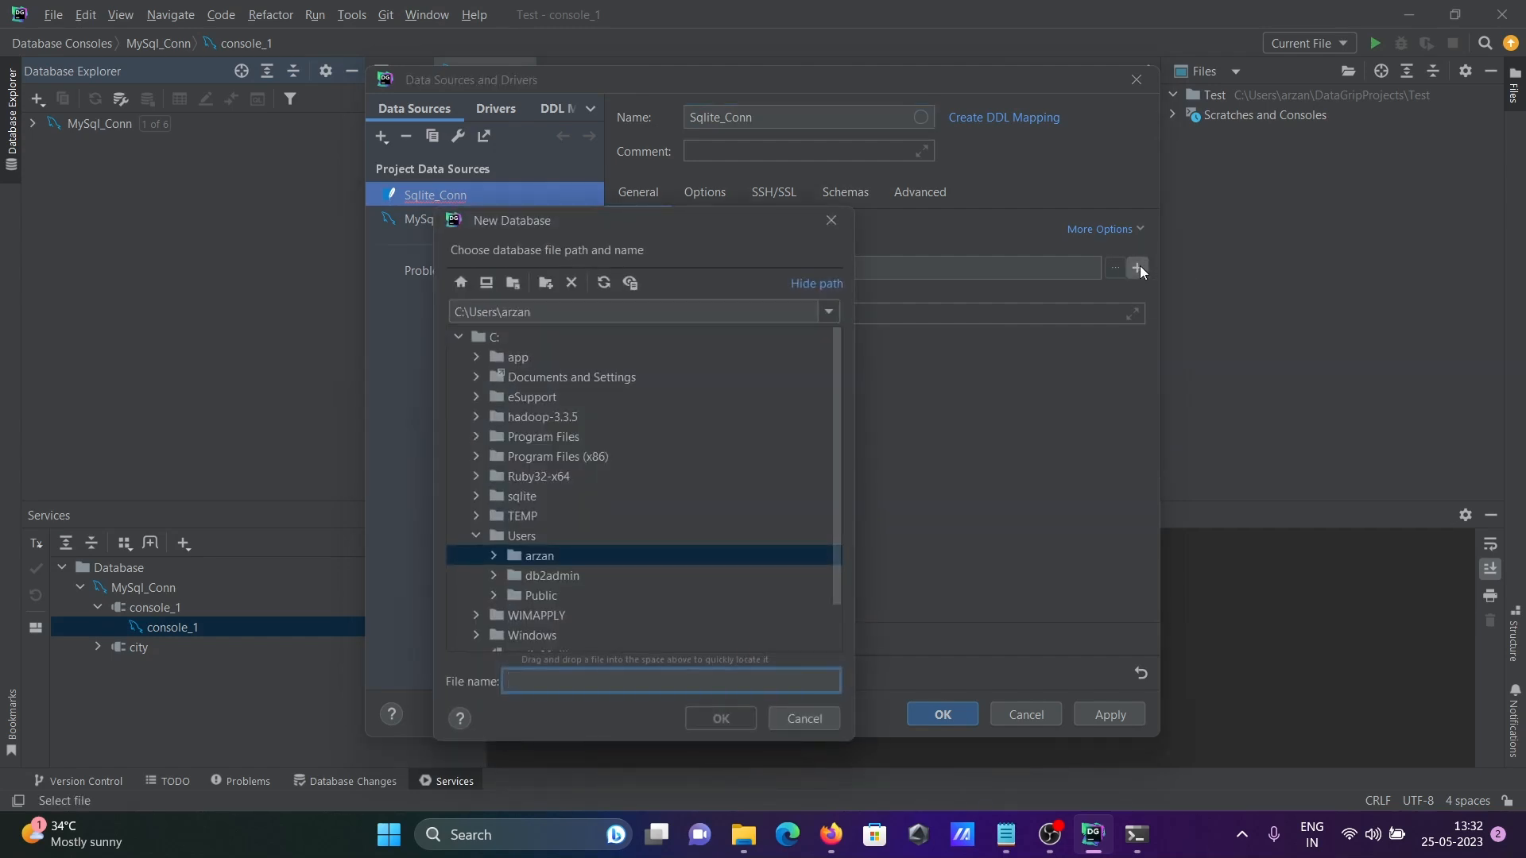
mouse_move(609, 529)
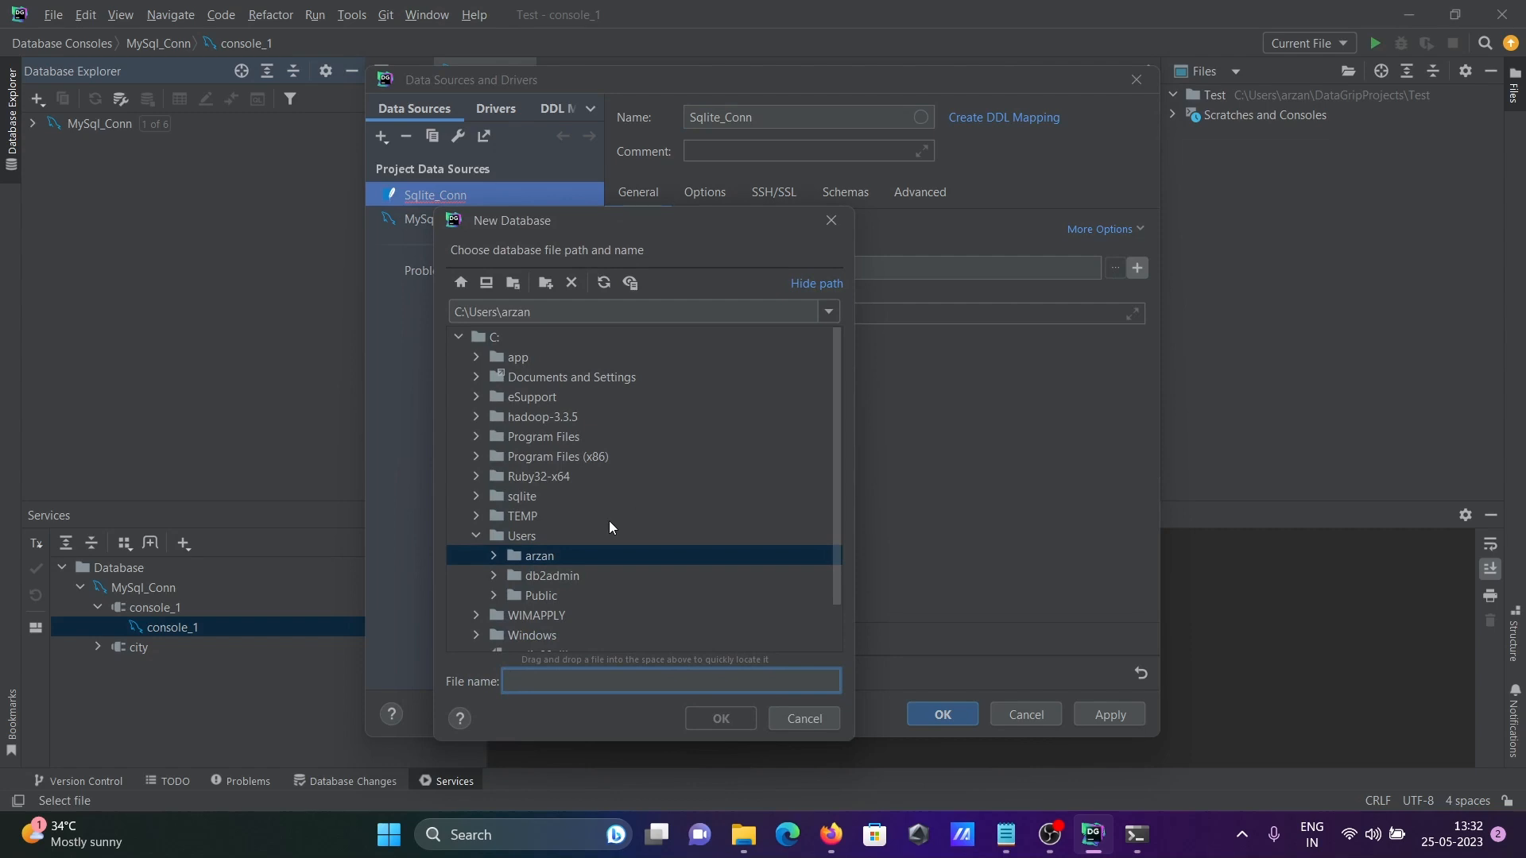
left_click(476, 496)
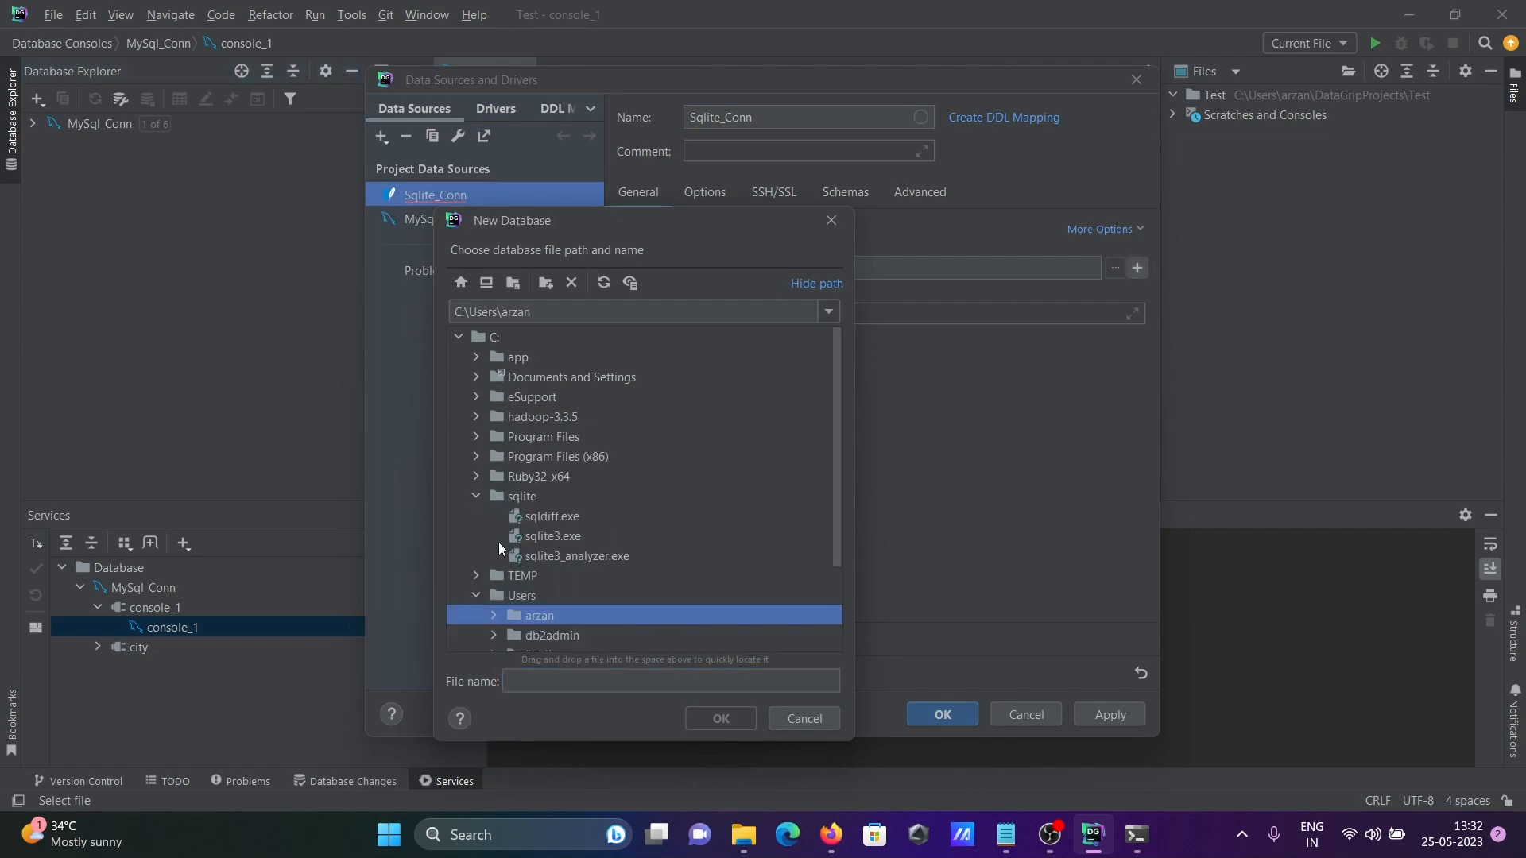
left_click(551, 536)
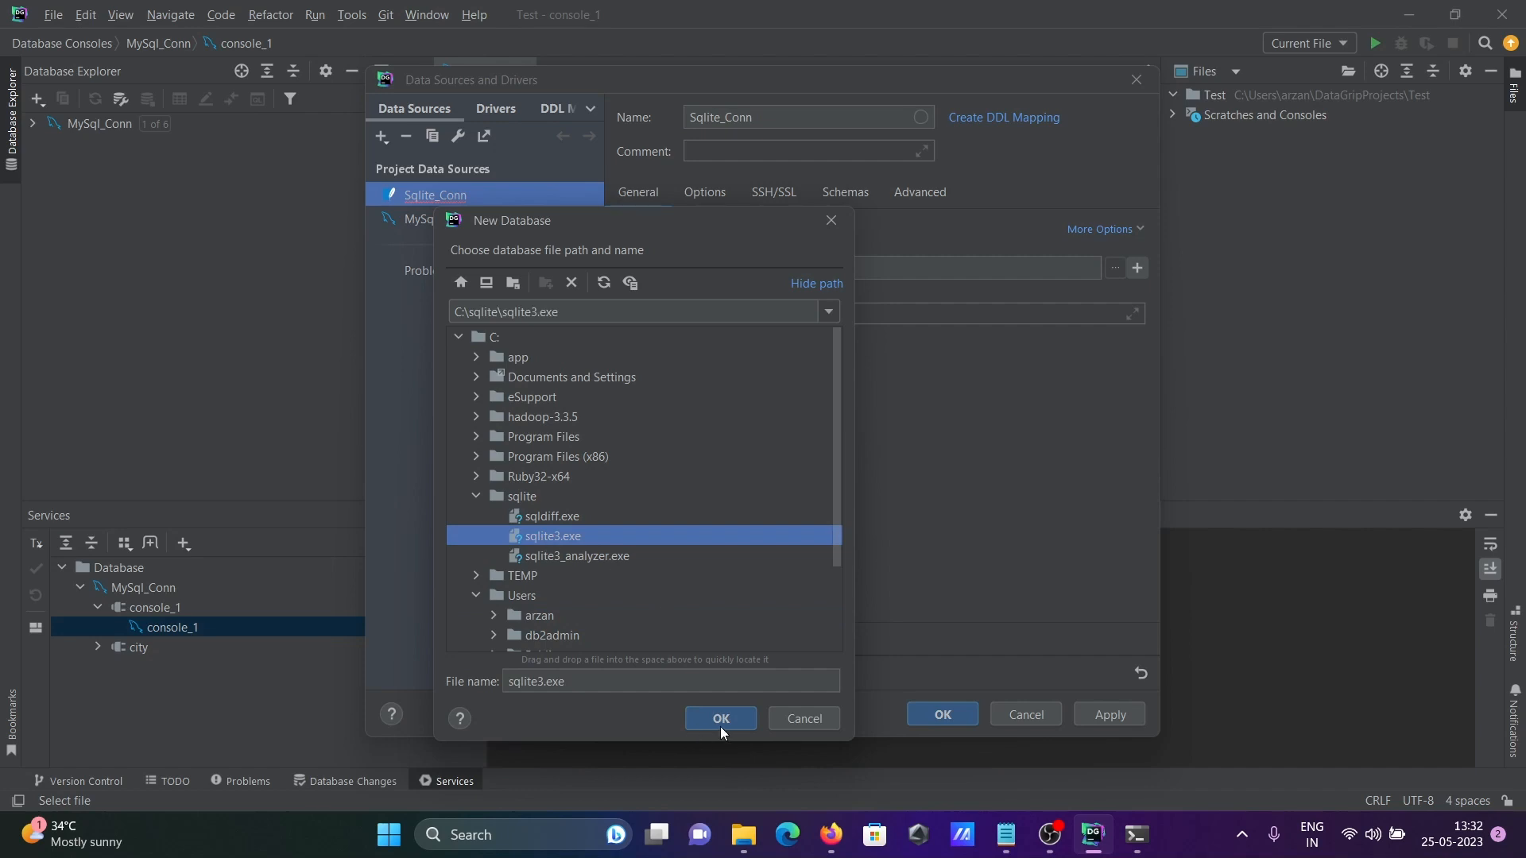
left_click(720, 719)
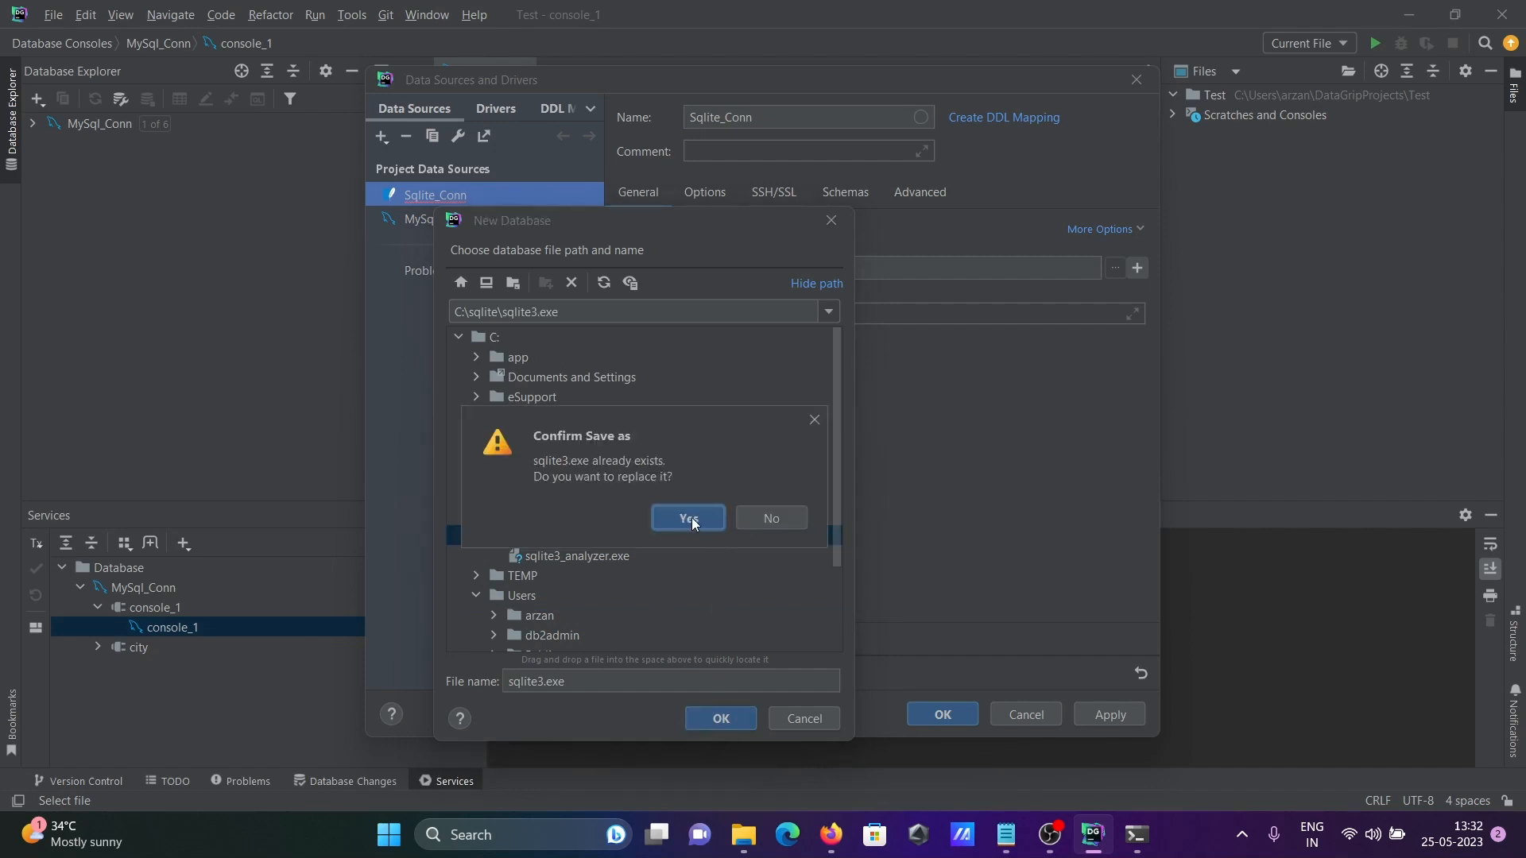
left_click(687, 517)
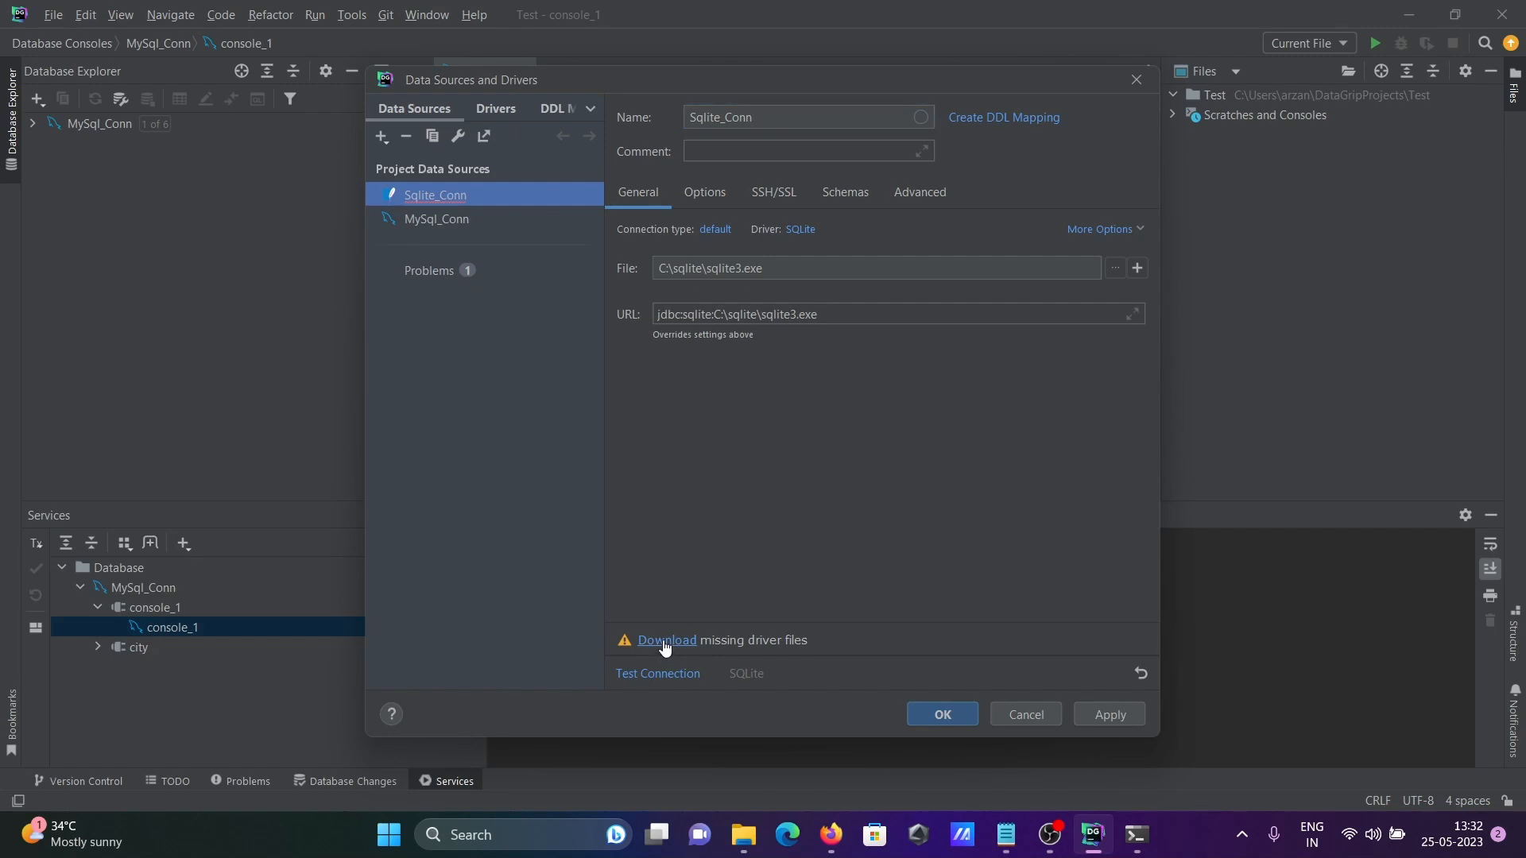
Download the missing SQLite driver files for Sqlite_Conn.
left_click(667, 639)
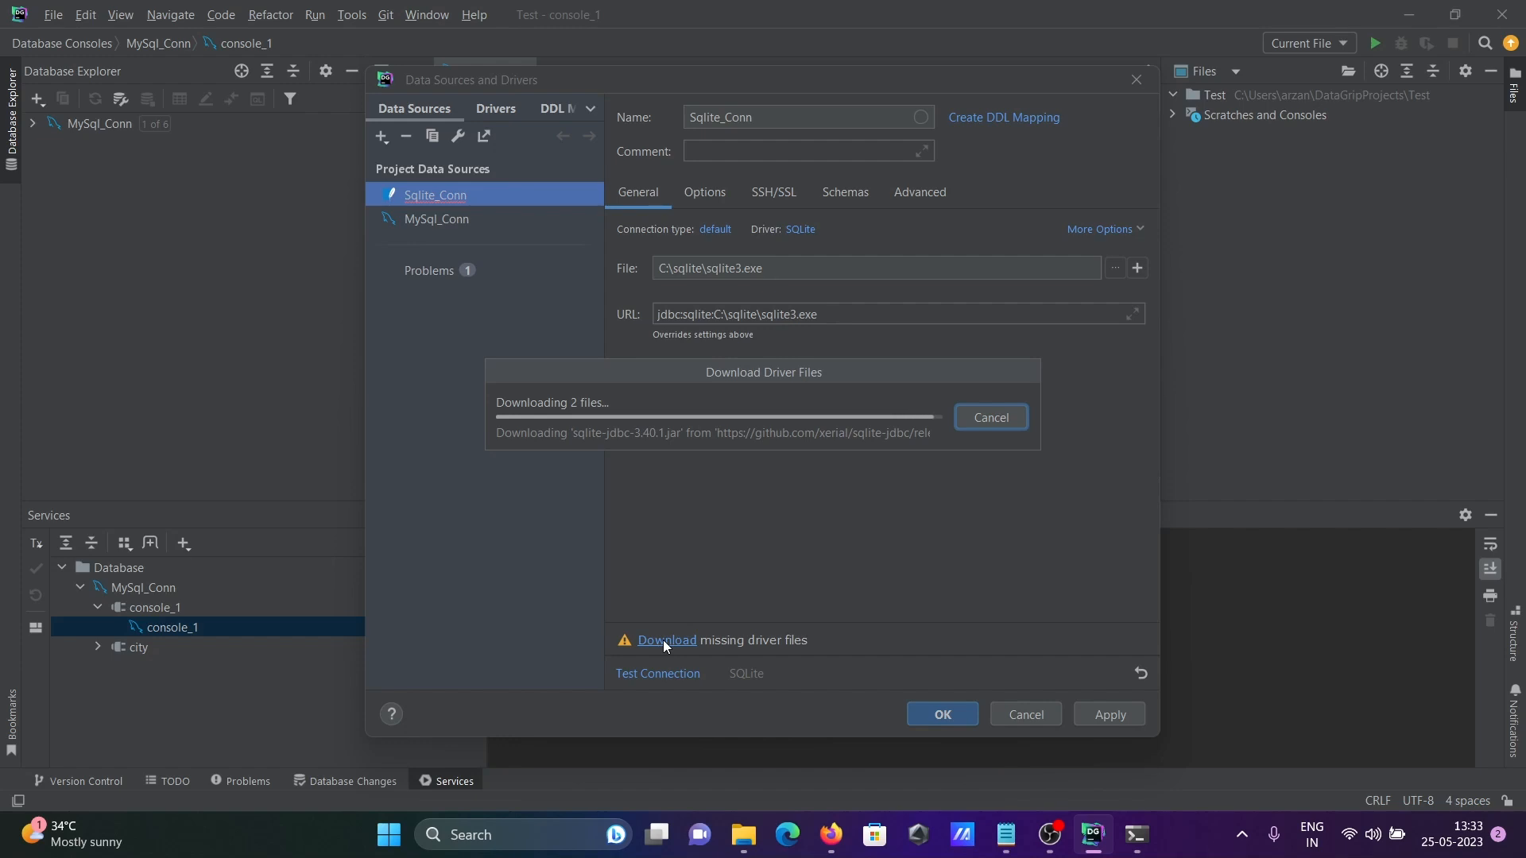
left_click(666, 639)
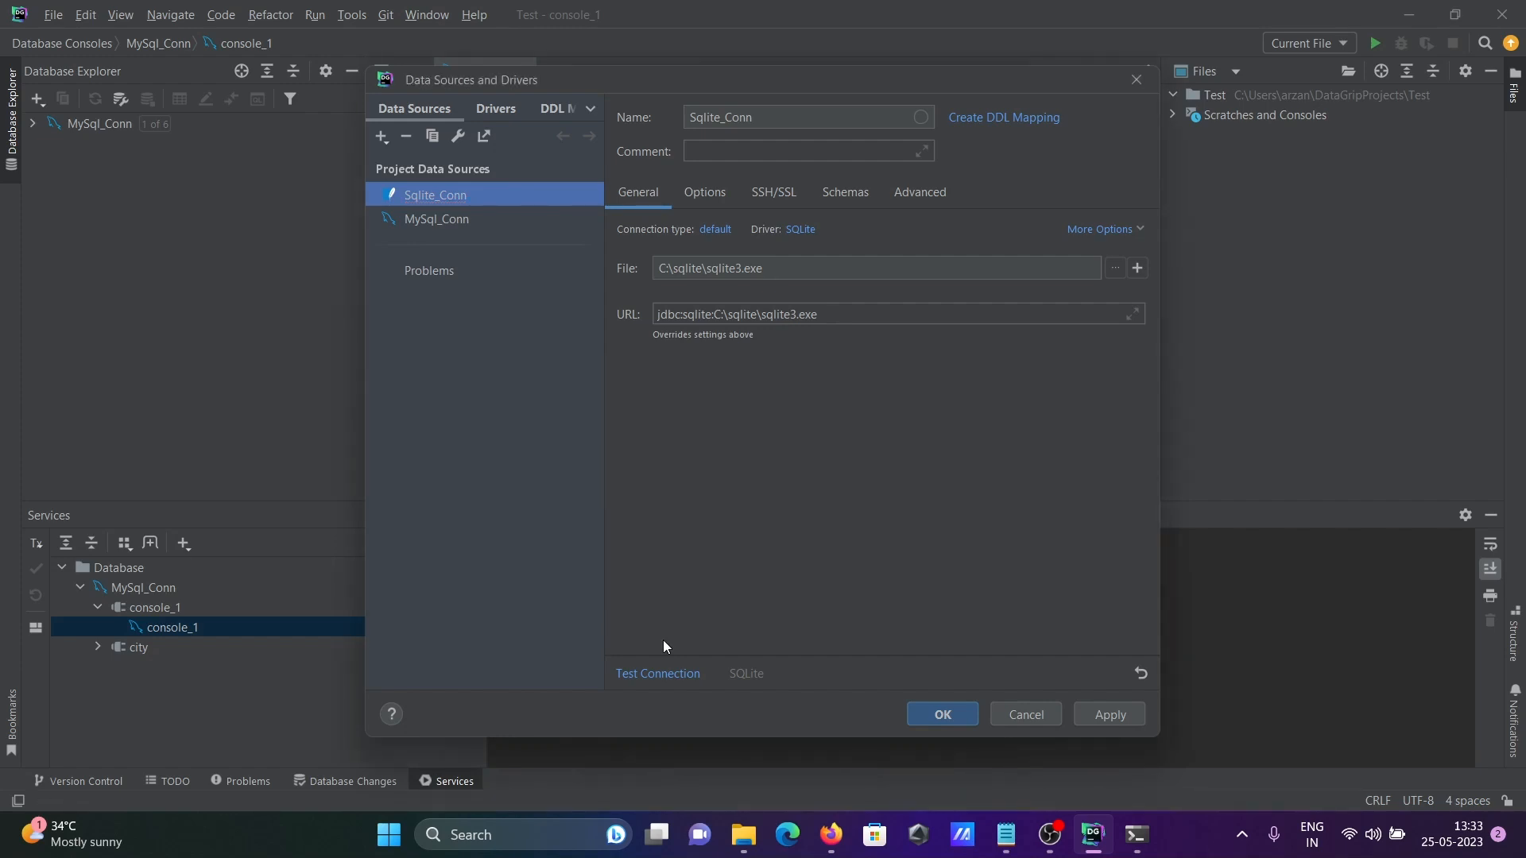
mouse_move(676, 624)
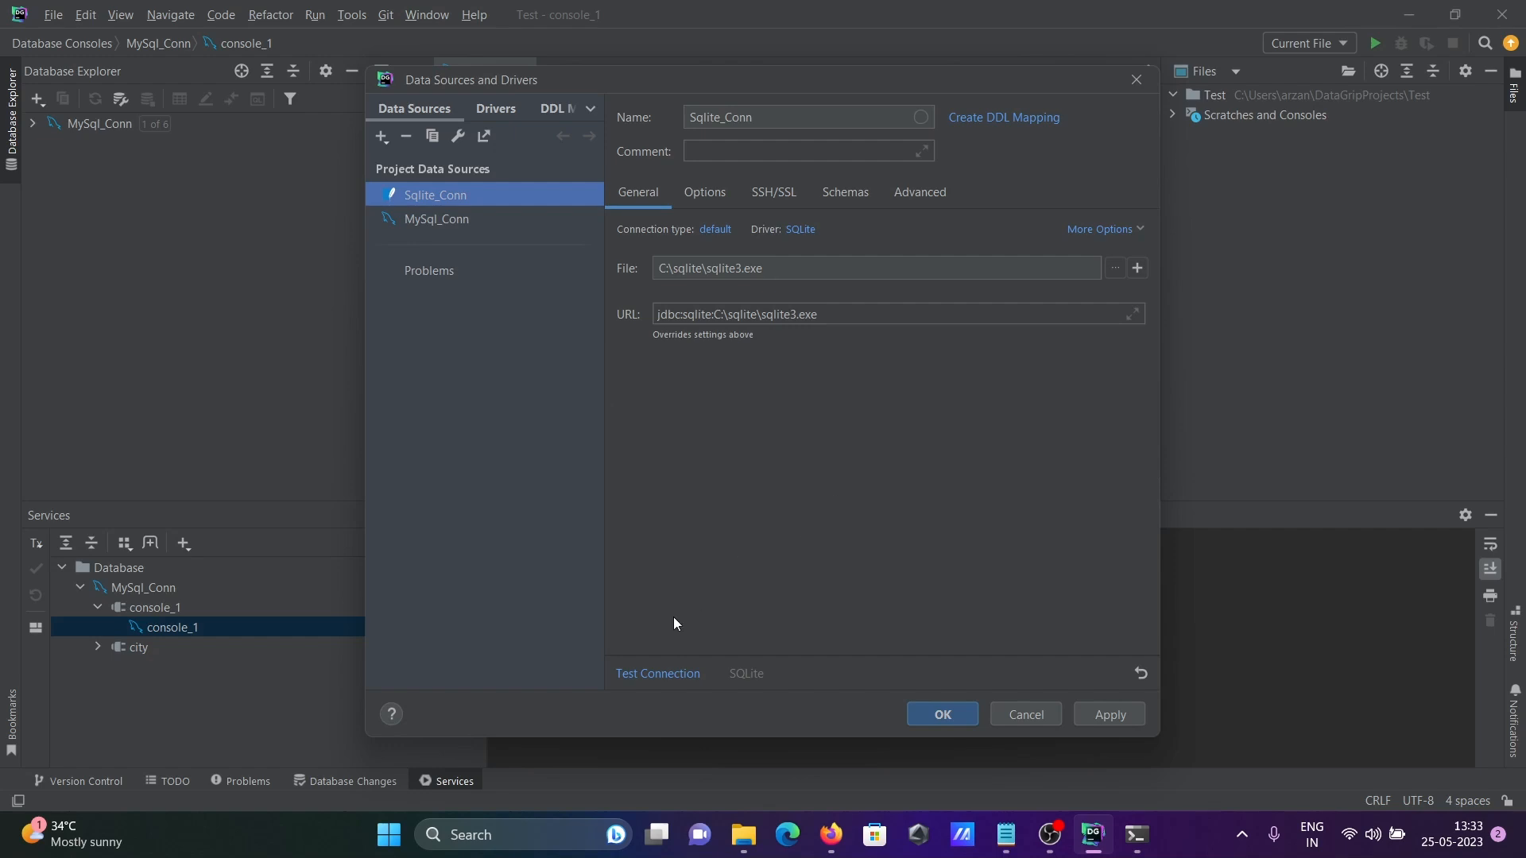
Test the Sqlite_Conn connection until it succeeds, then save the settings.
left_click(657, 673)
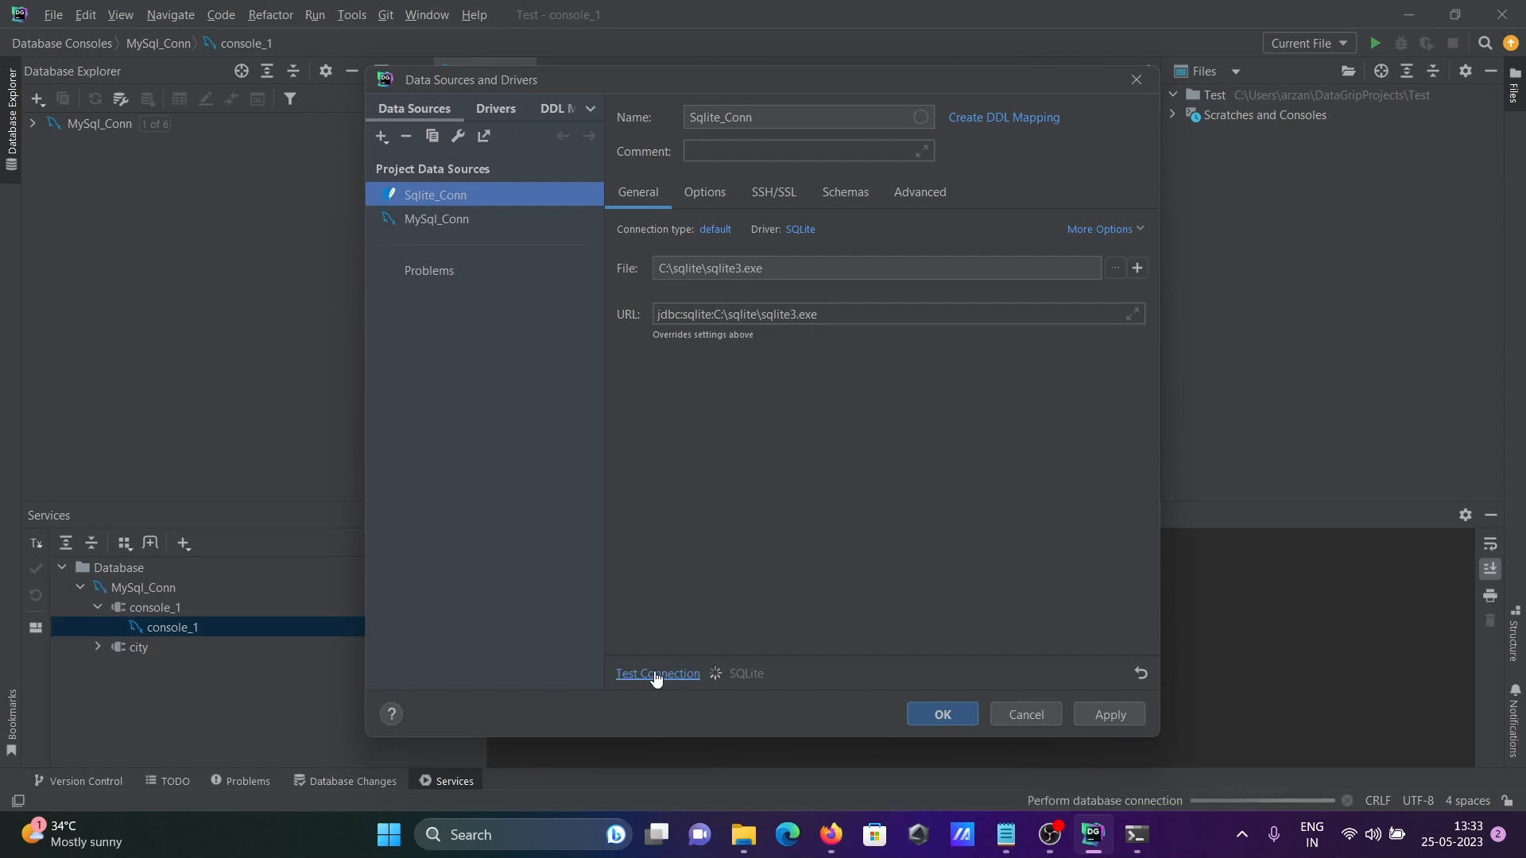
left_click(658, 673)
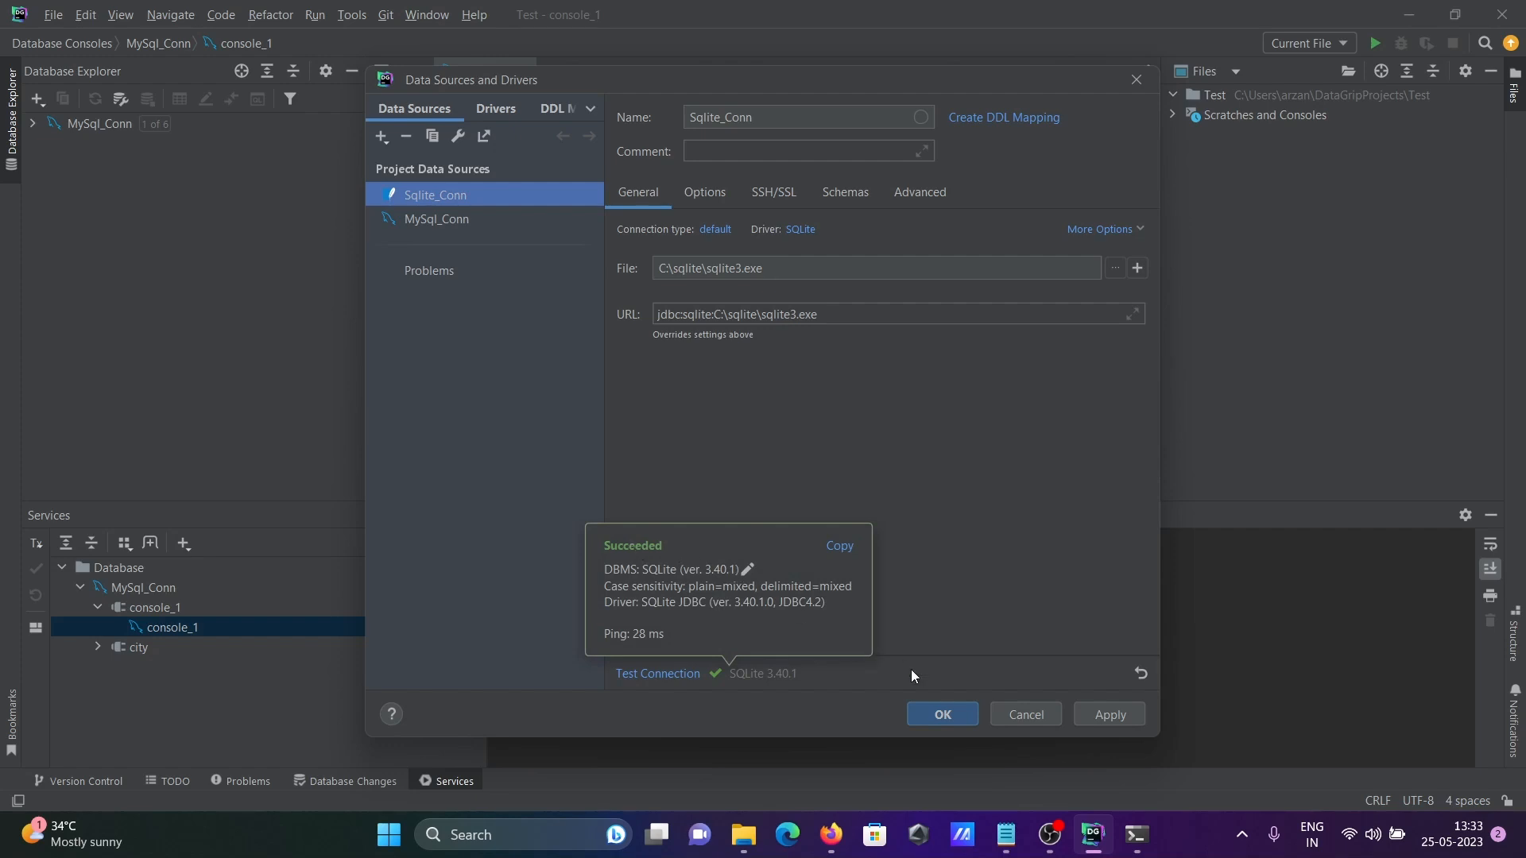
left_click(941, 714)
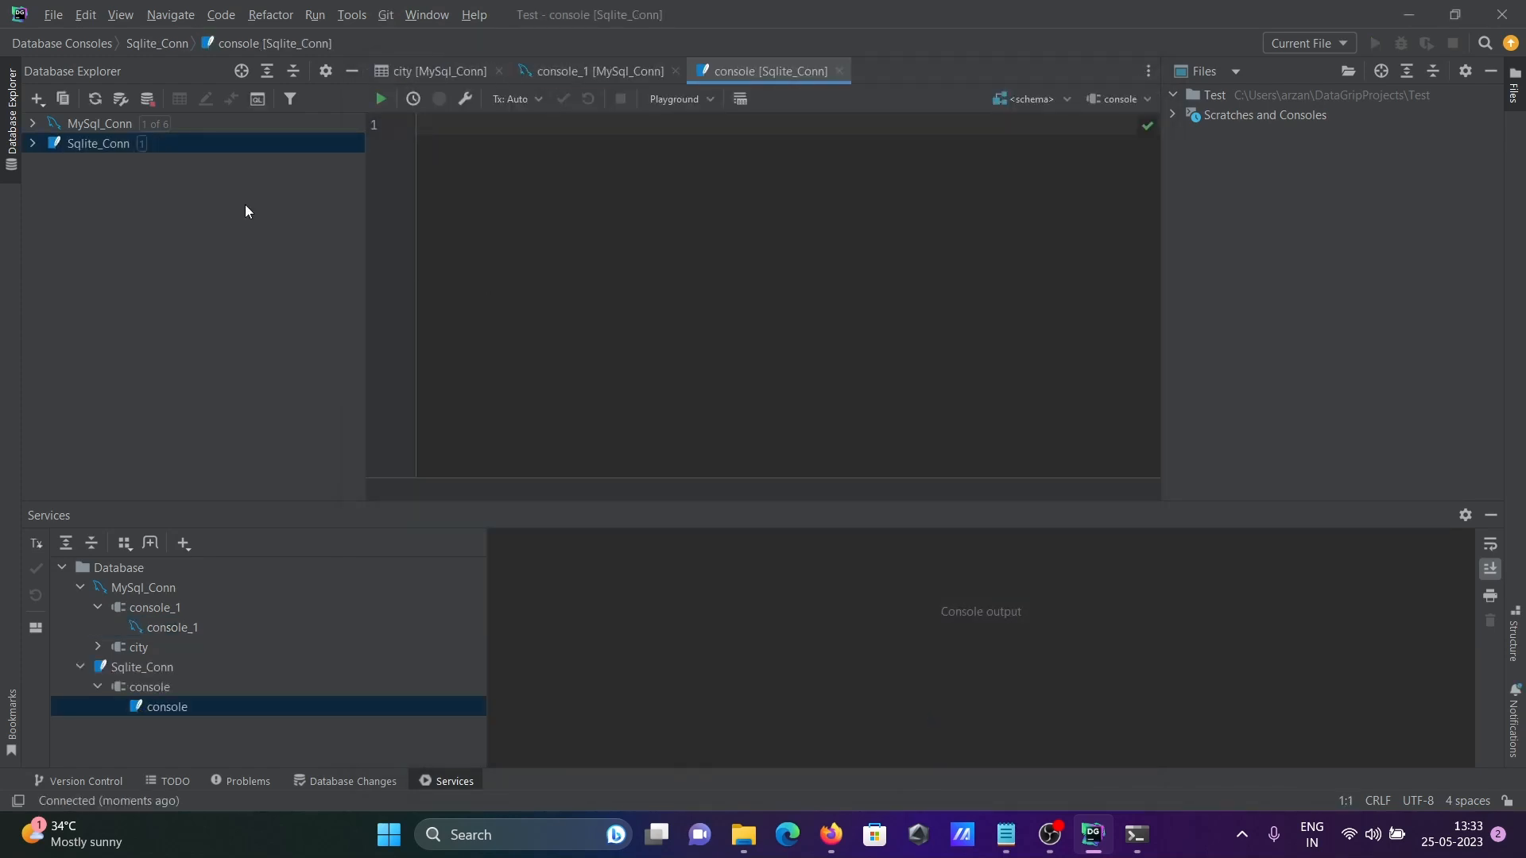
Browse Sqlite_Conn's Server Objects and main schema tables, then collapse the data source.
left_click(32, 143)
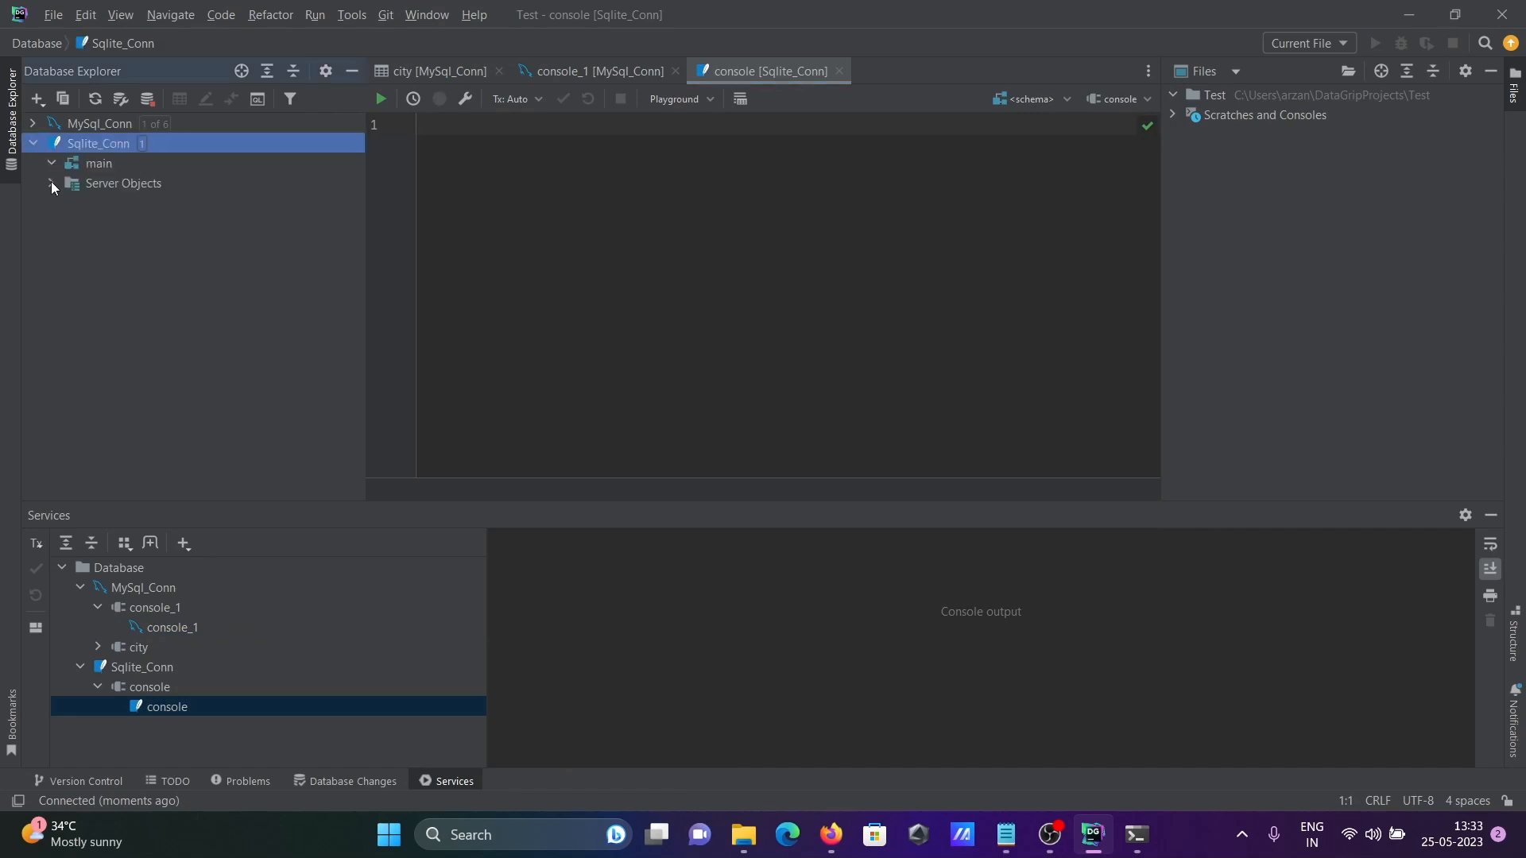
left_click(52, 186)
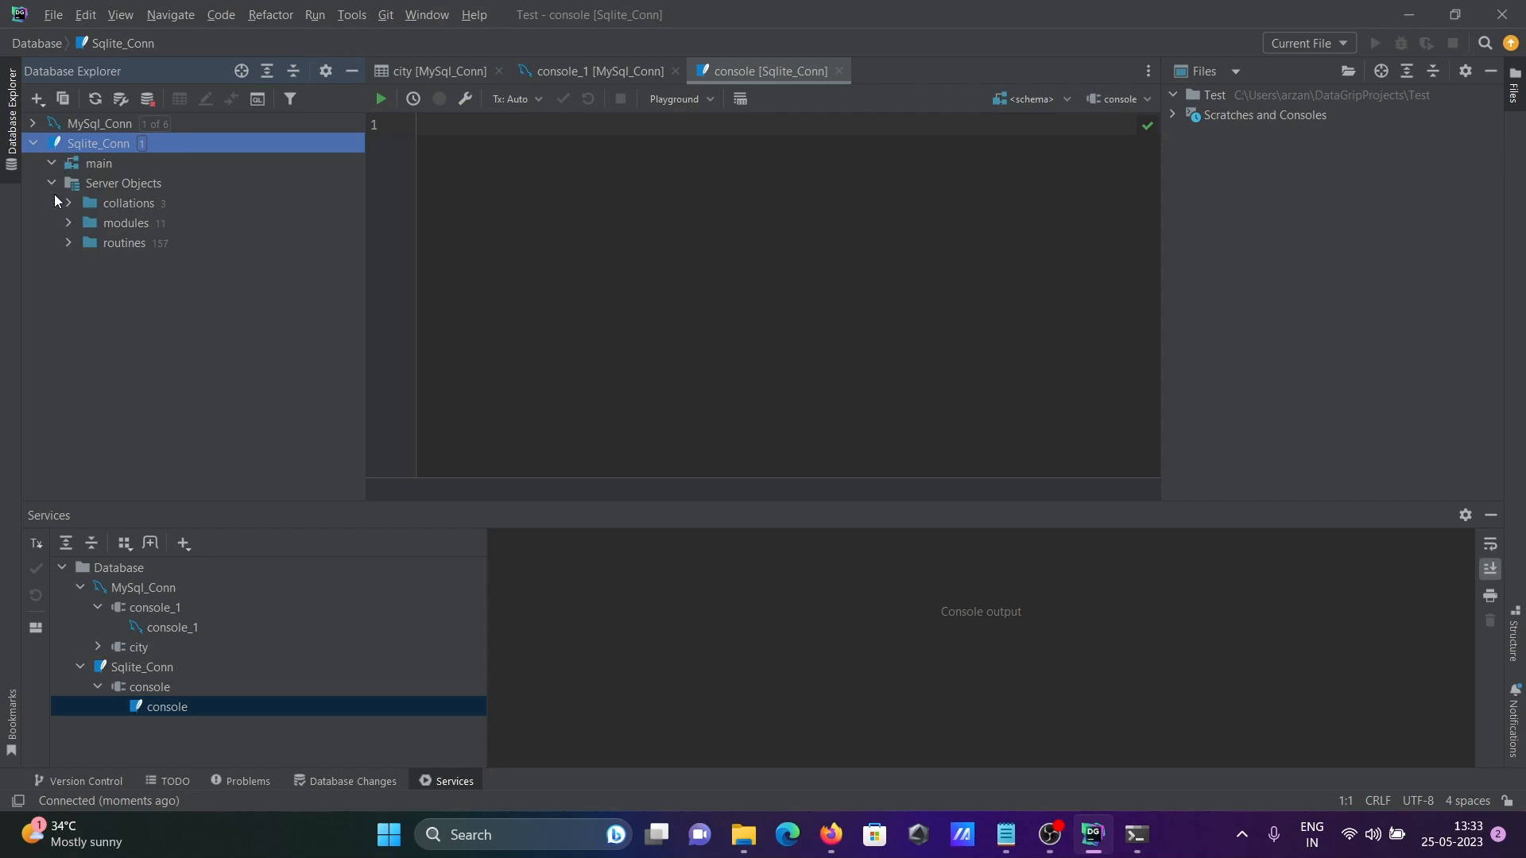
left_click(49, 183)
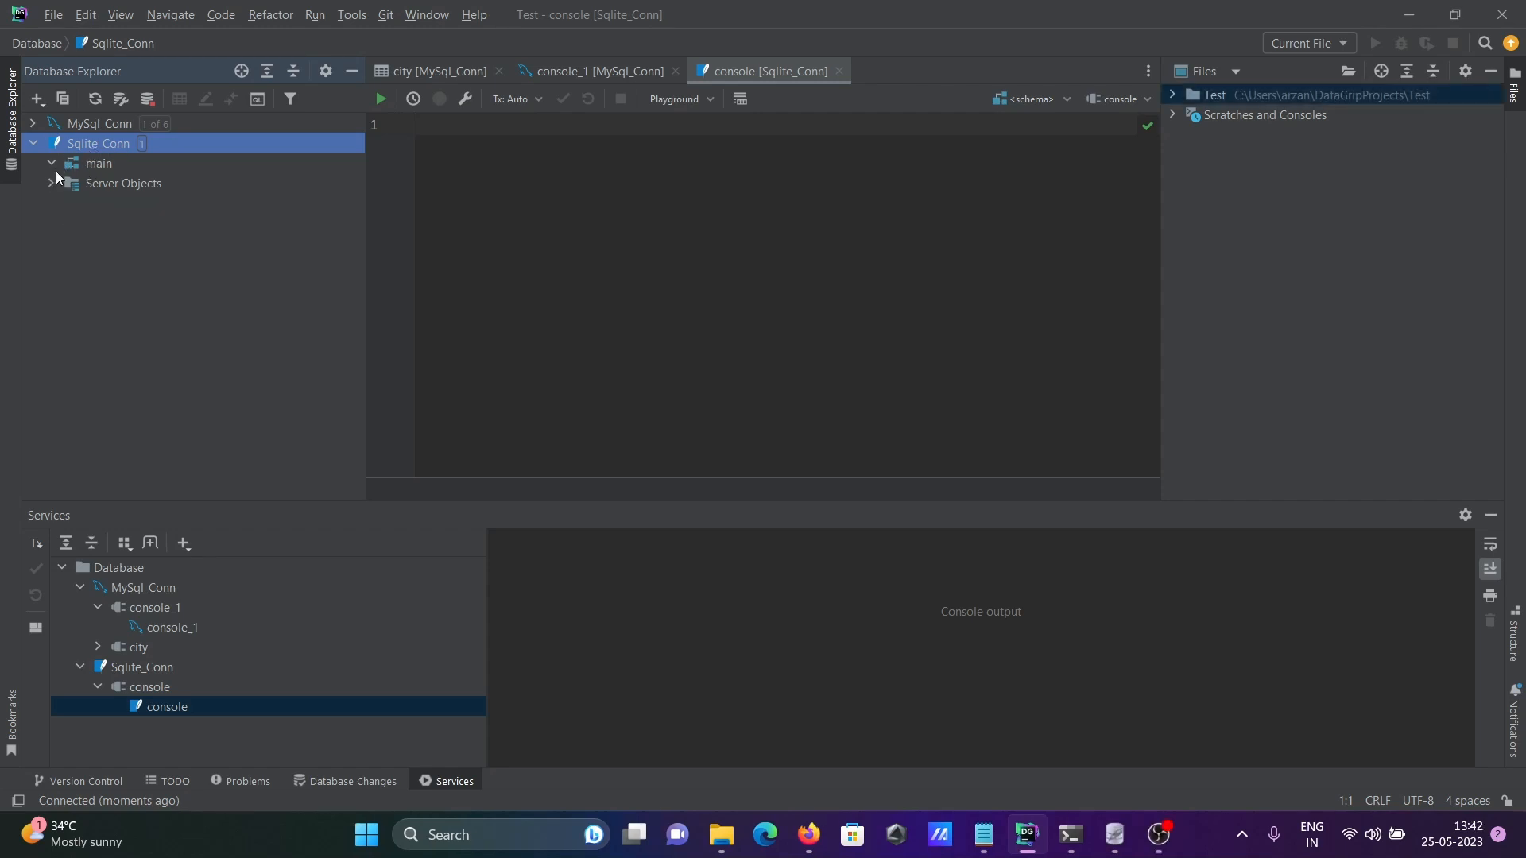
mouse_move(145, 147)
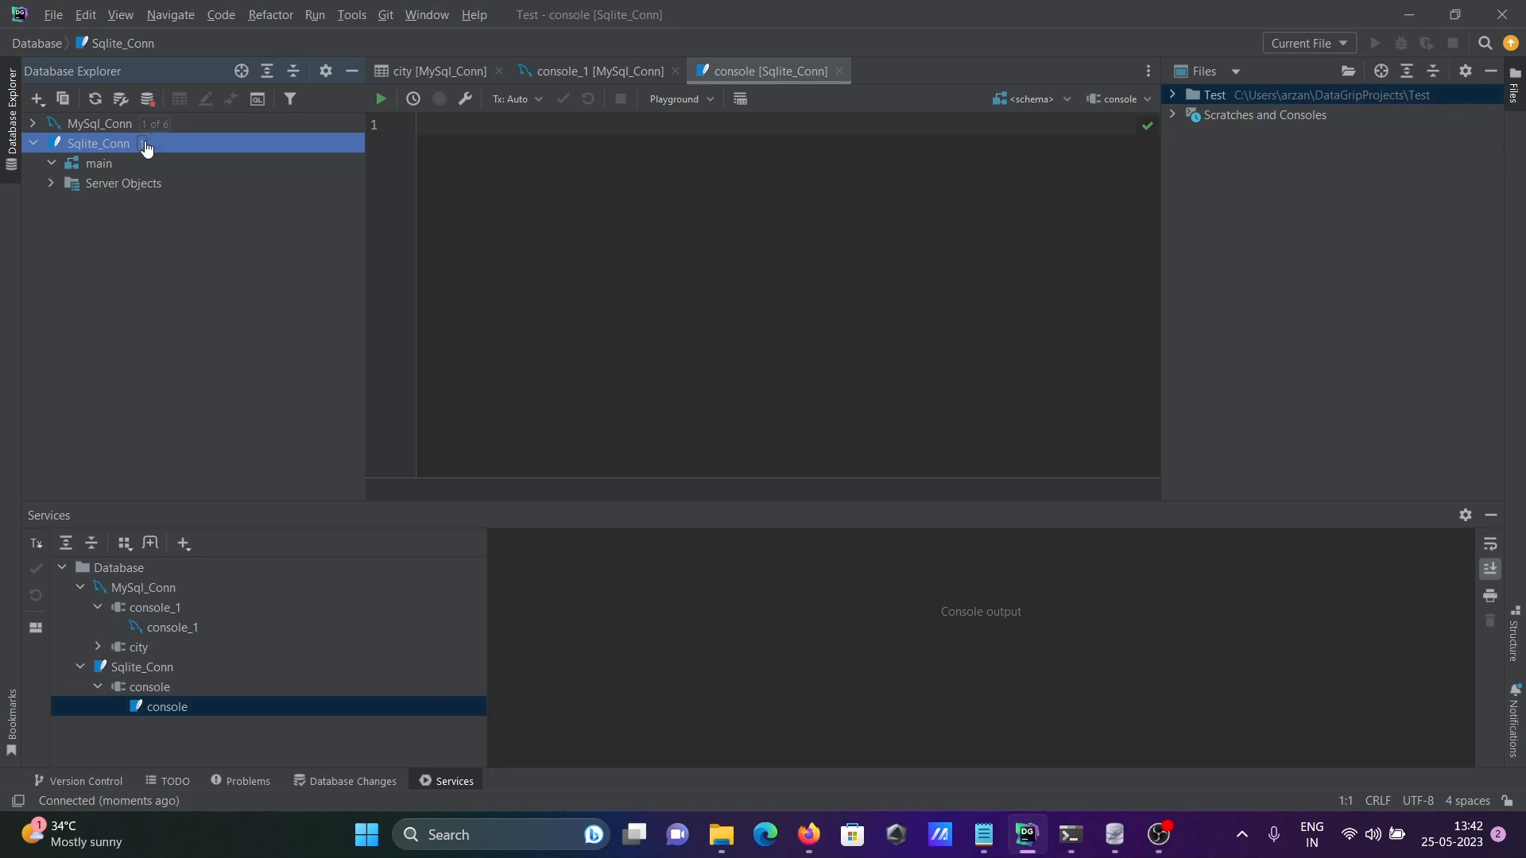
left_click(146, 143)
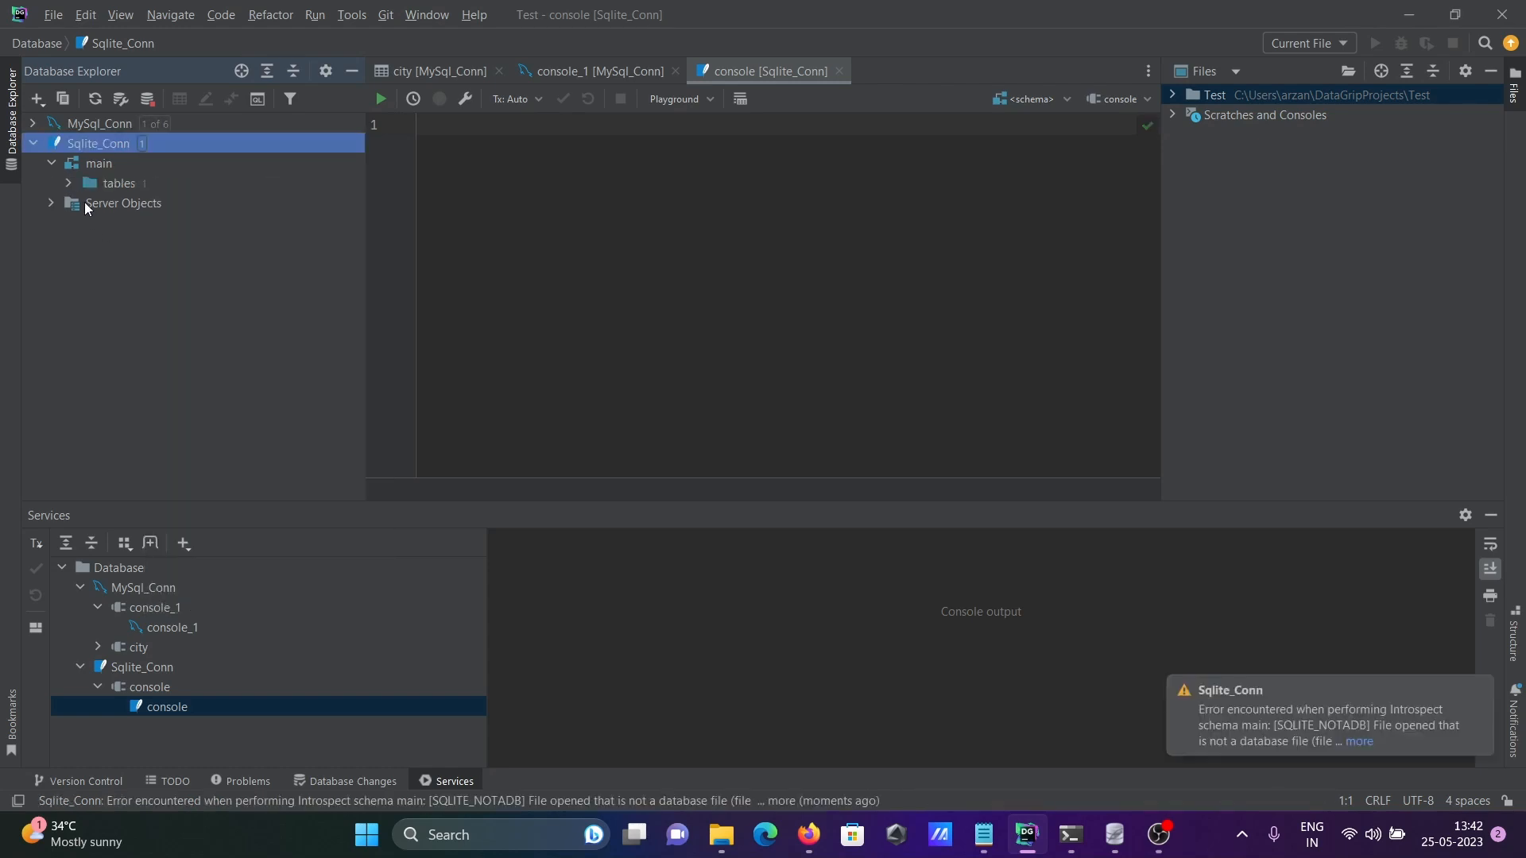
left_click(69, 183)
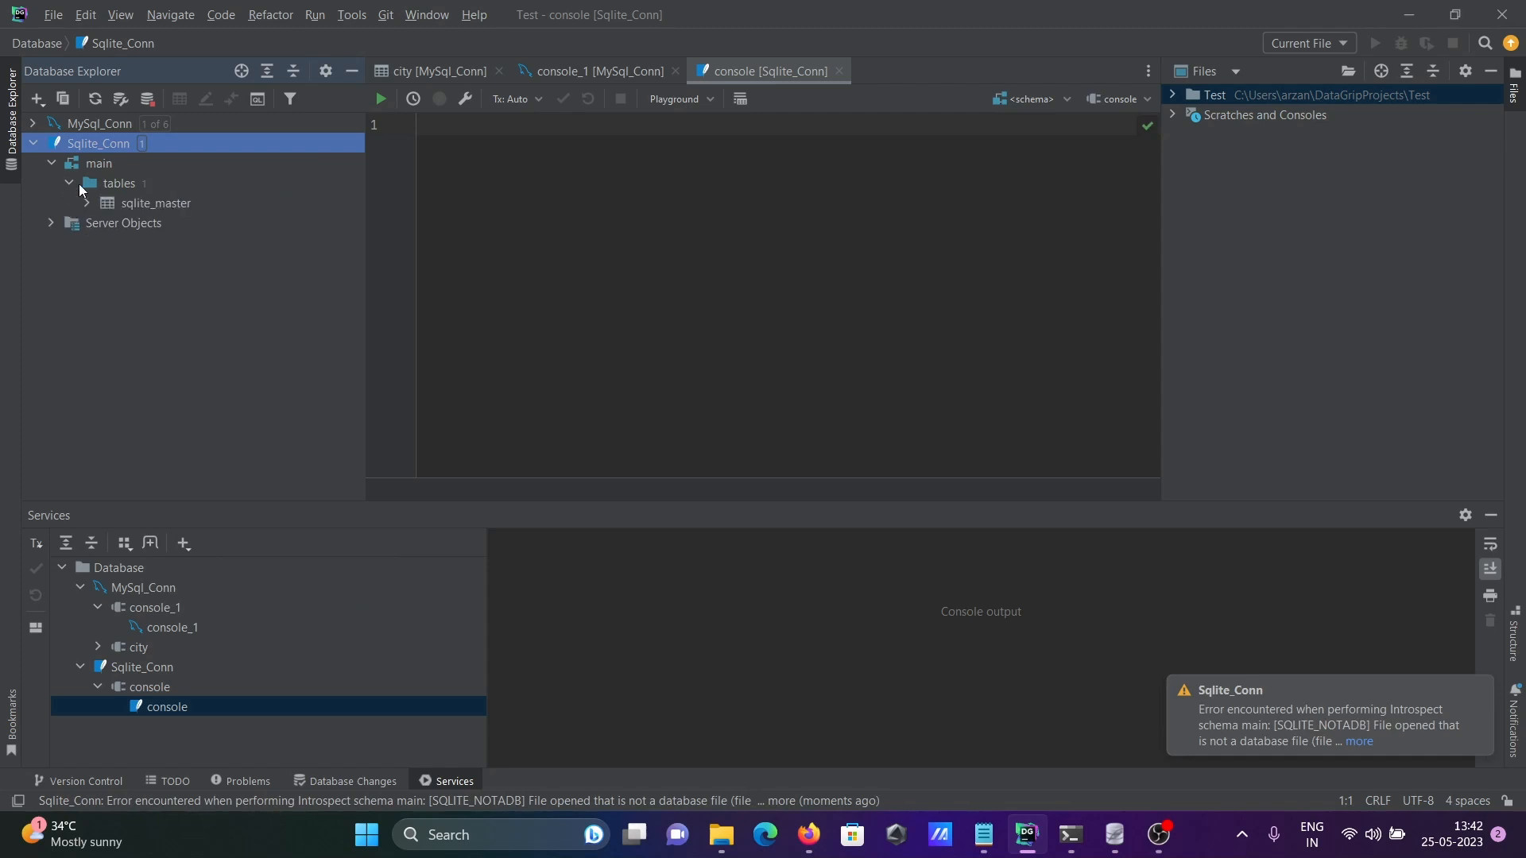
mouse_move(130, 212)
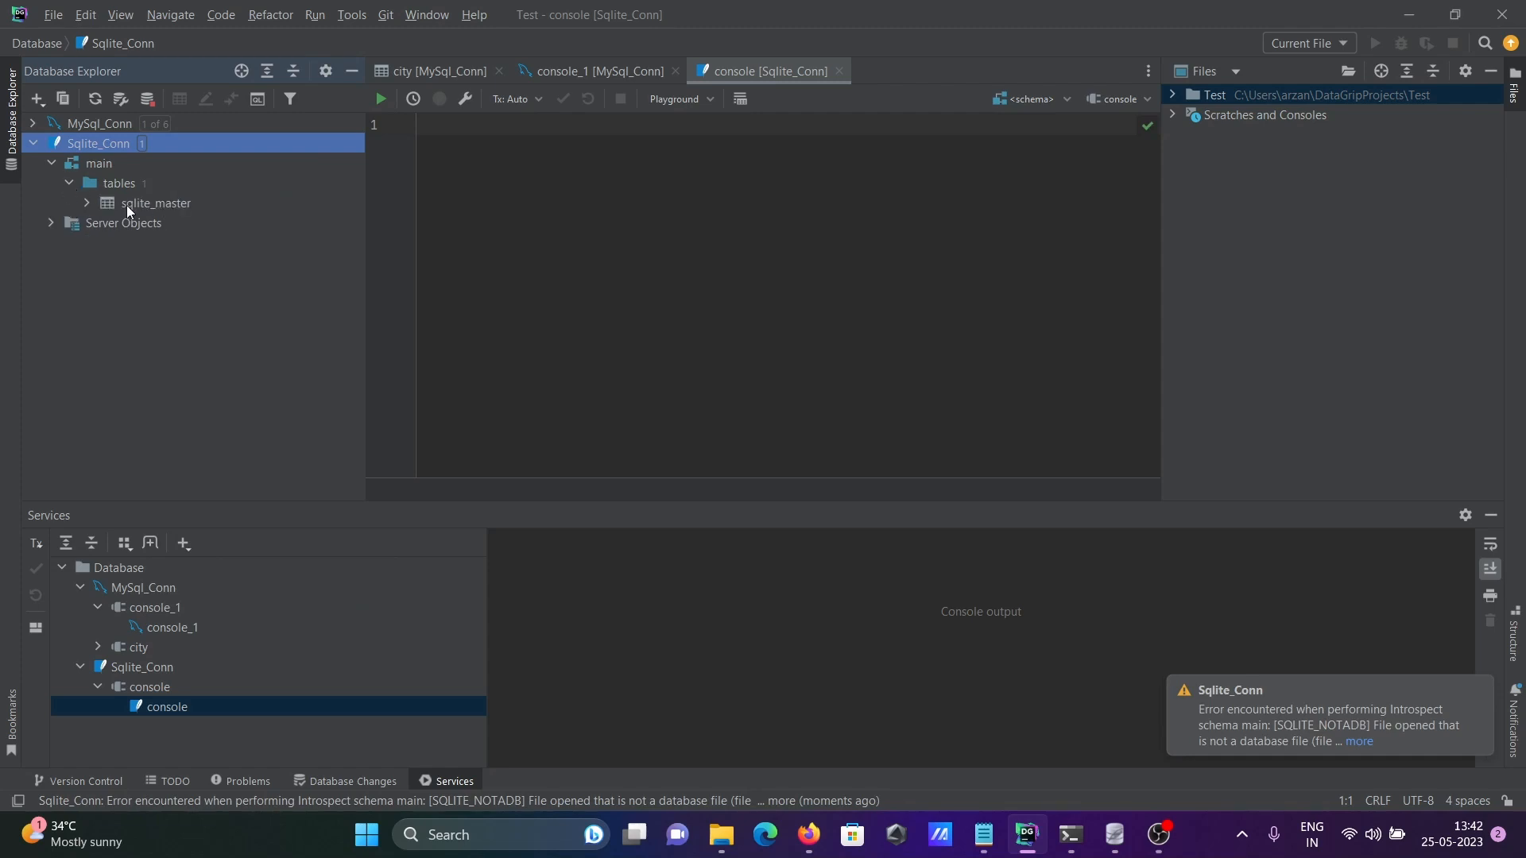
mouse_move(198, 196)
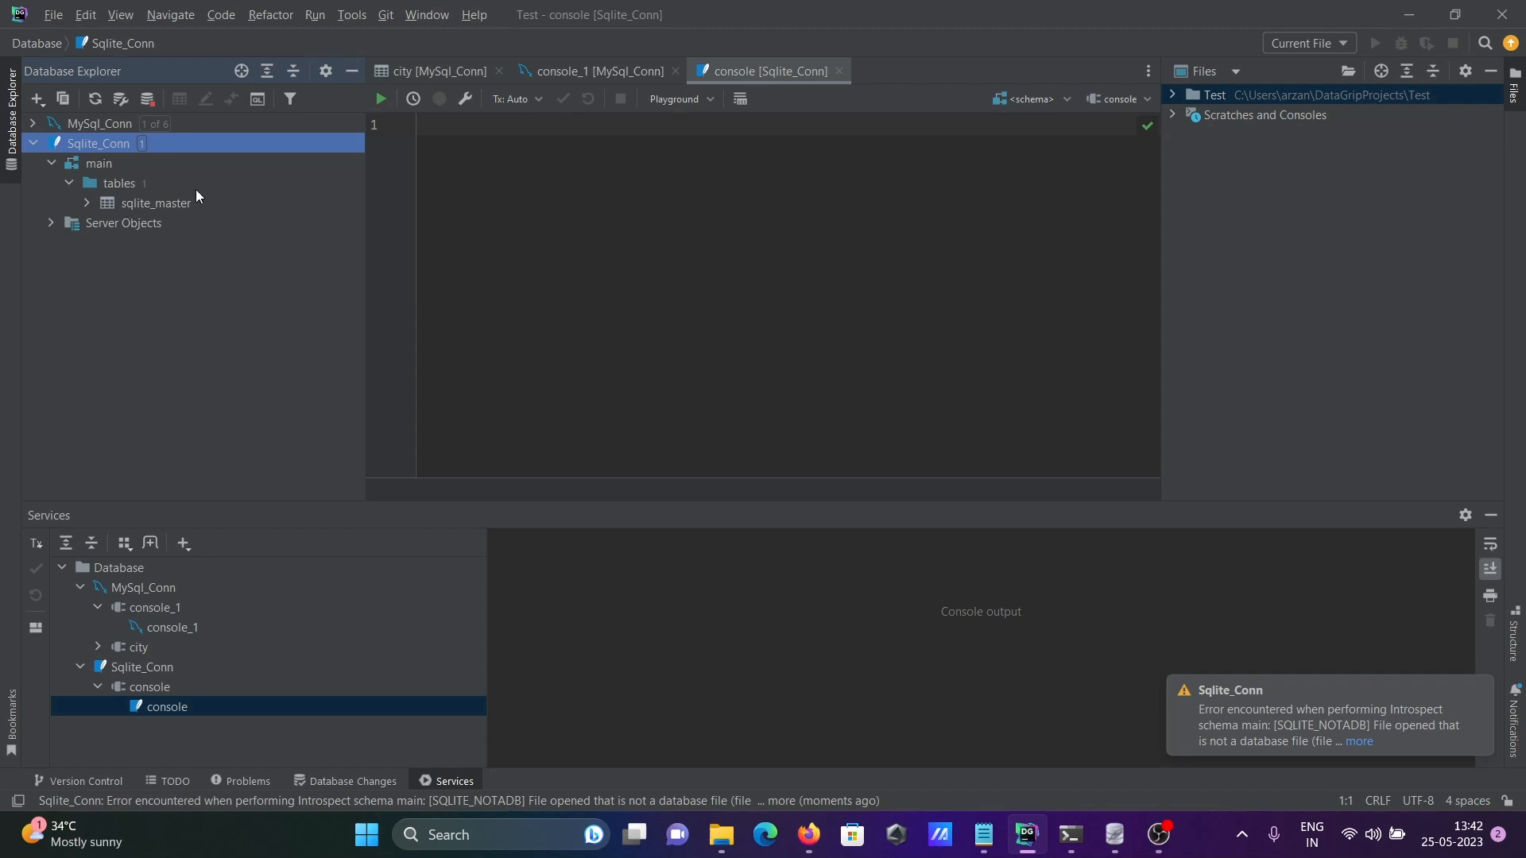
left_click(32, 143)
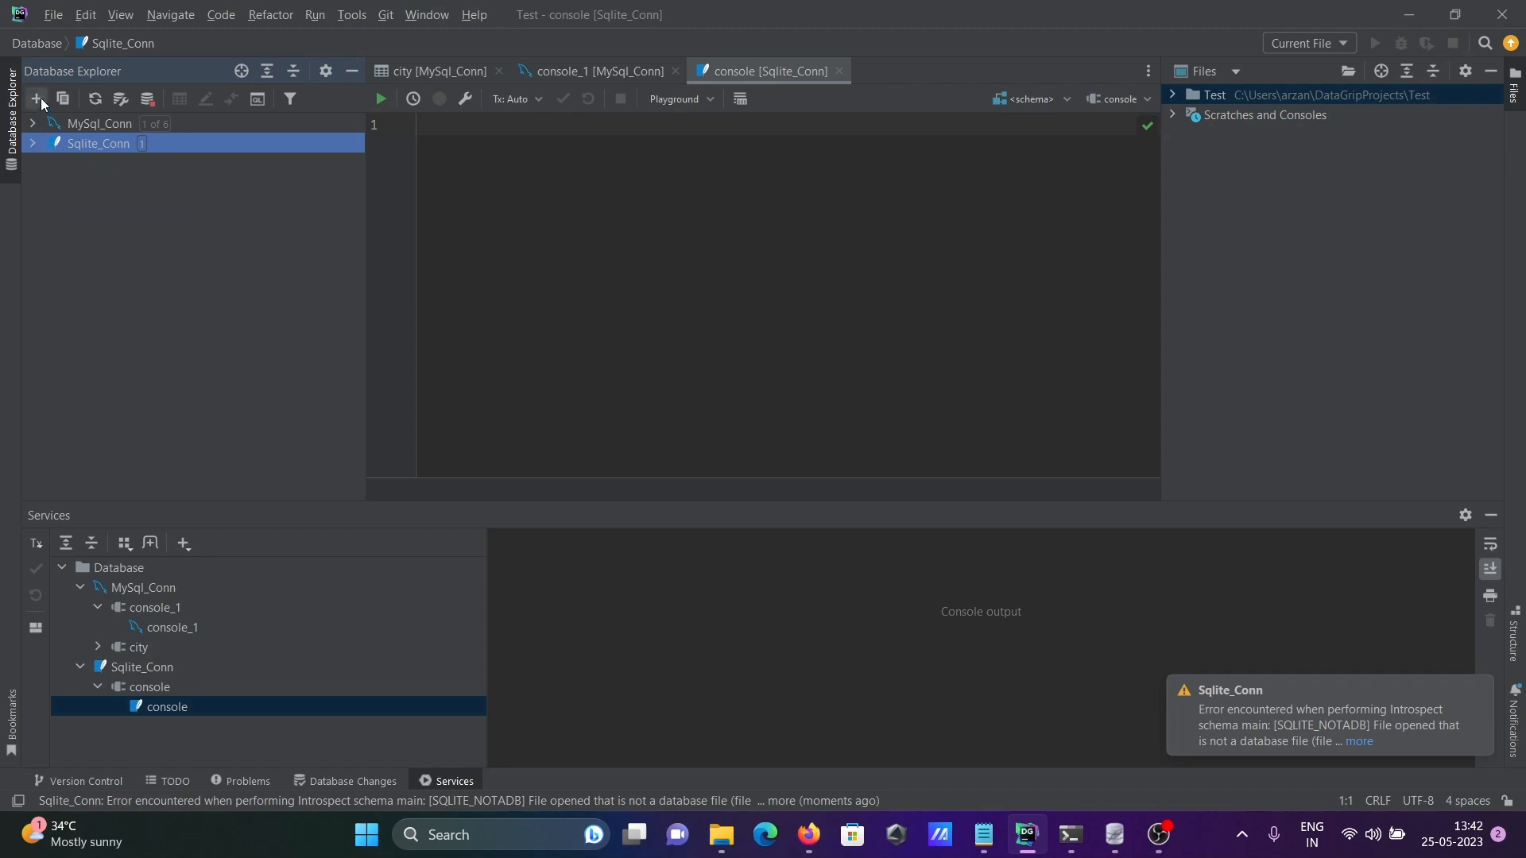
left_click(39, 99)
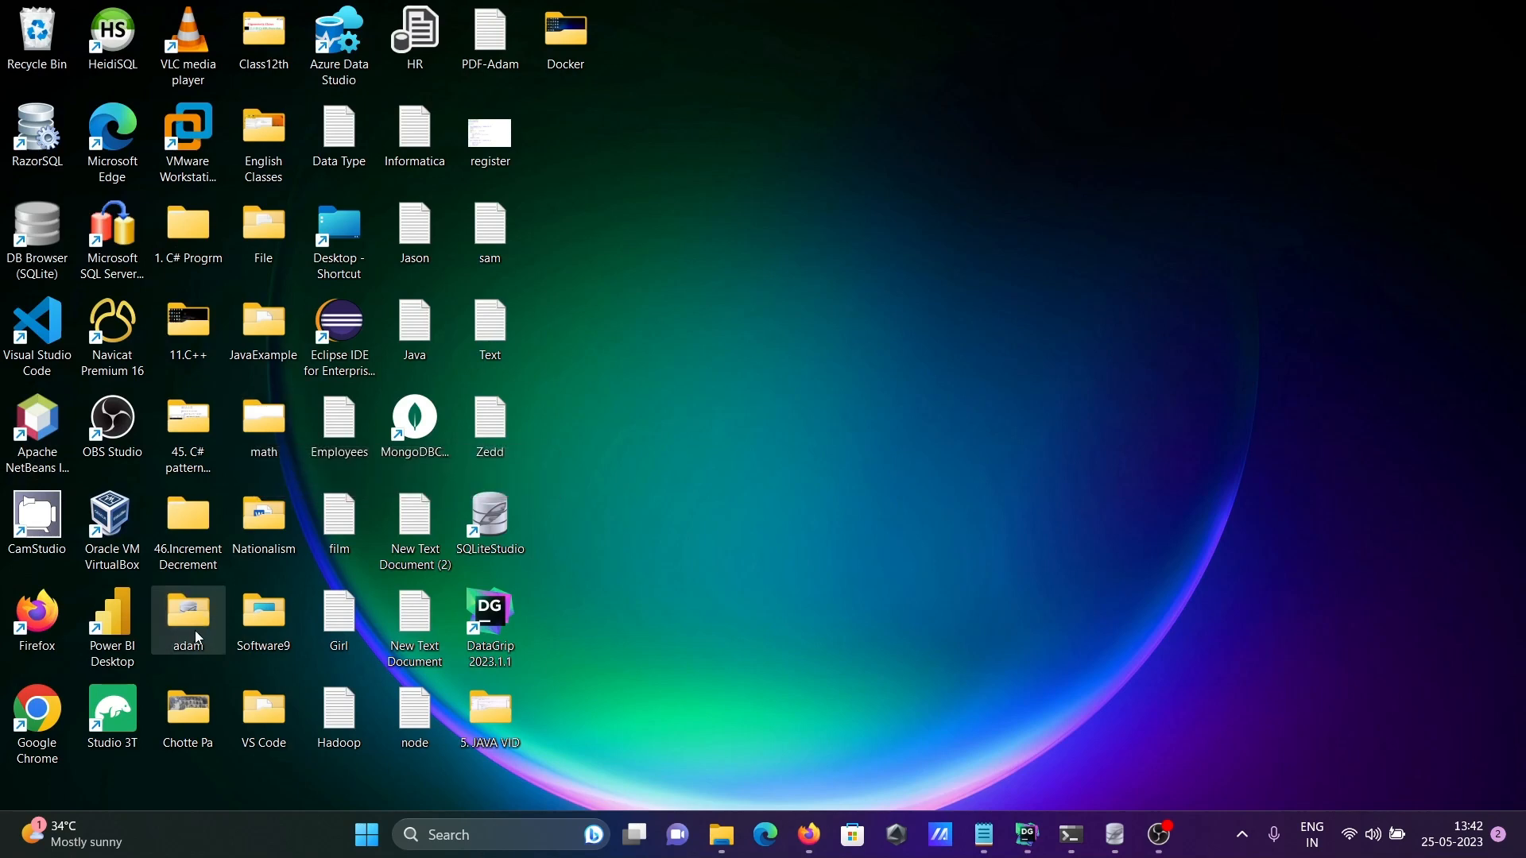
Open the adam folder on the desktop, then bring DataGrip back to the front.
double_click(187, 613)
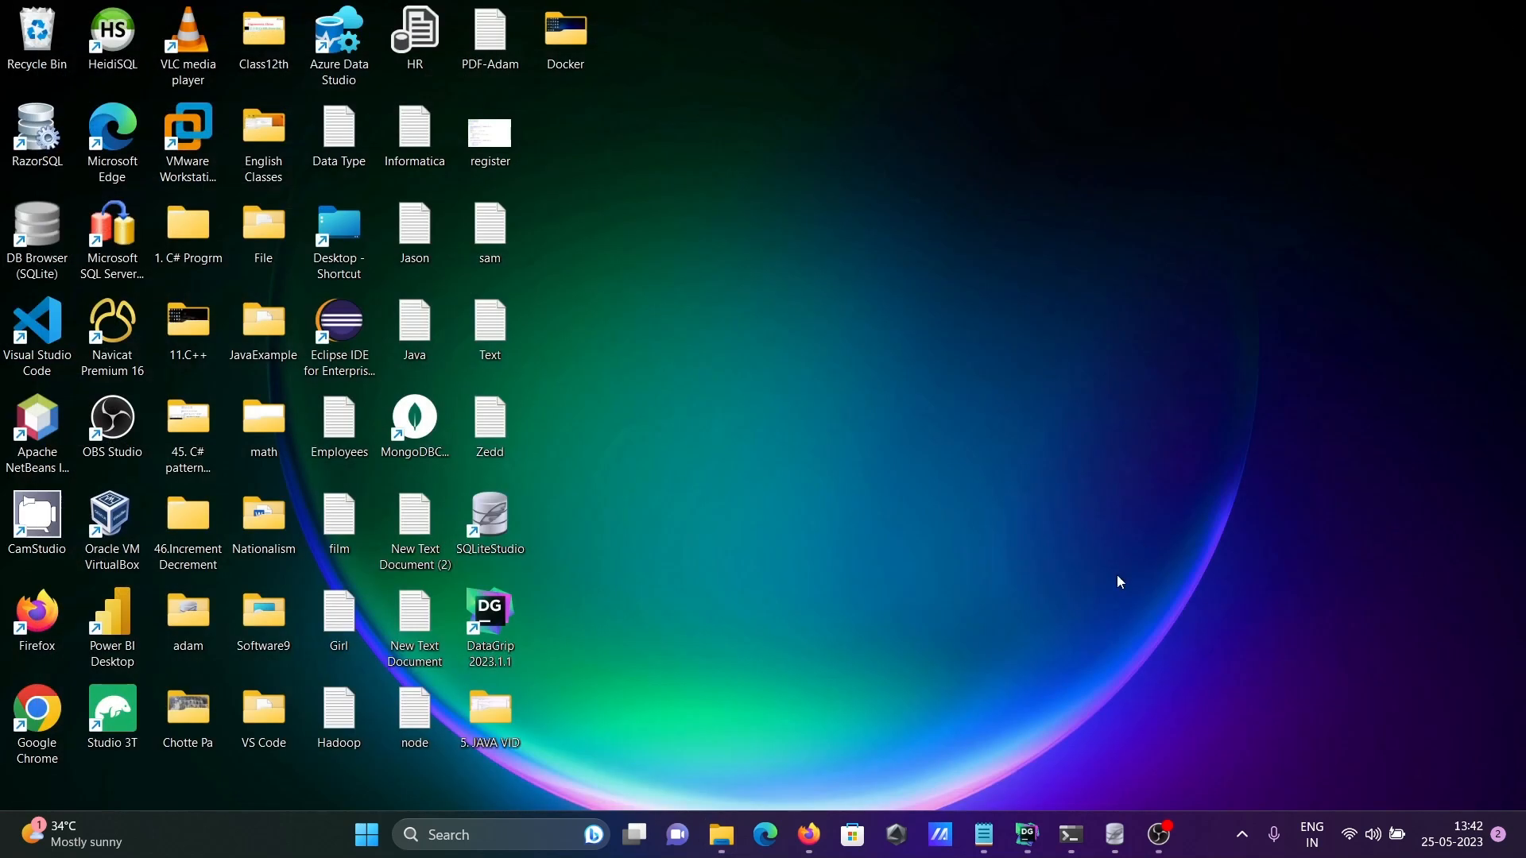
left_click(1024, 841)
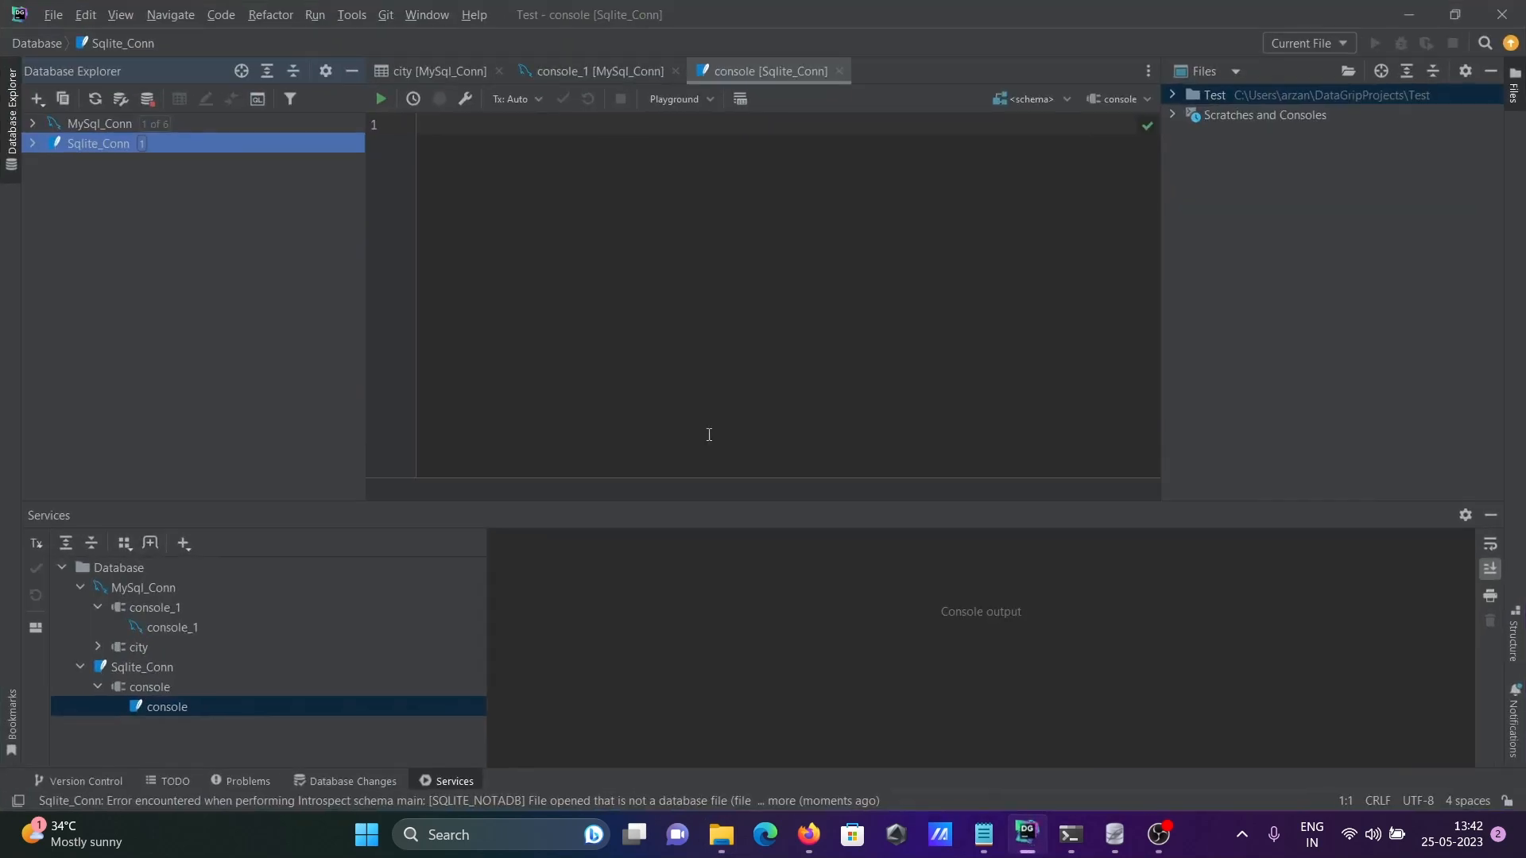
Add another SQLite data source and name it sqlite_sony.
left_click(37, 99)
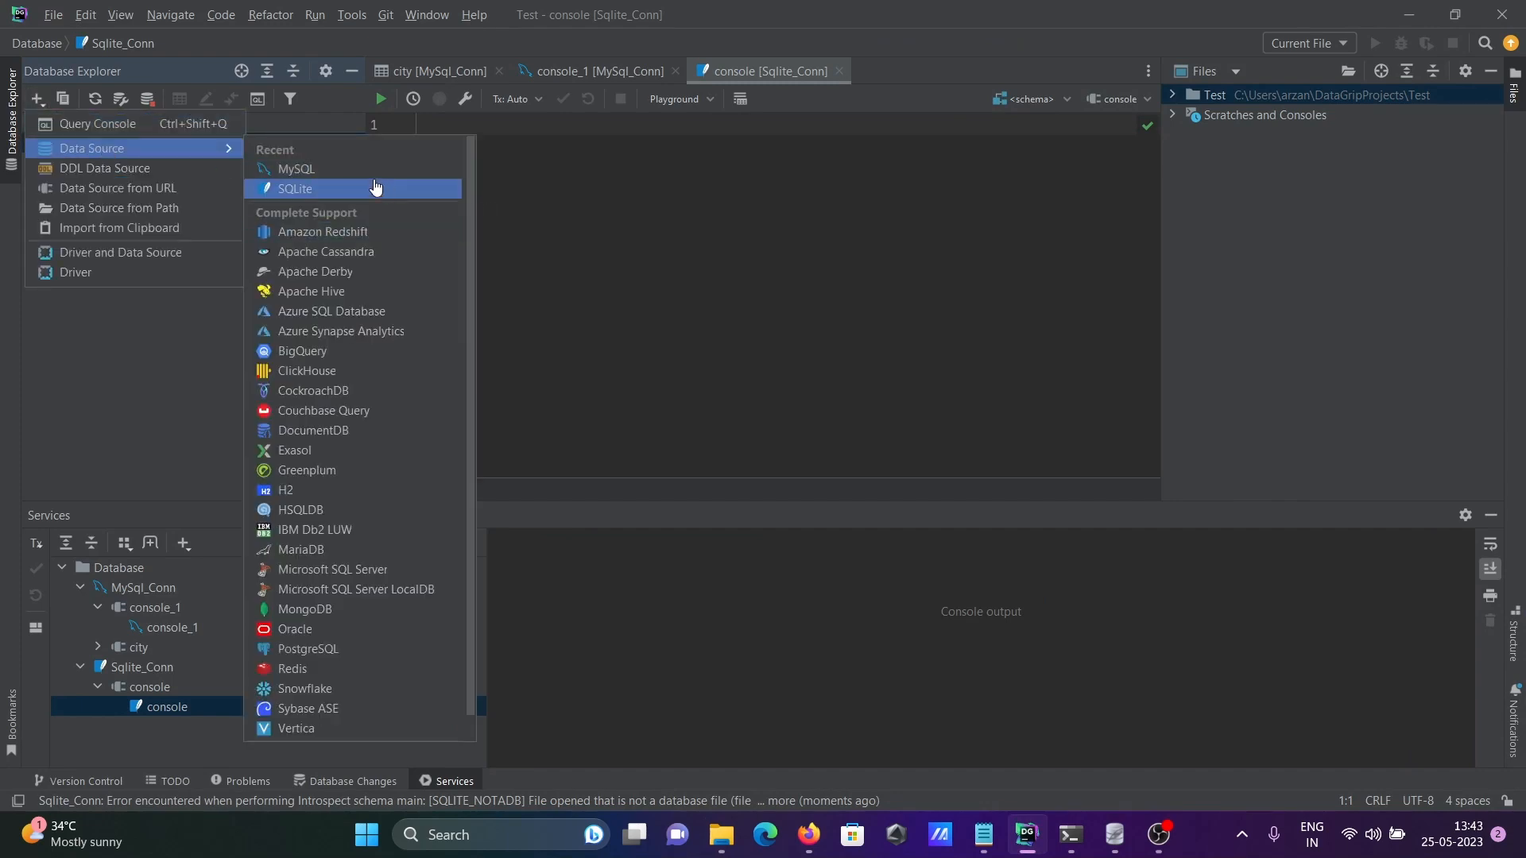
left_click(295, 188)
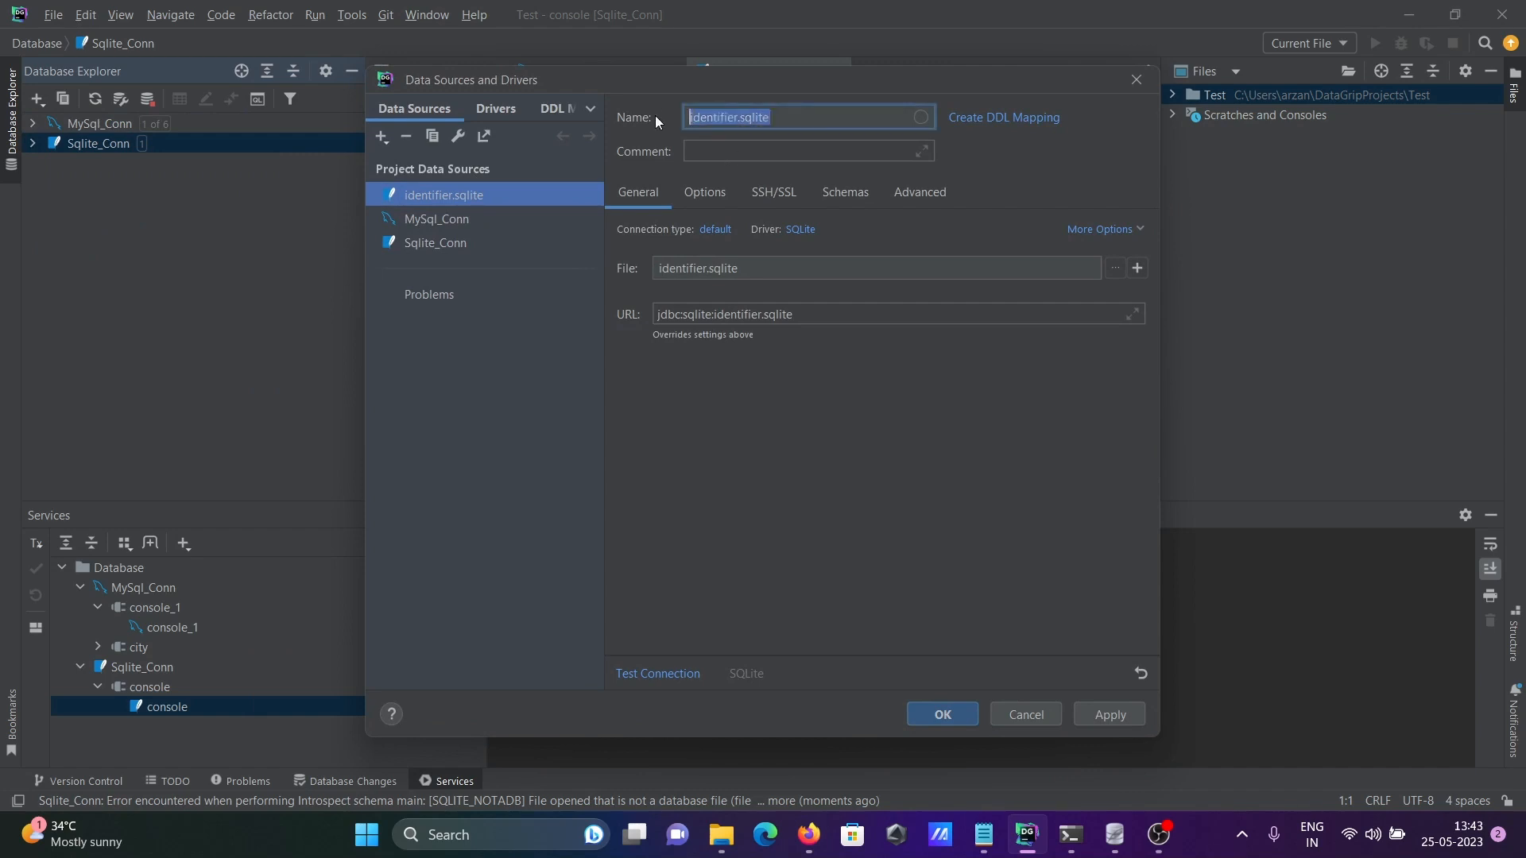
type("sqlite")
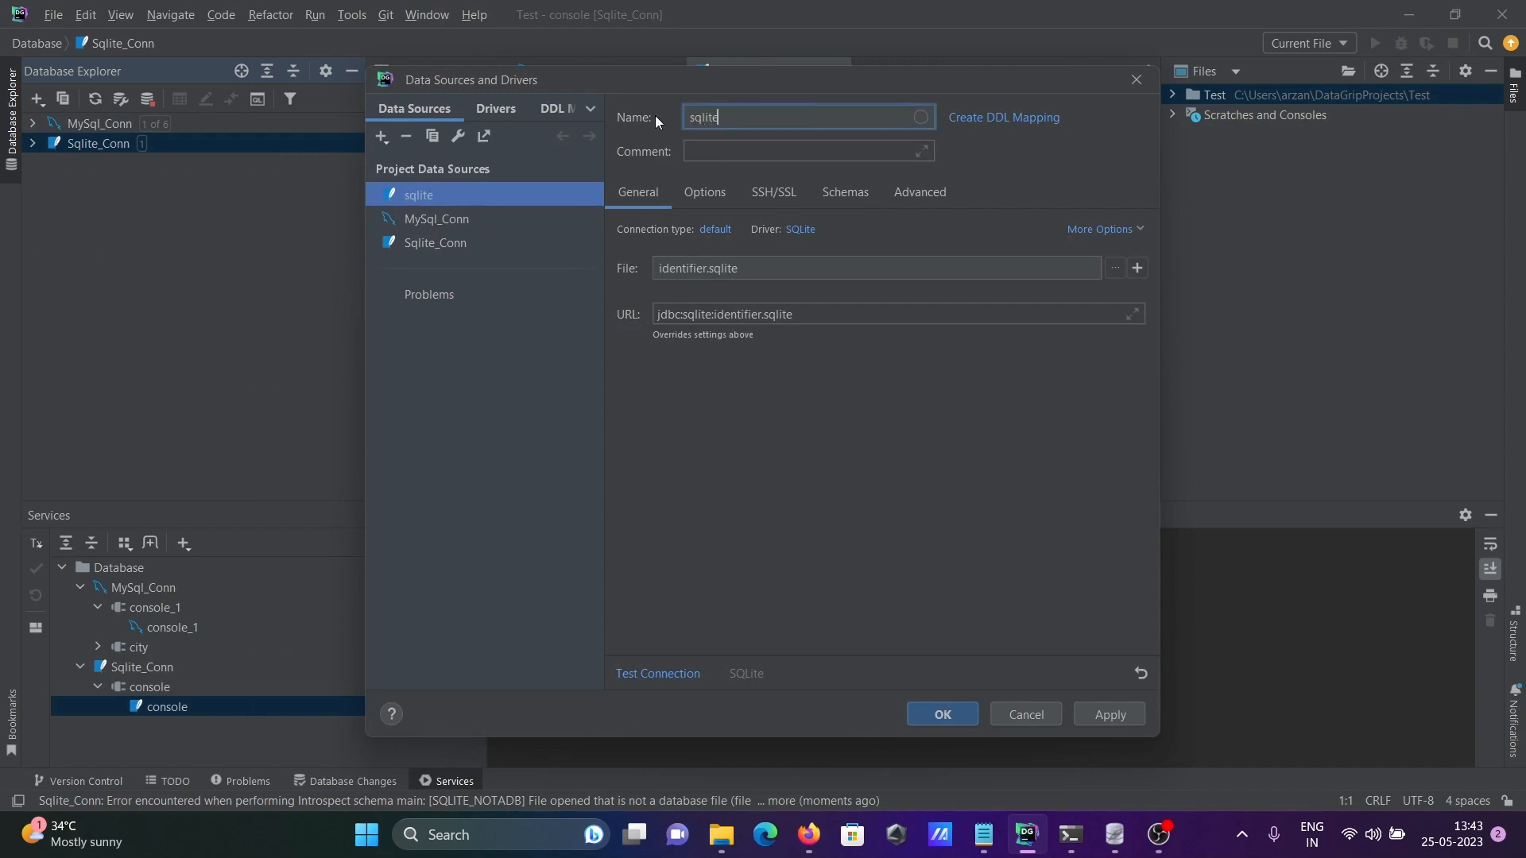
type("_sony")
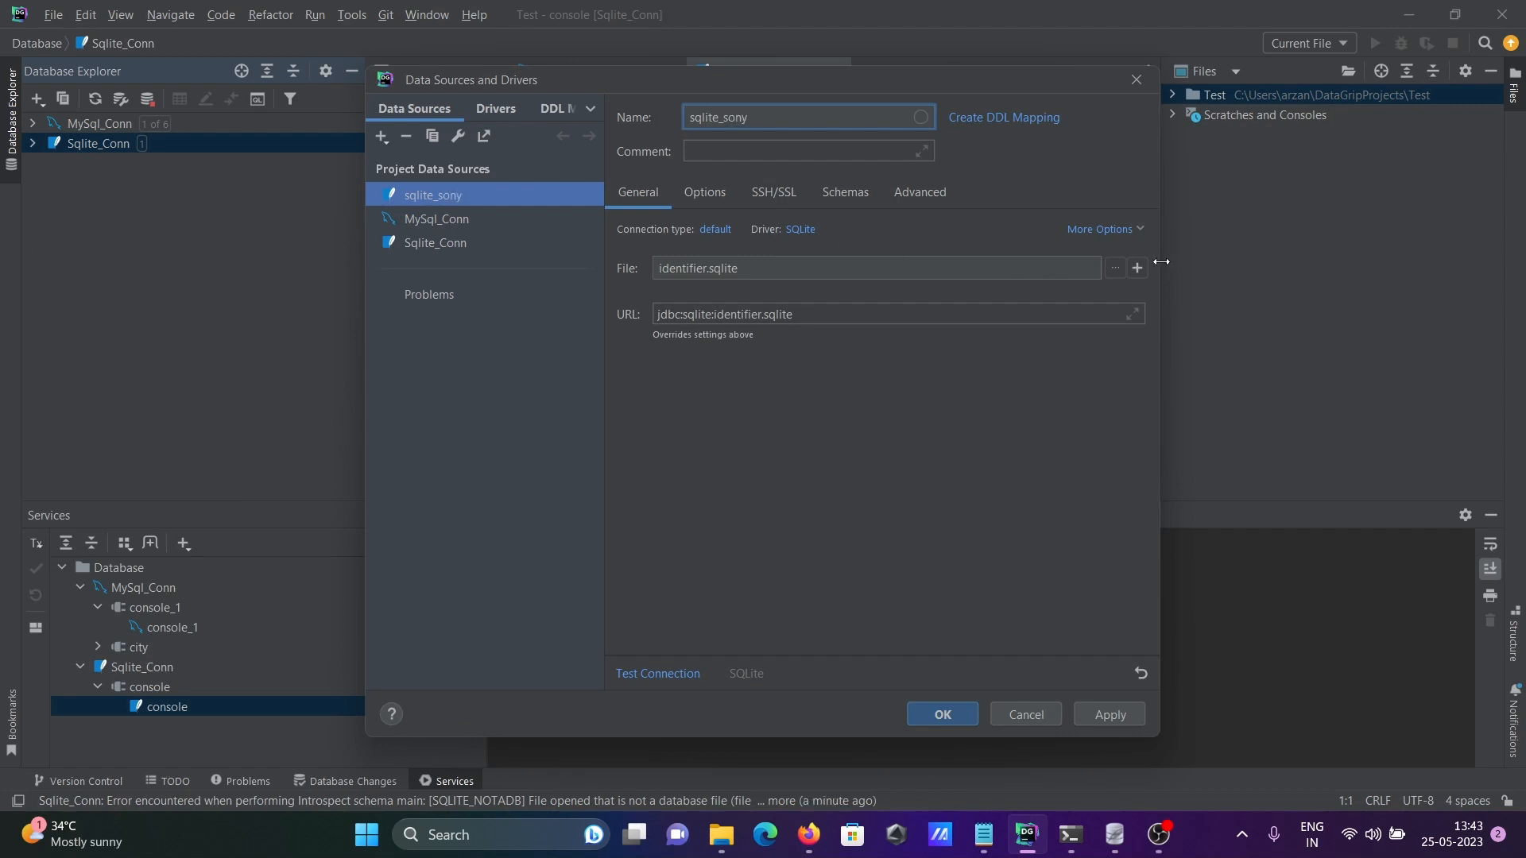
Set sqlite_sony's database file to sony.db in the Desktop adam folder.
left_click(1136, 268)
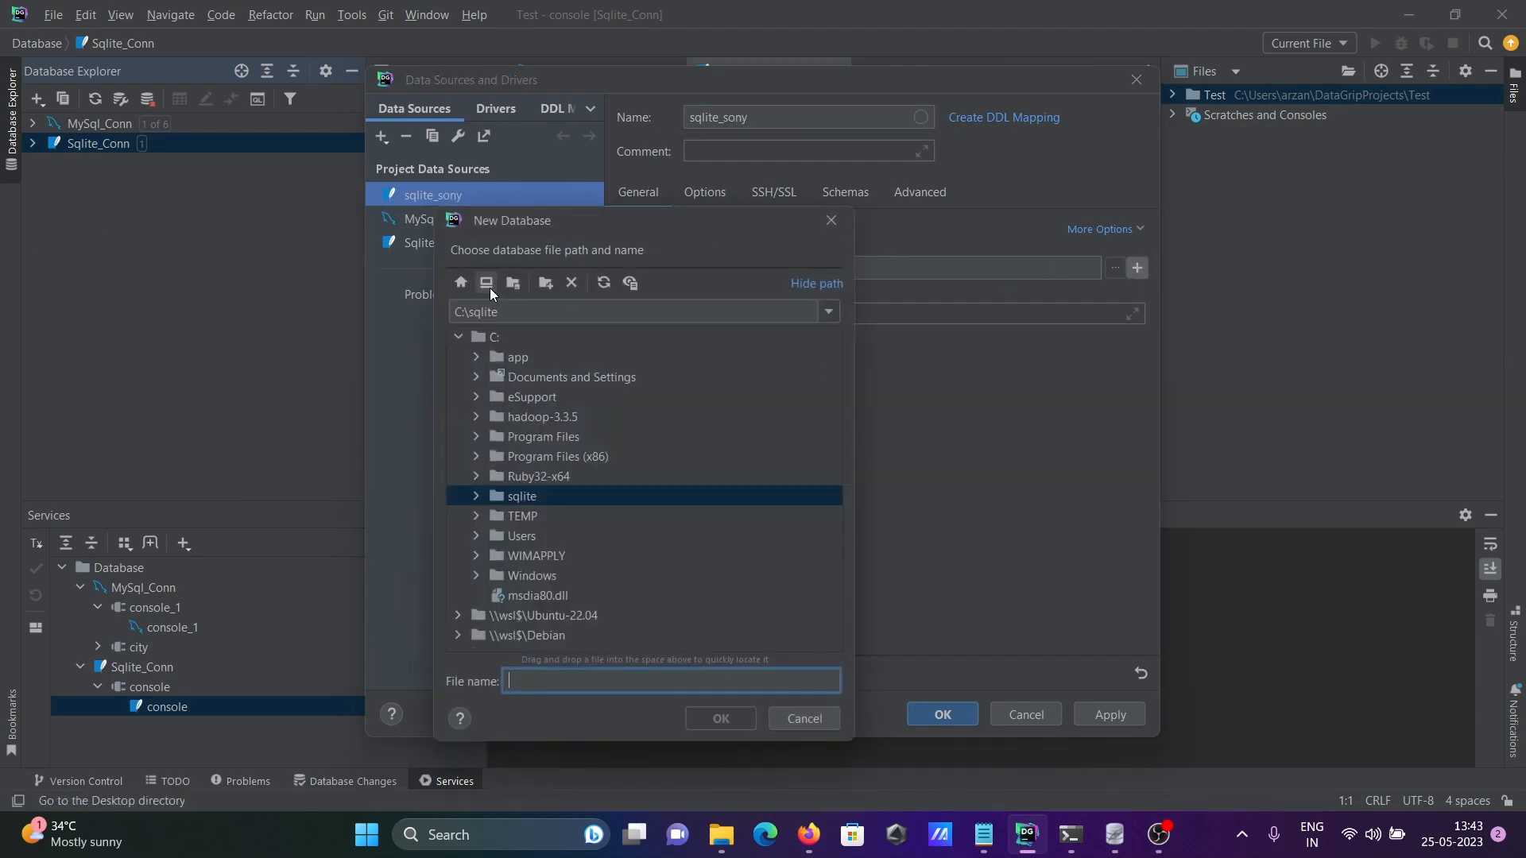
left_click(486, 282)
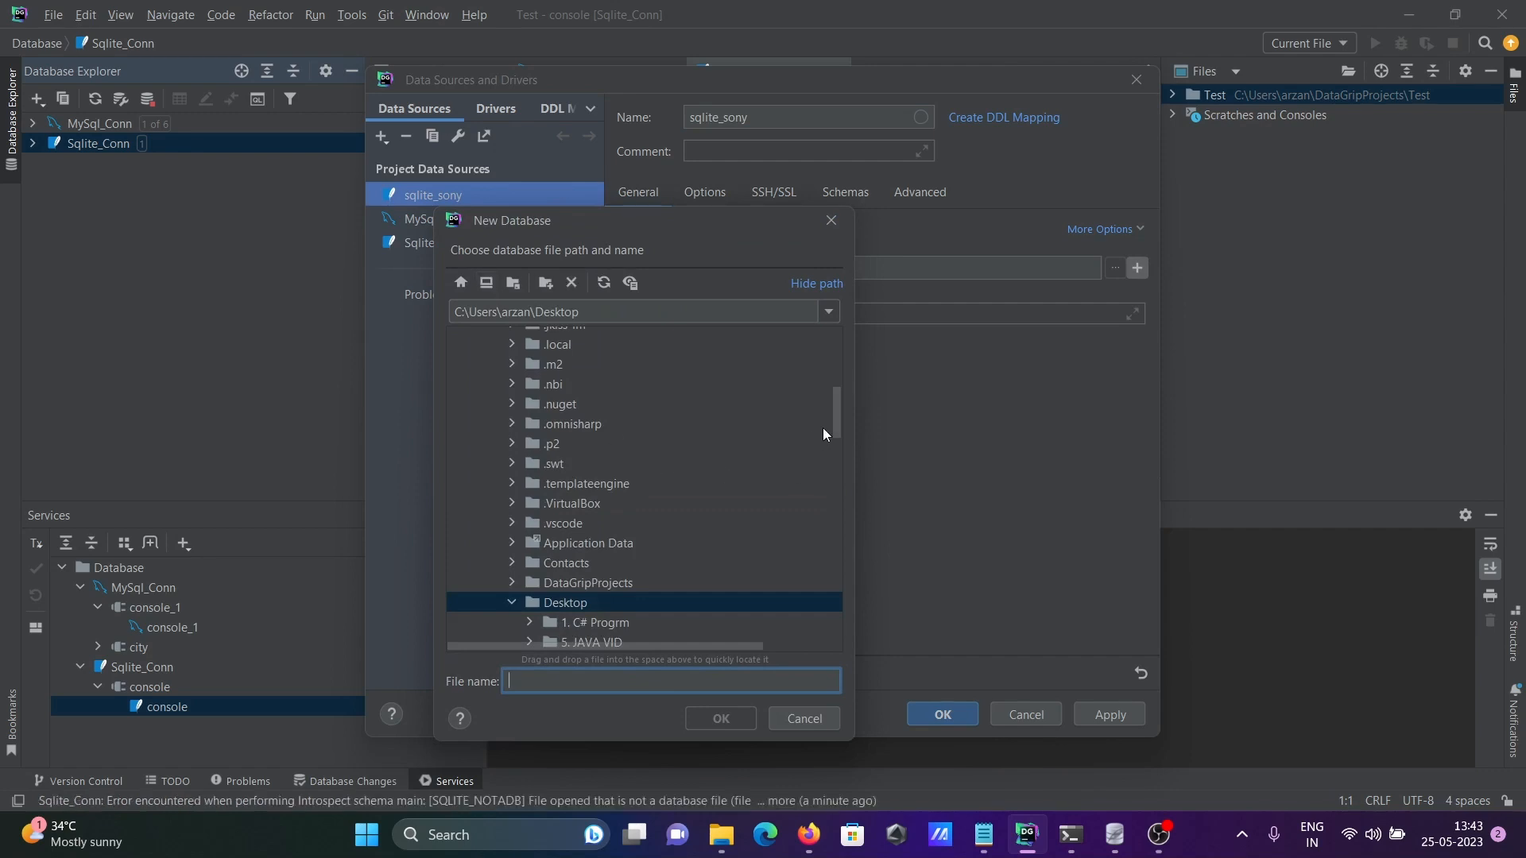
scroll("down", 3)
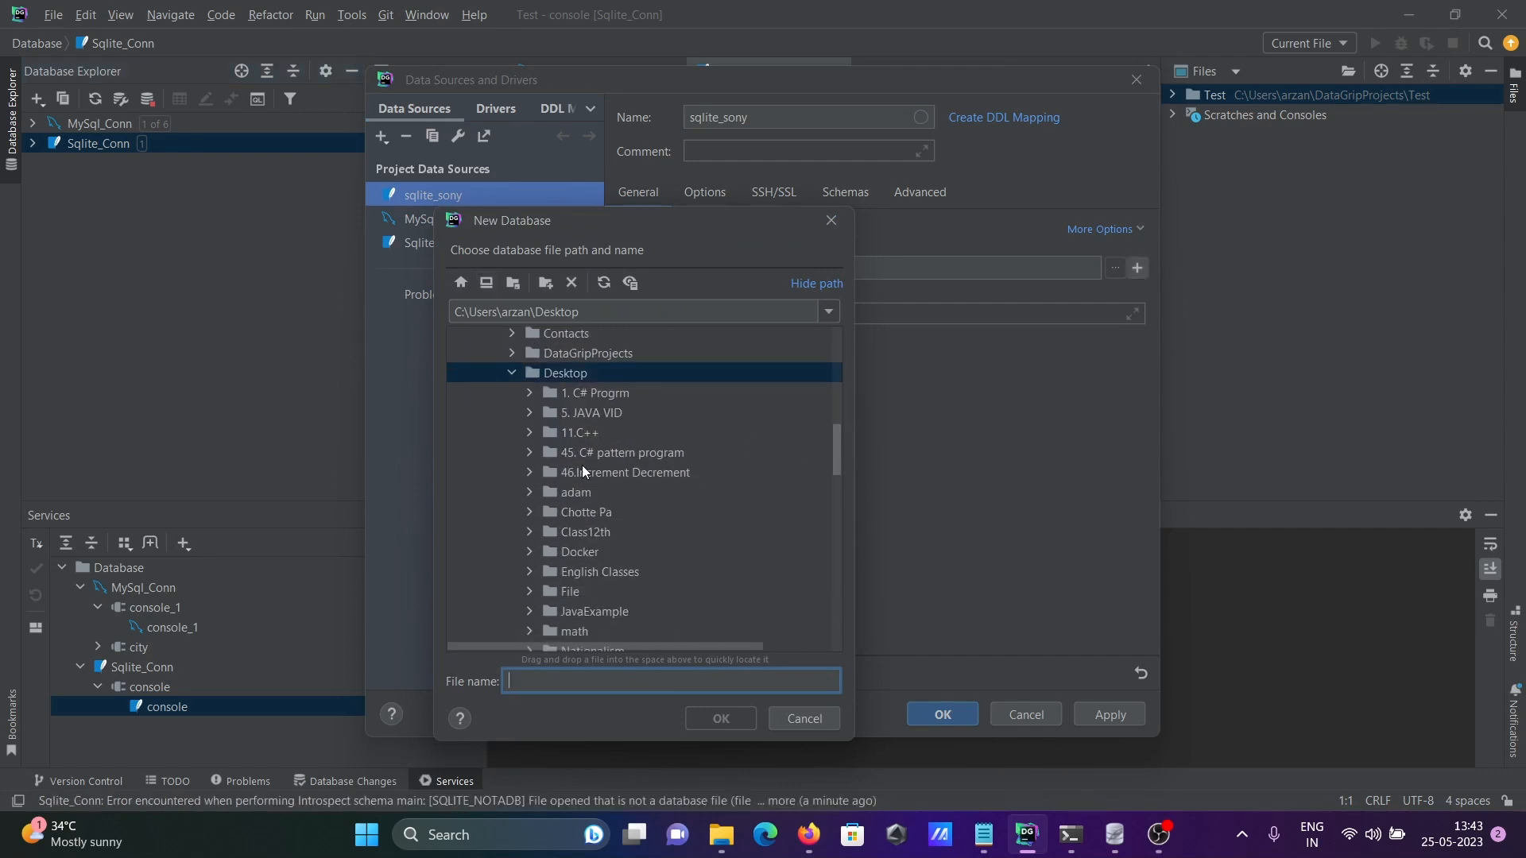
left_click(529, 494)
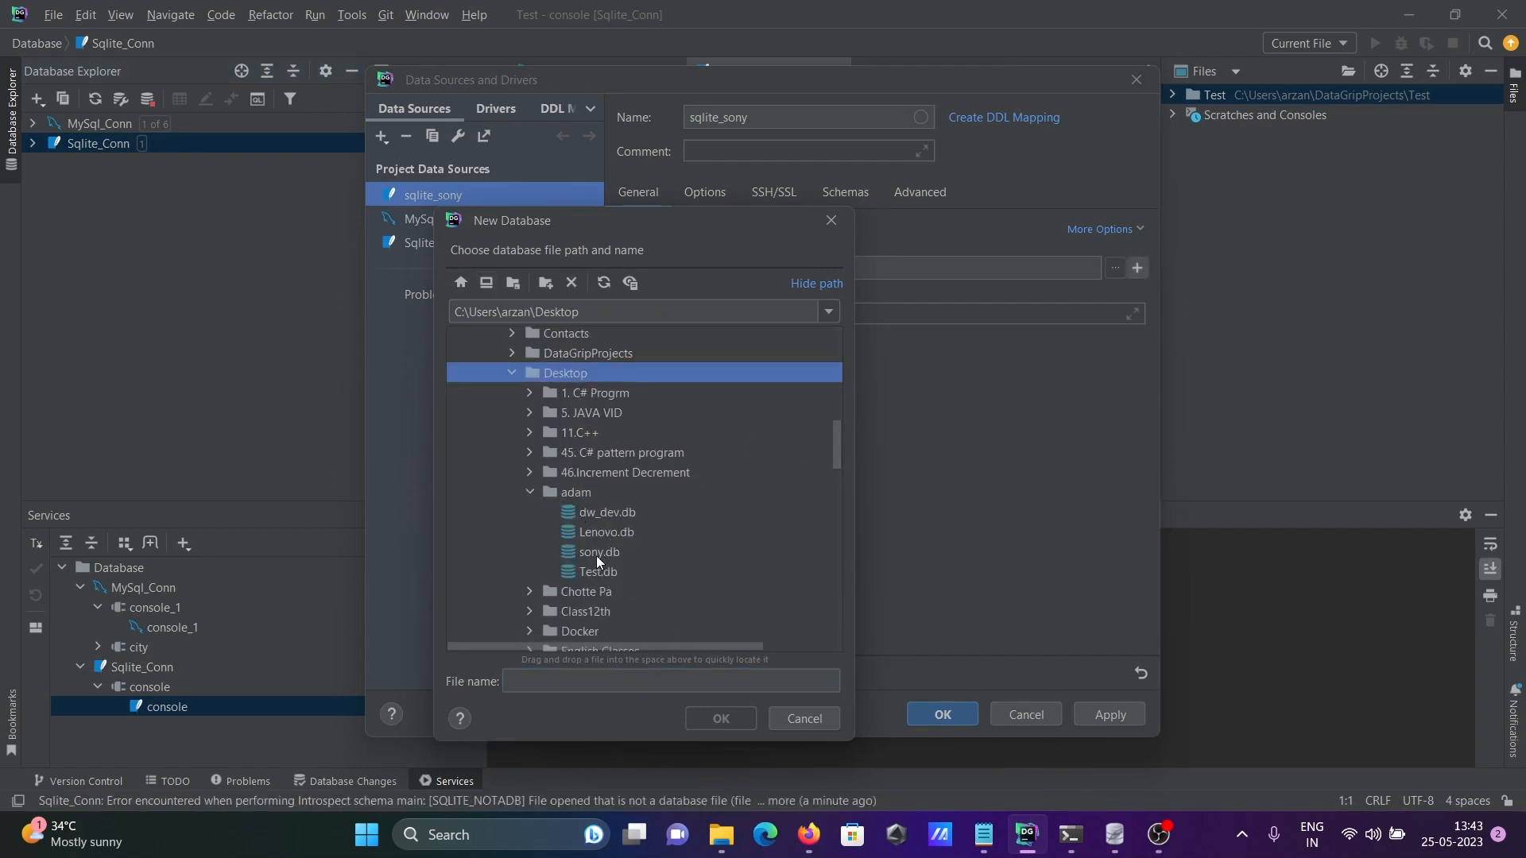
left_click(598, 551)
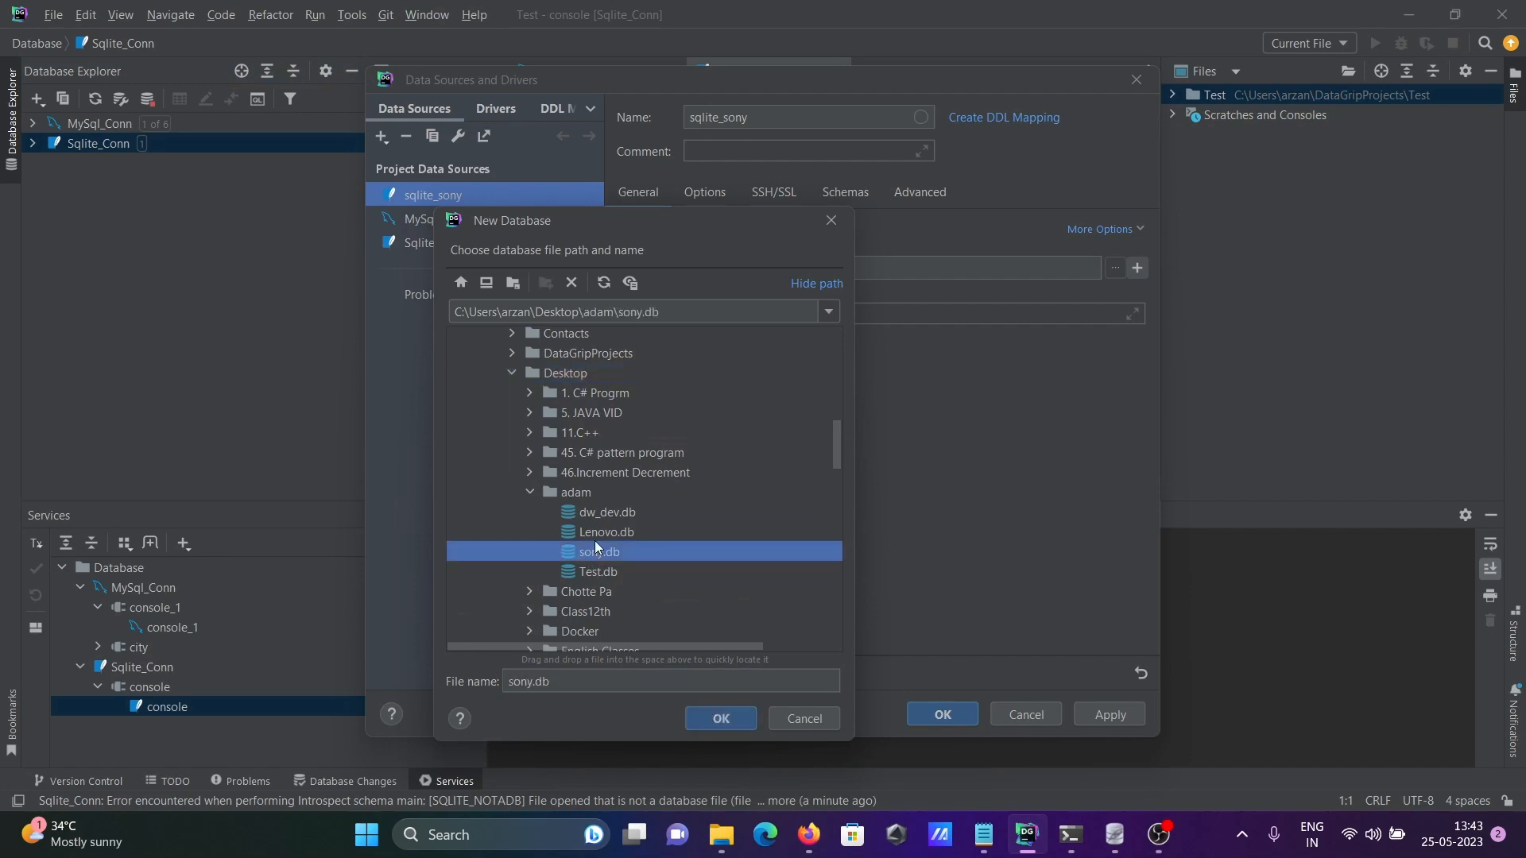
left_click(720, 719)
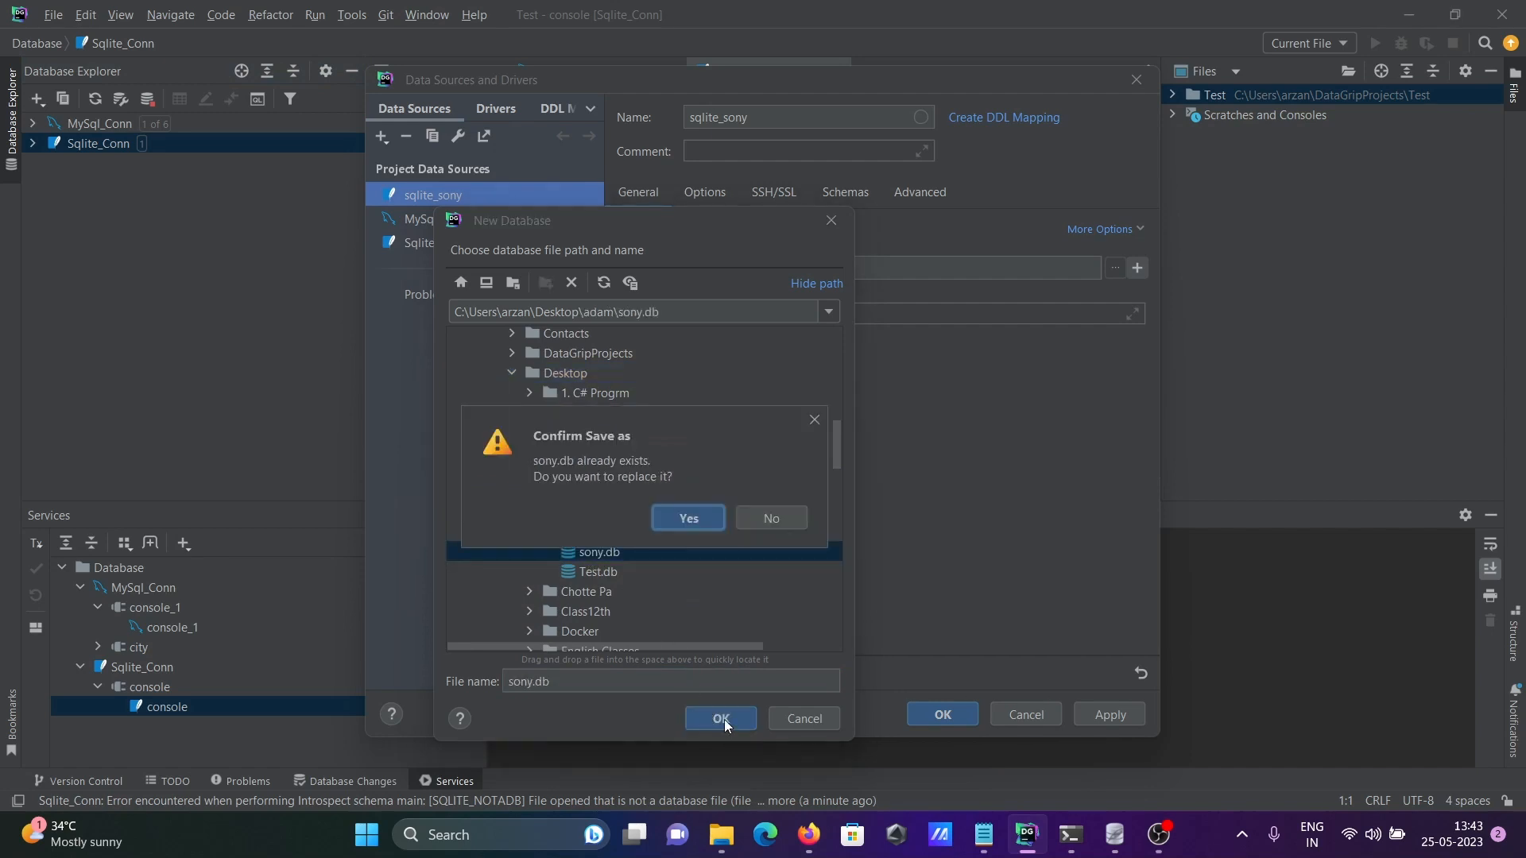
left_click(686, 517)
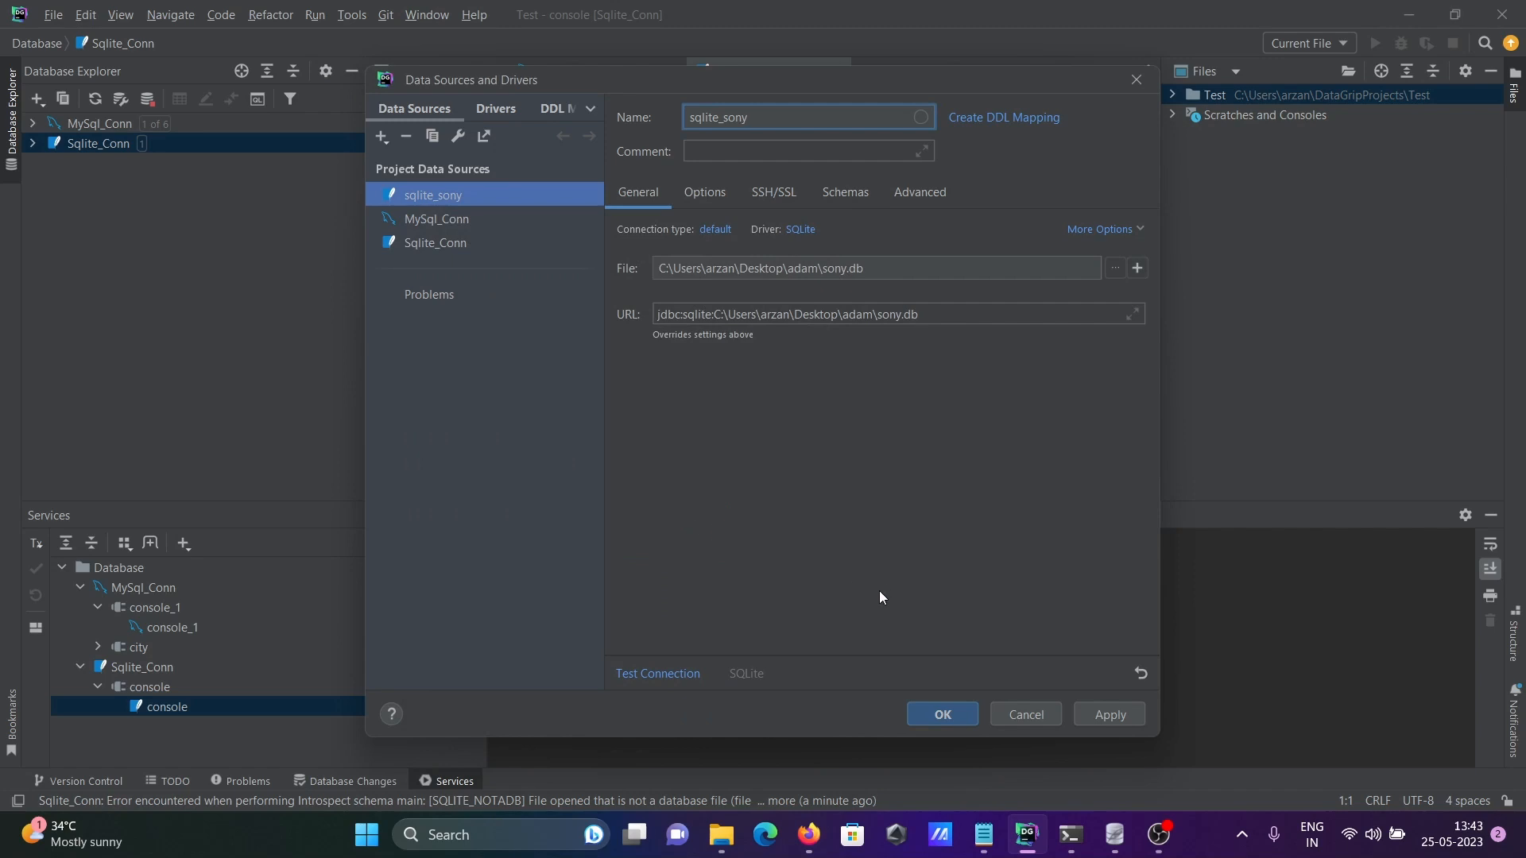
Test the sqlite_sony connection and save the data source.
left_click(658, 673)
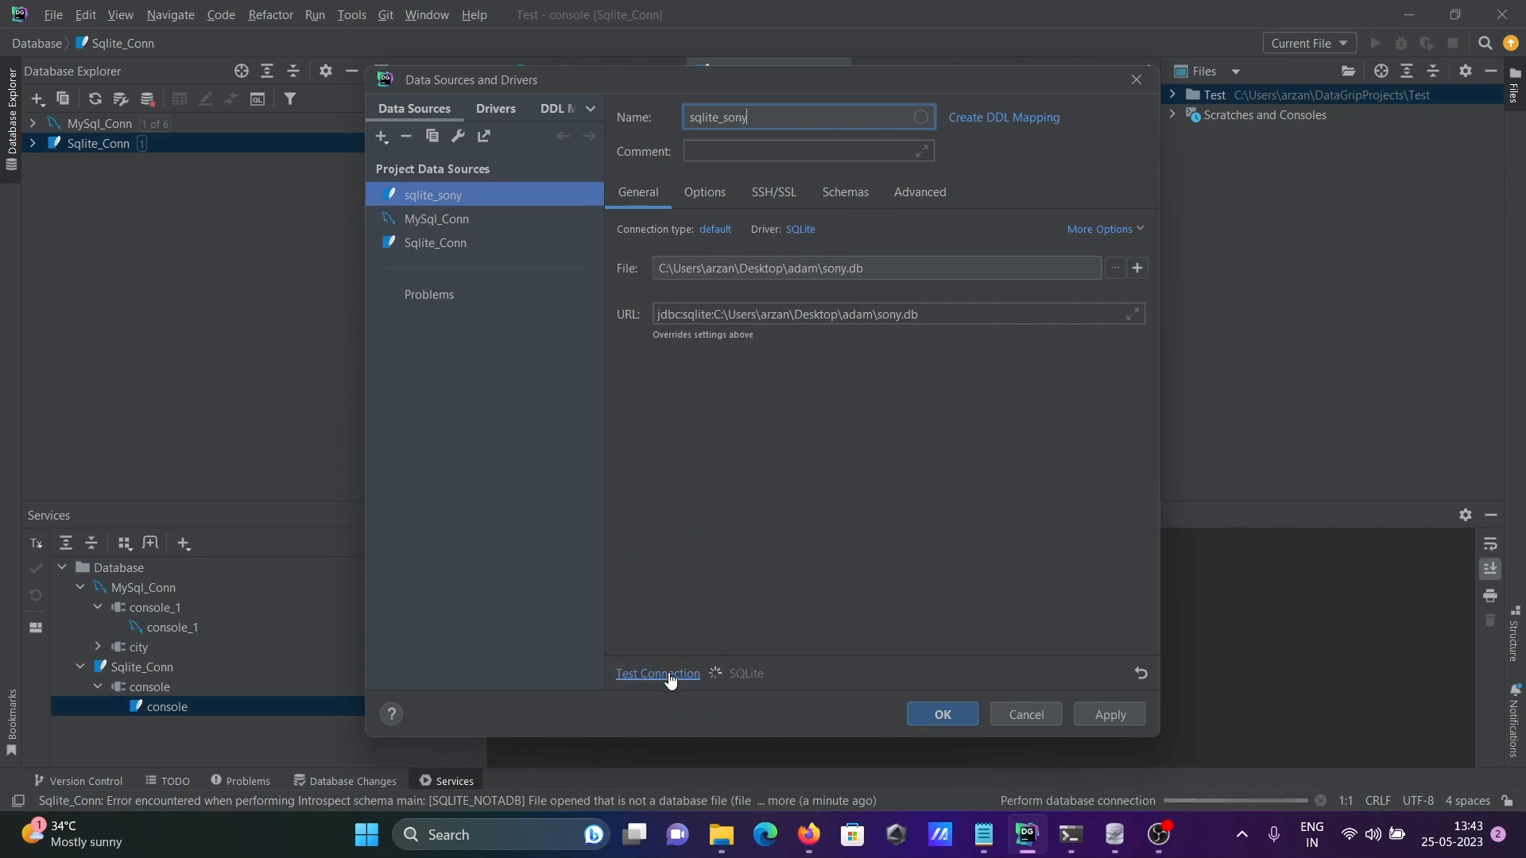
left_click(656, 673)
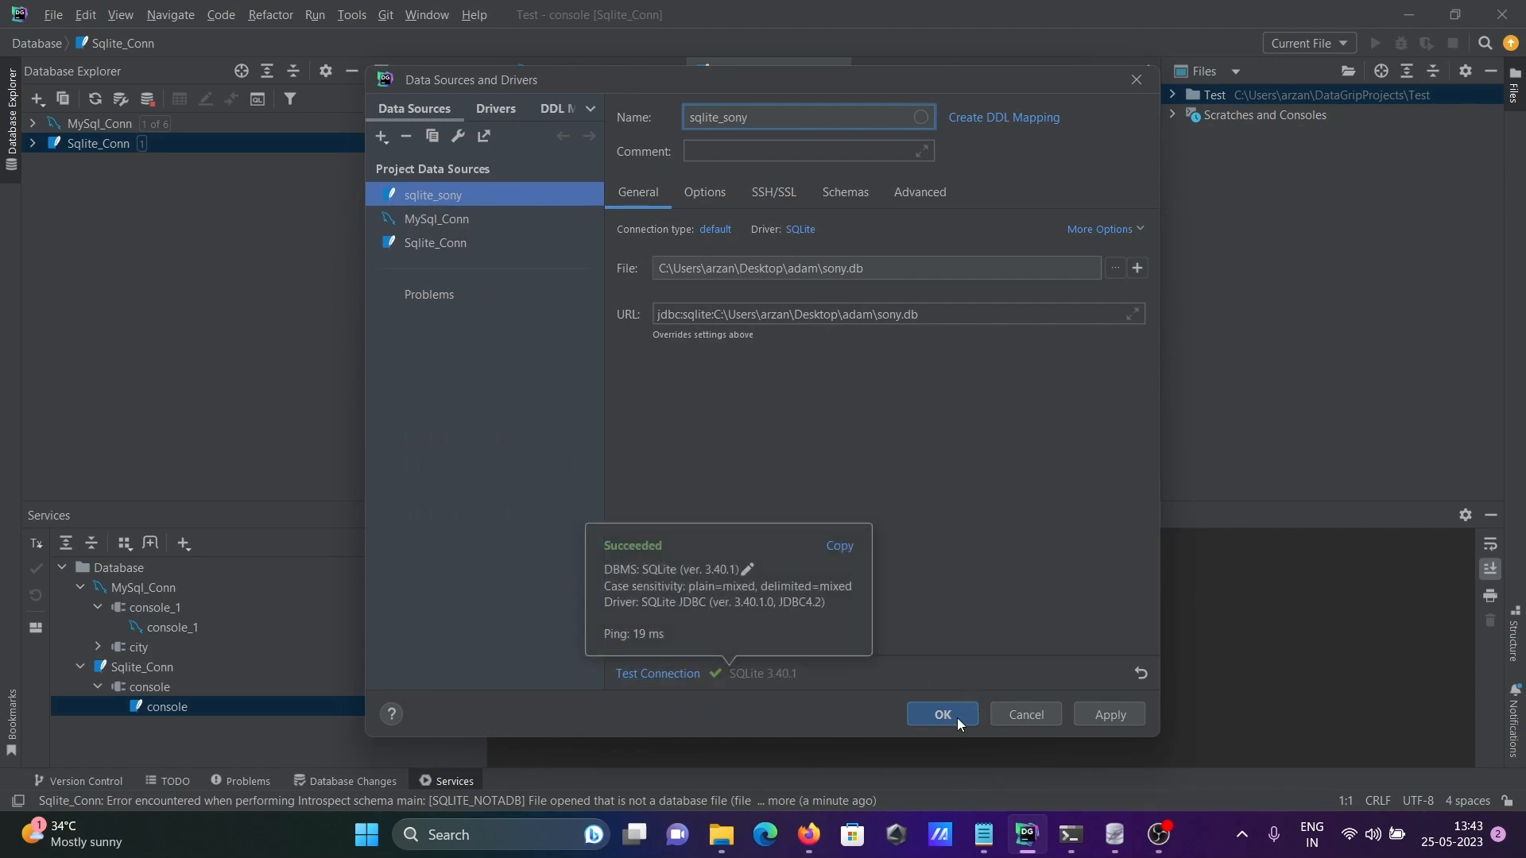
left_click(940, 714)
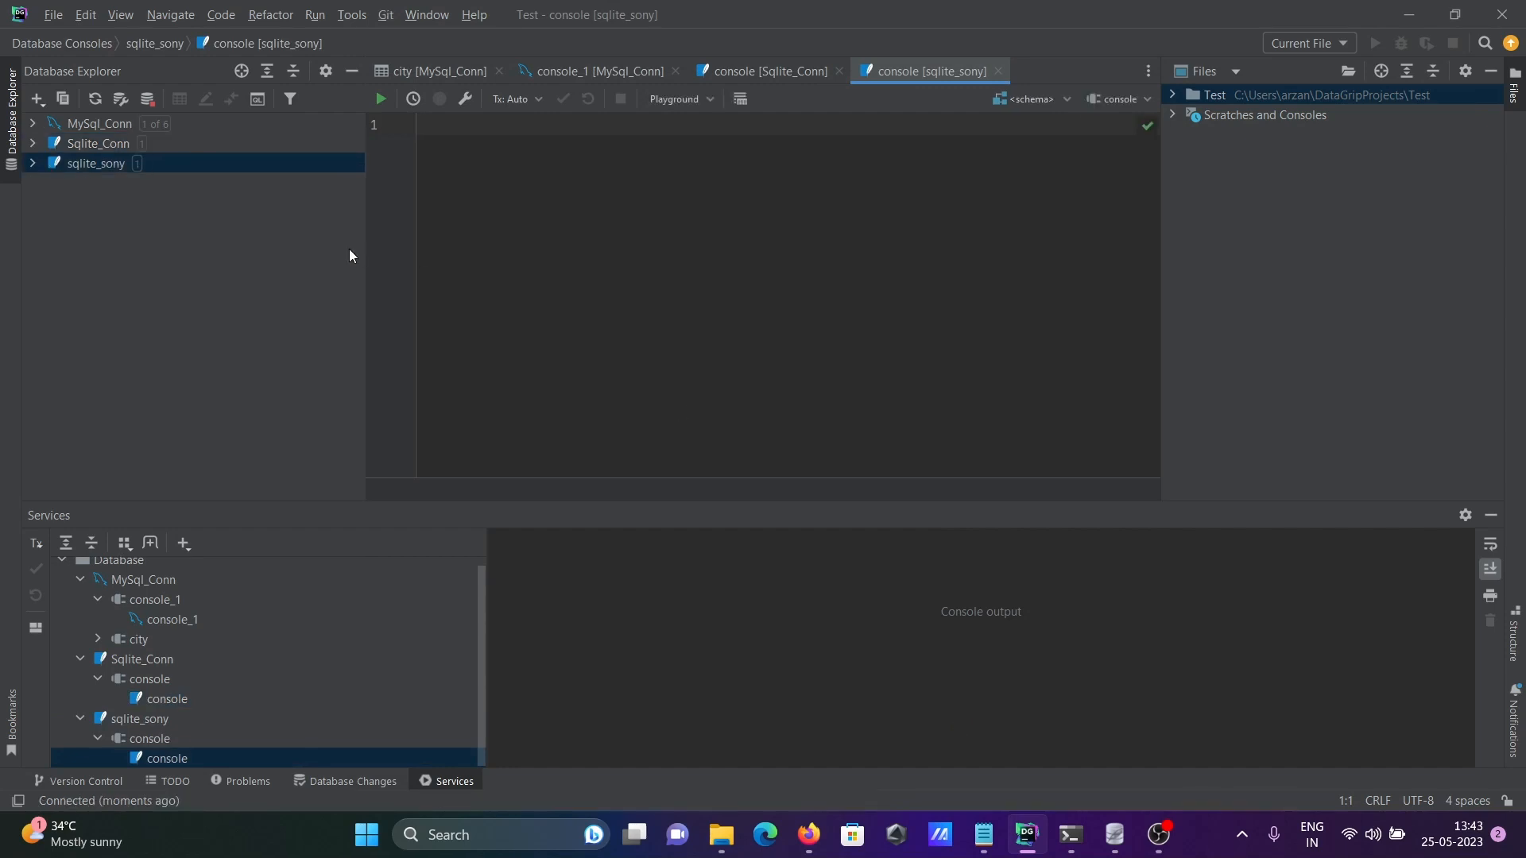
Enable All schemas for sqlite_sony, then expand main to list its 26 tables.
left_click(96, 164)
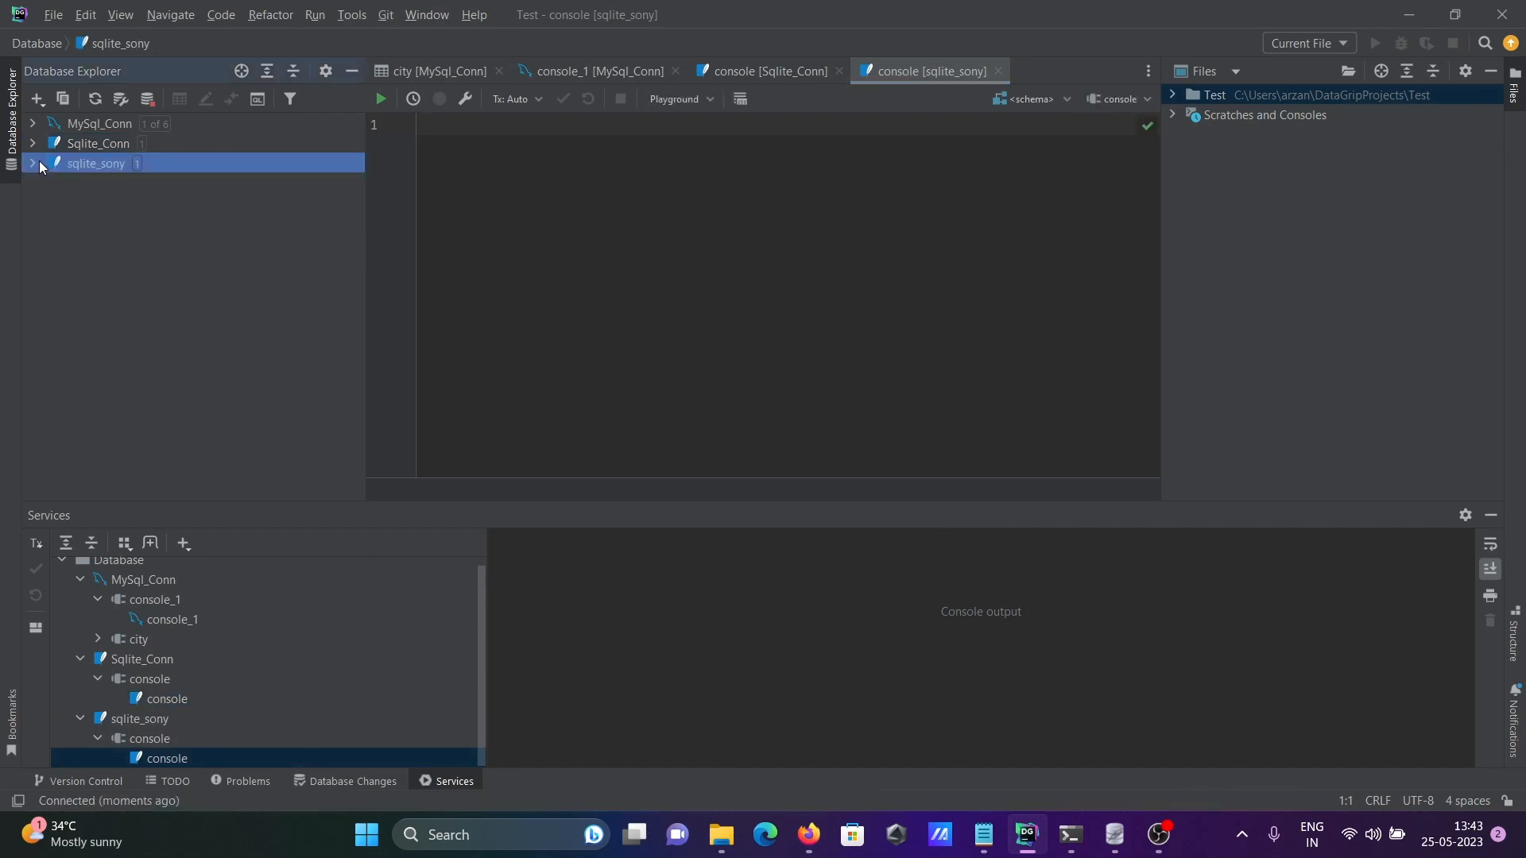
left_click(32, 162)
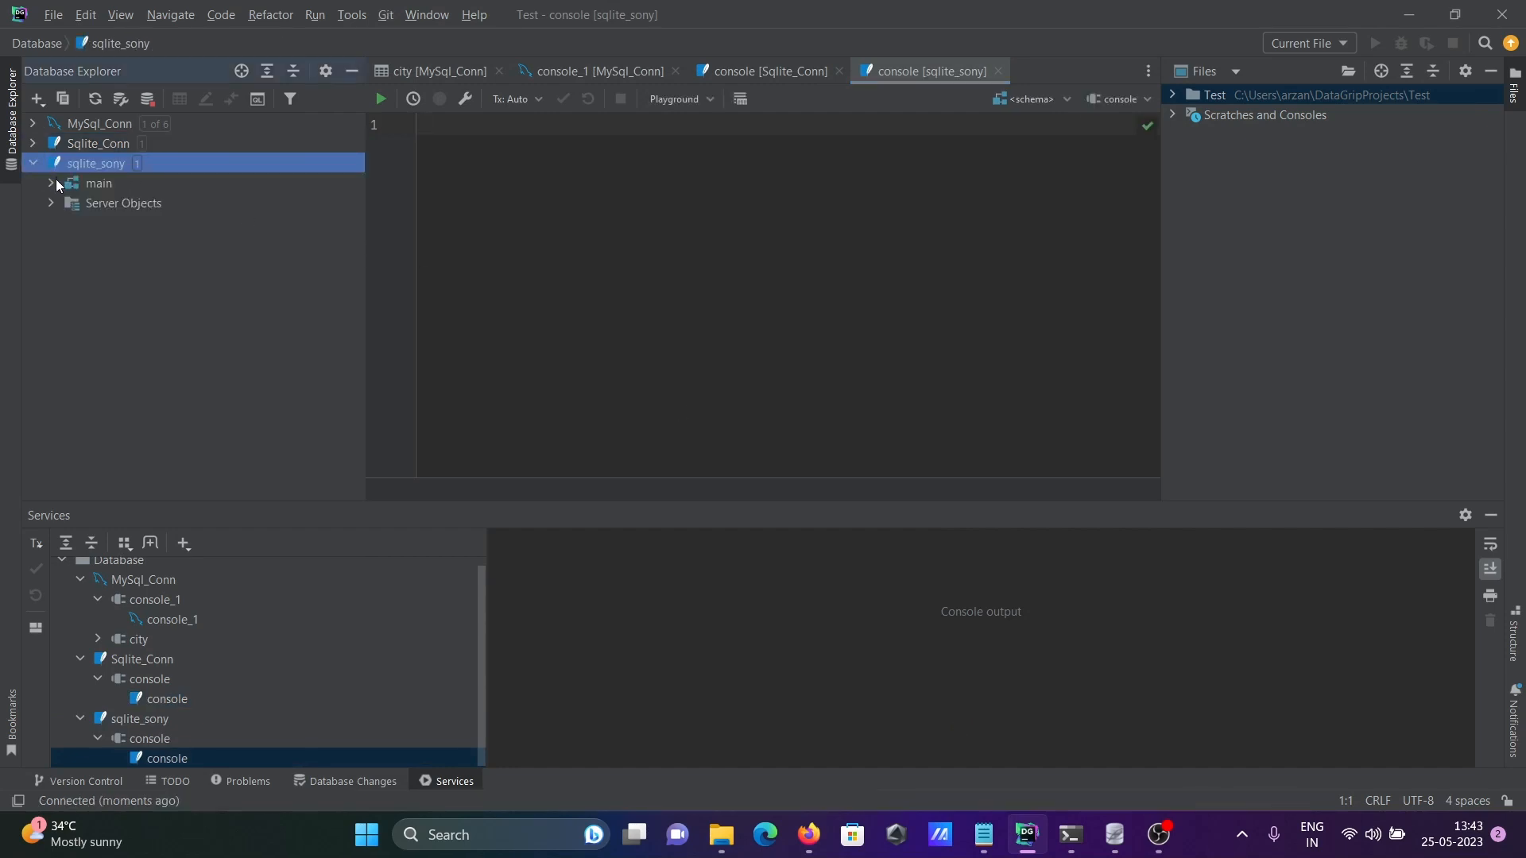
left_click(135, 163)
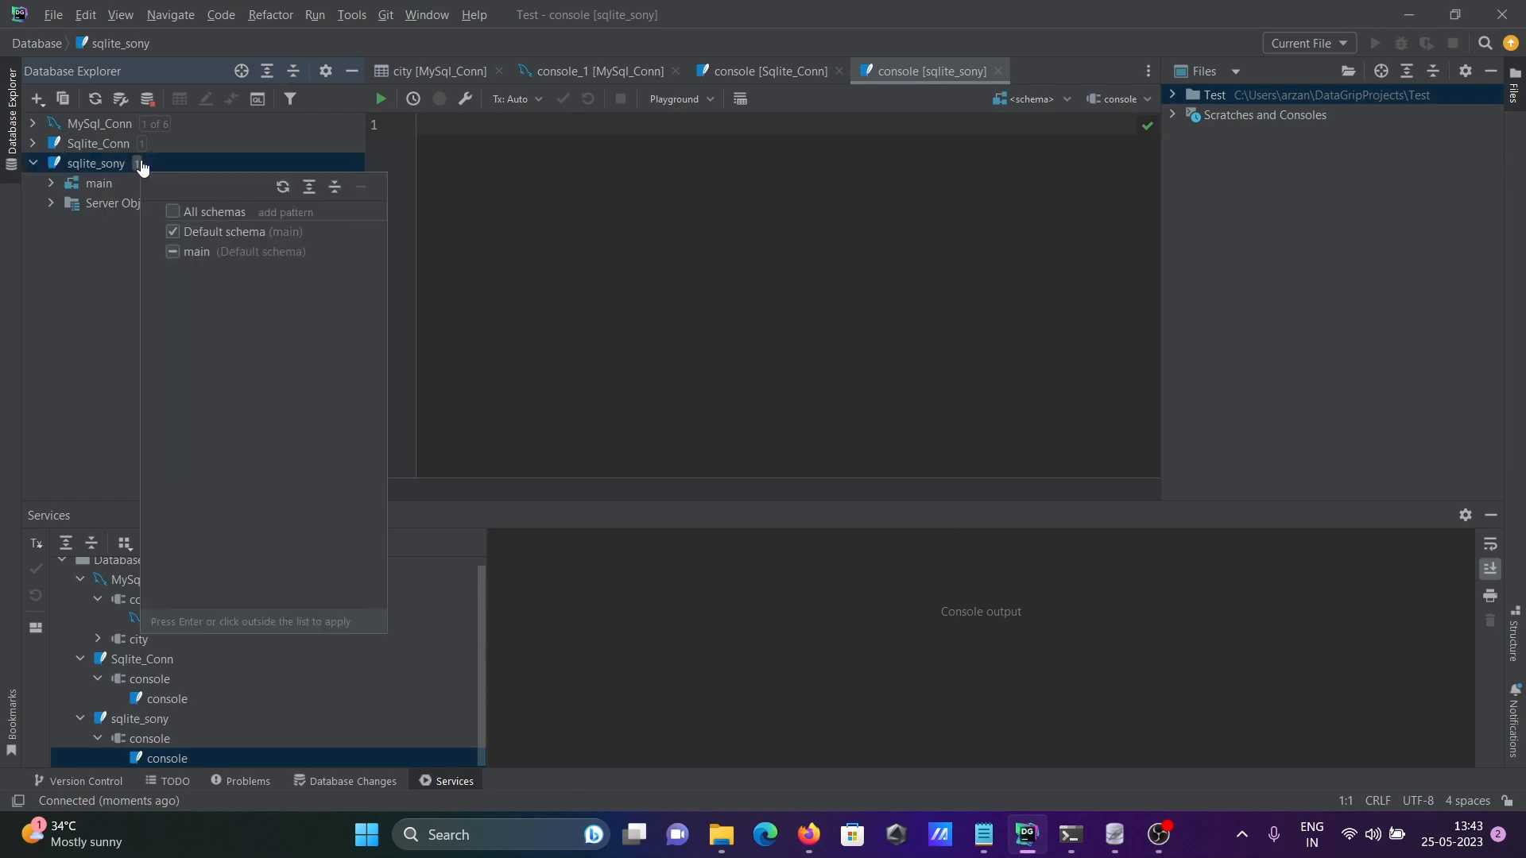
left_click(174, 211)
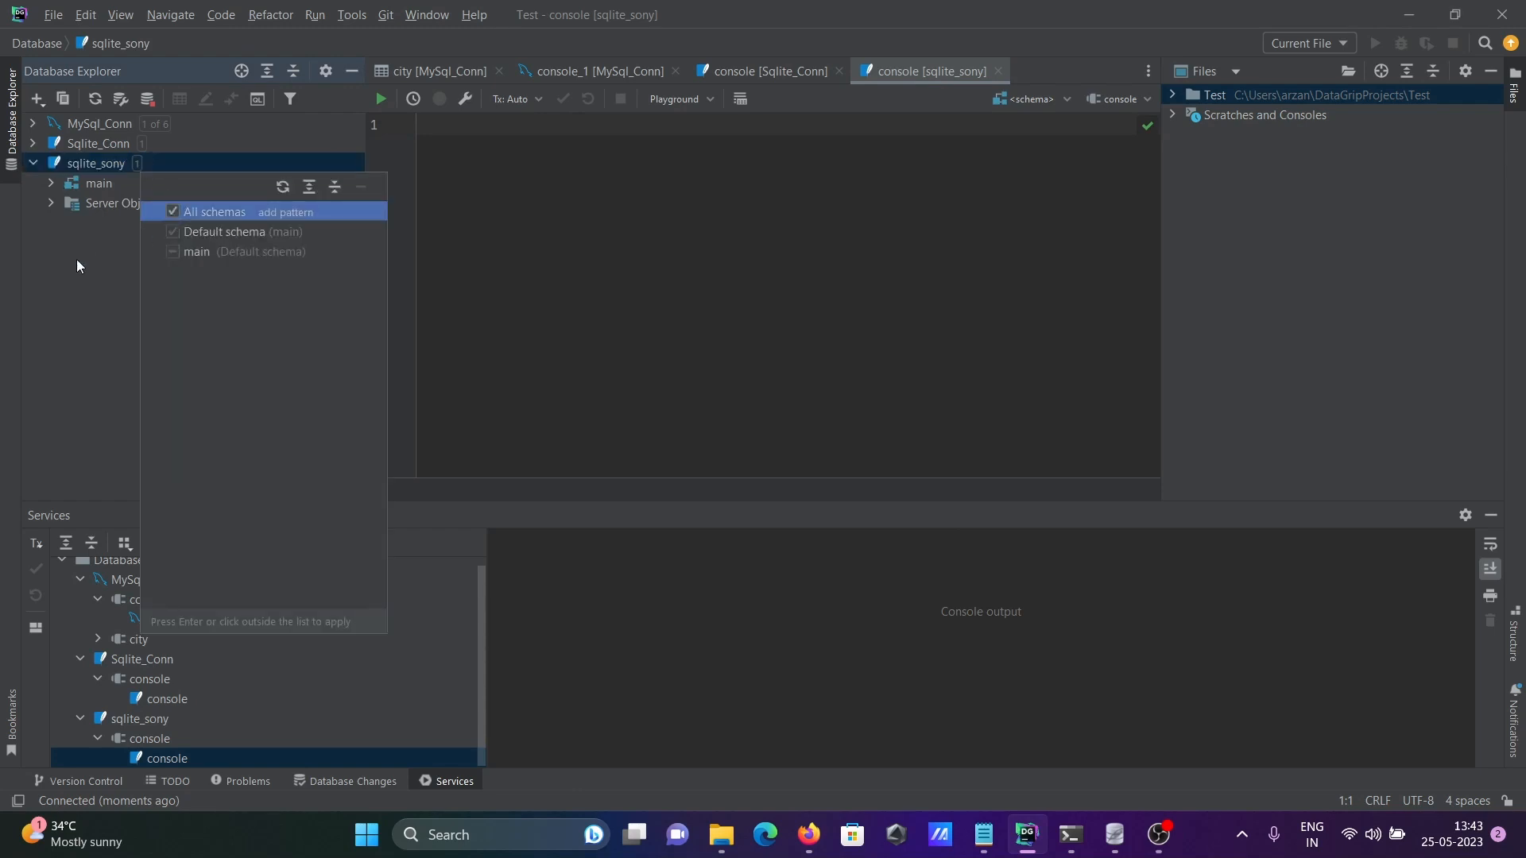
left_click(77, 267)
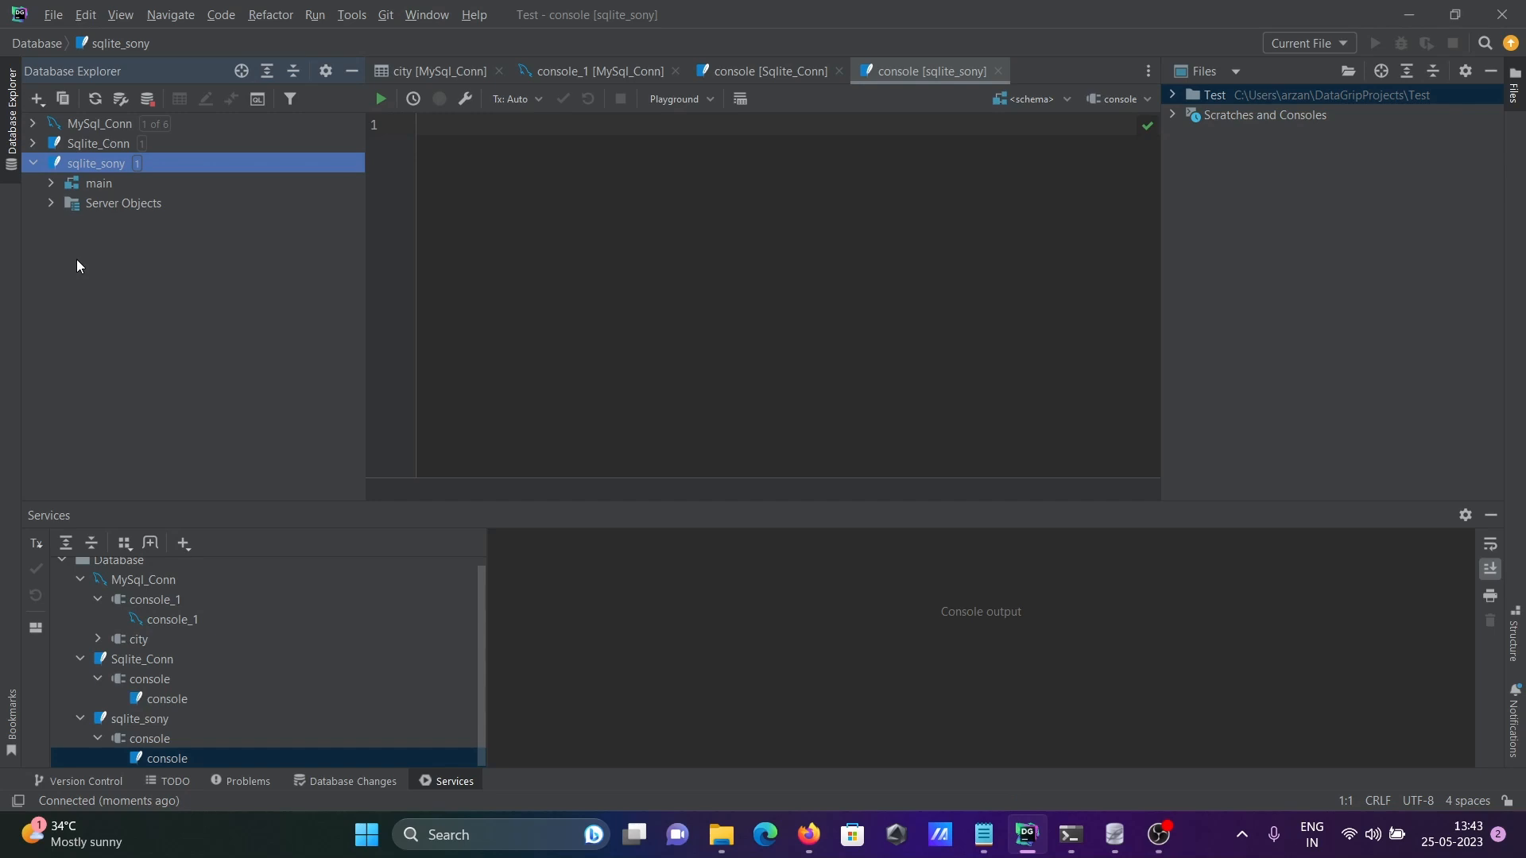
left_click(51, 184)
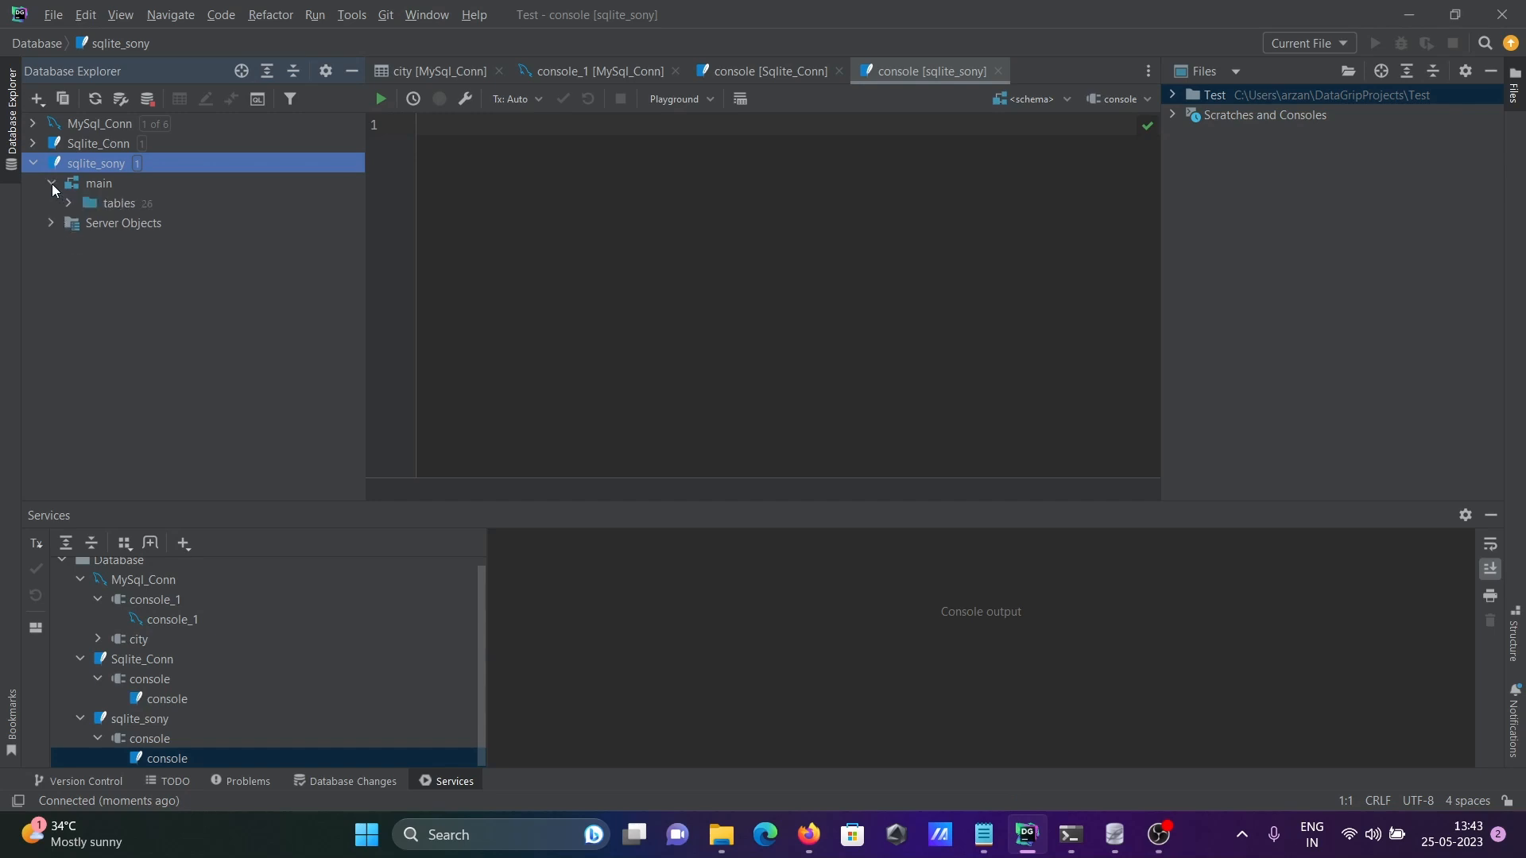
left_click(68, 203)
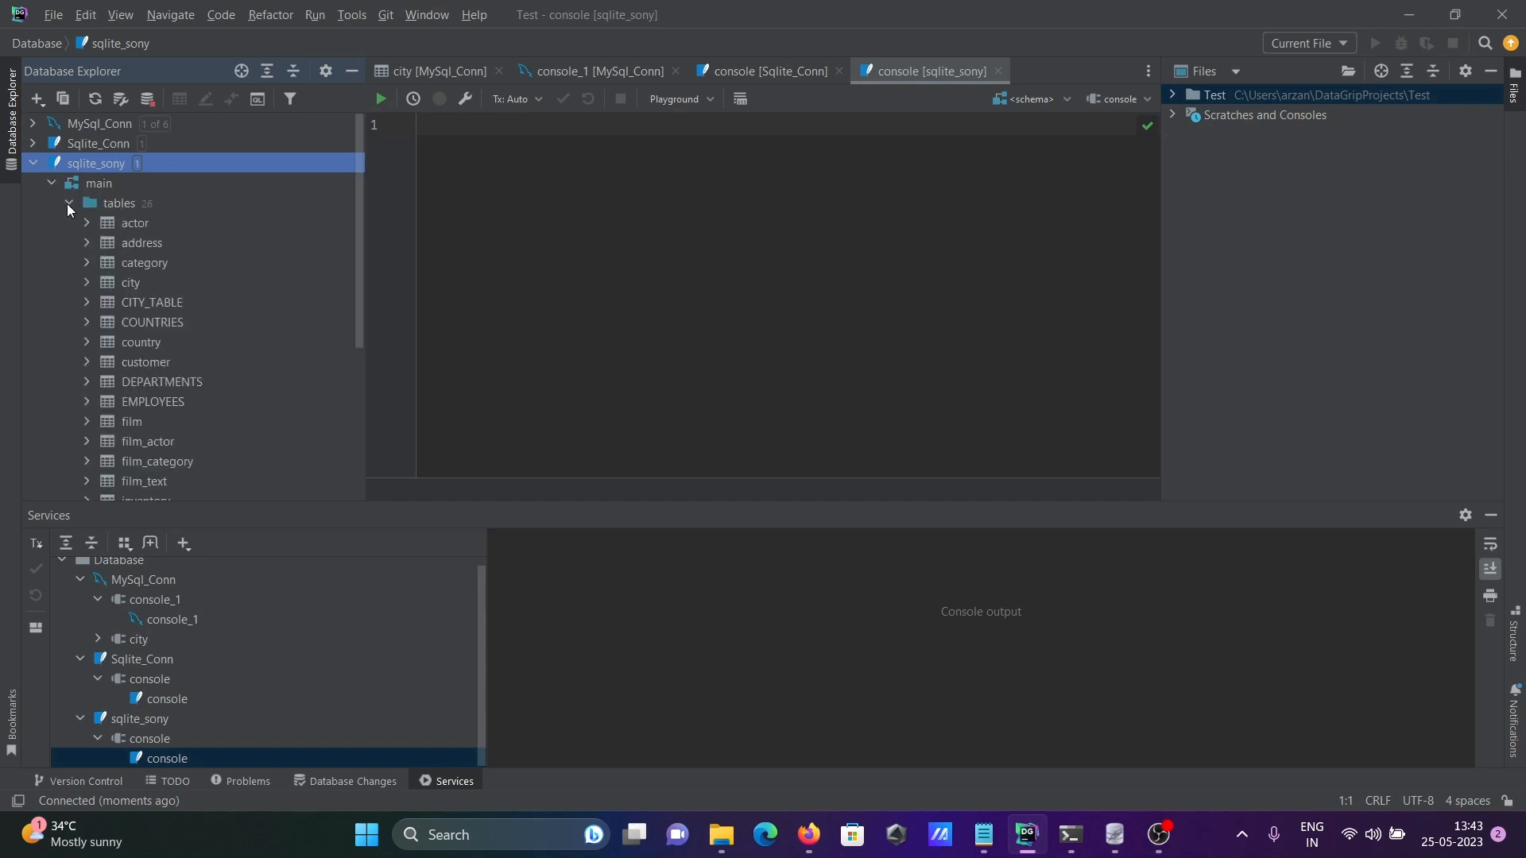
mouse_move(140, 408)
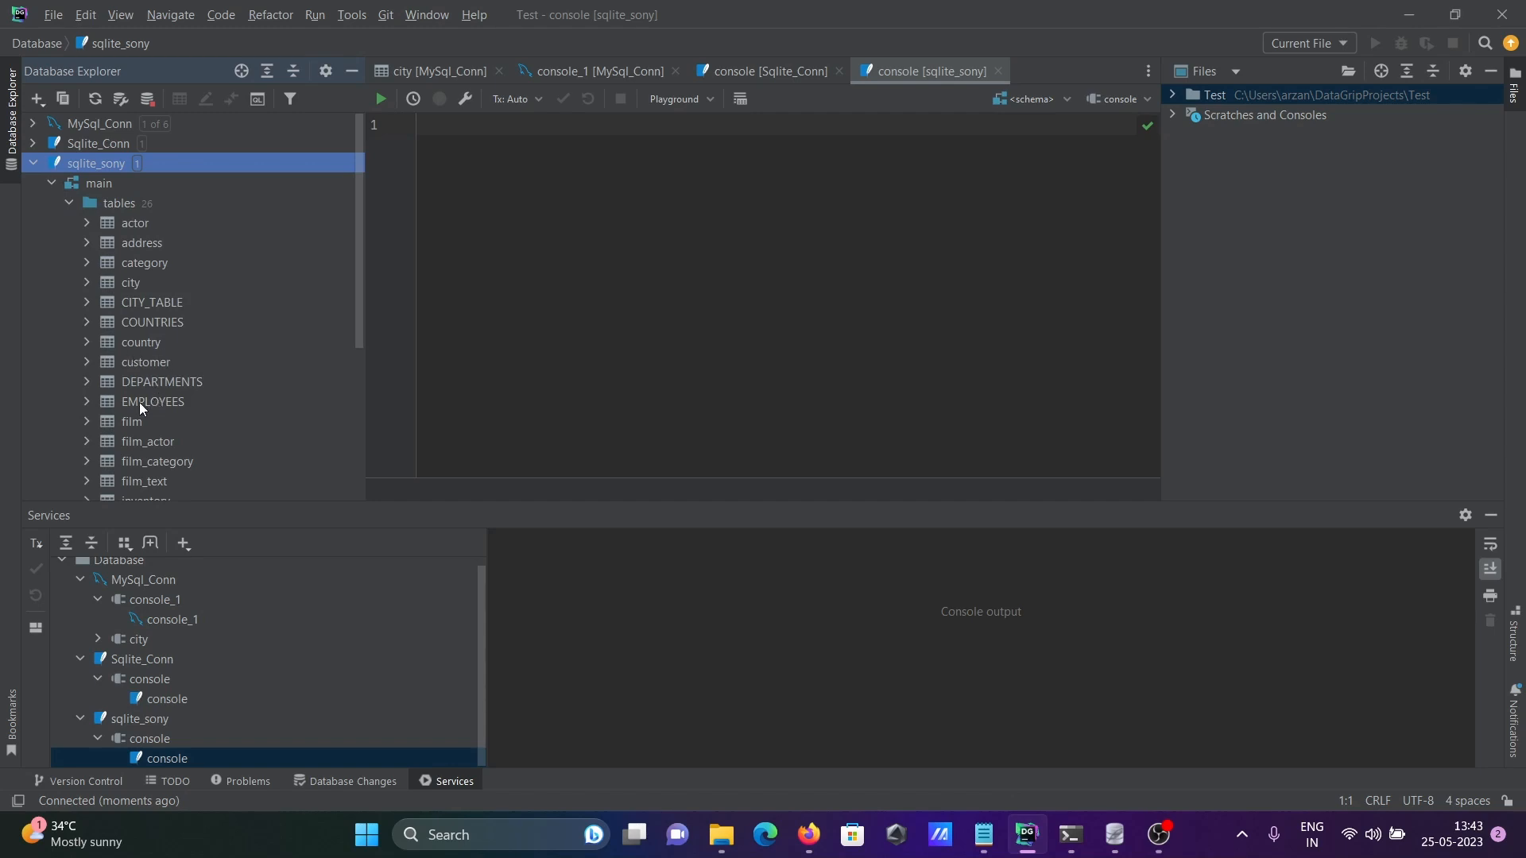
Open the sqlite_sony EMPLOYEES table to view its 107 employee rows.
double_click(152, 401)
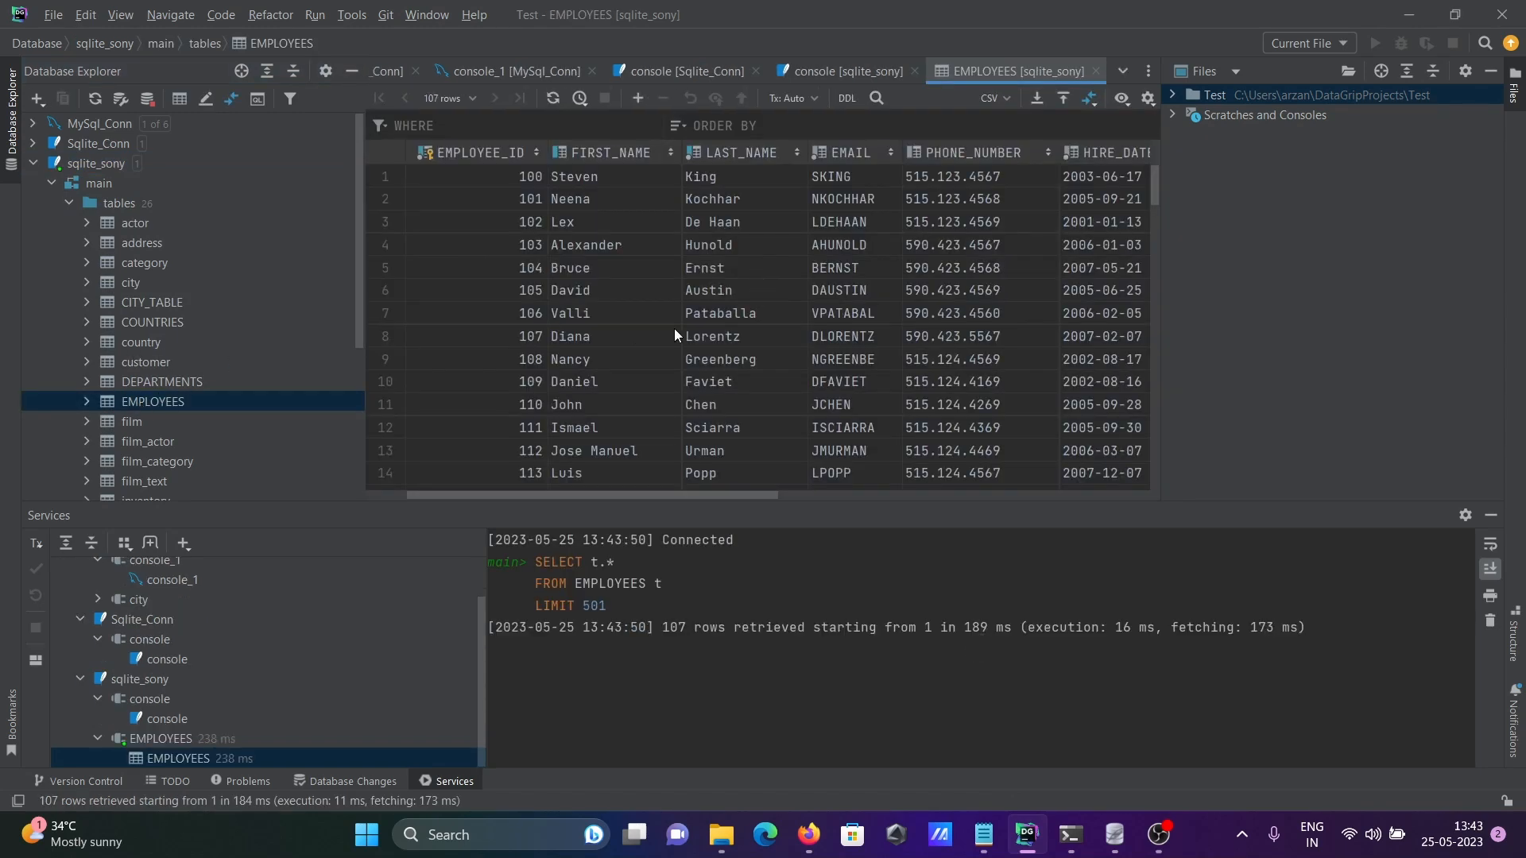
mouse_move(629, 273)
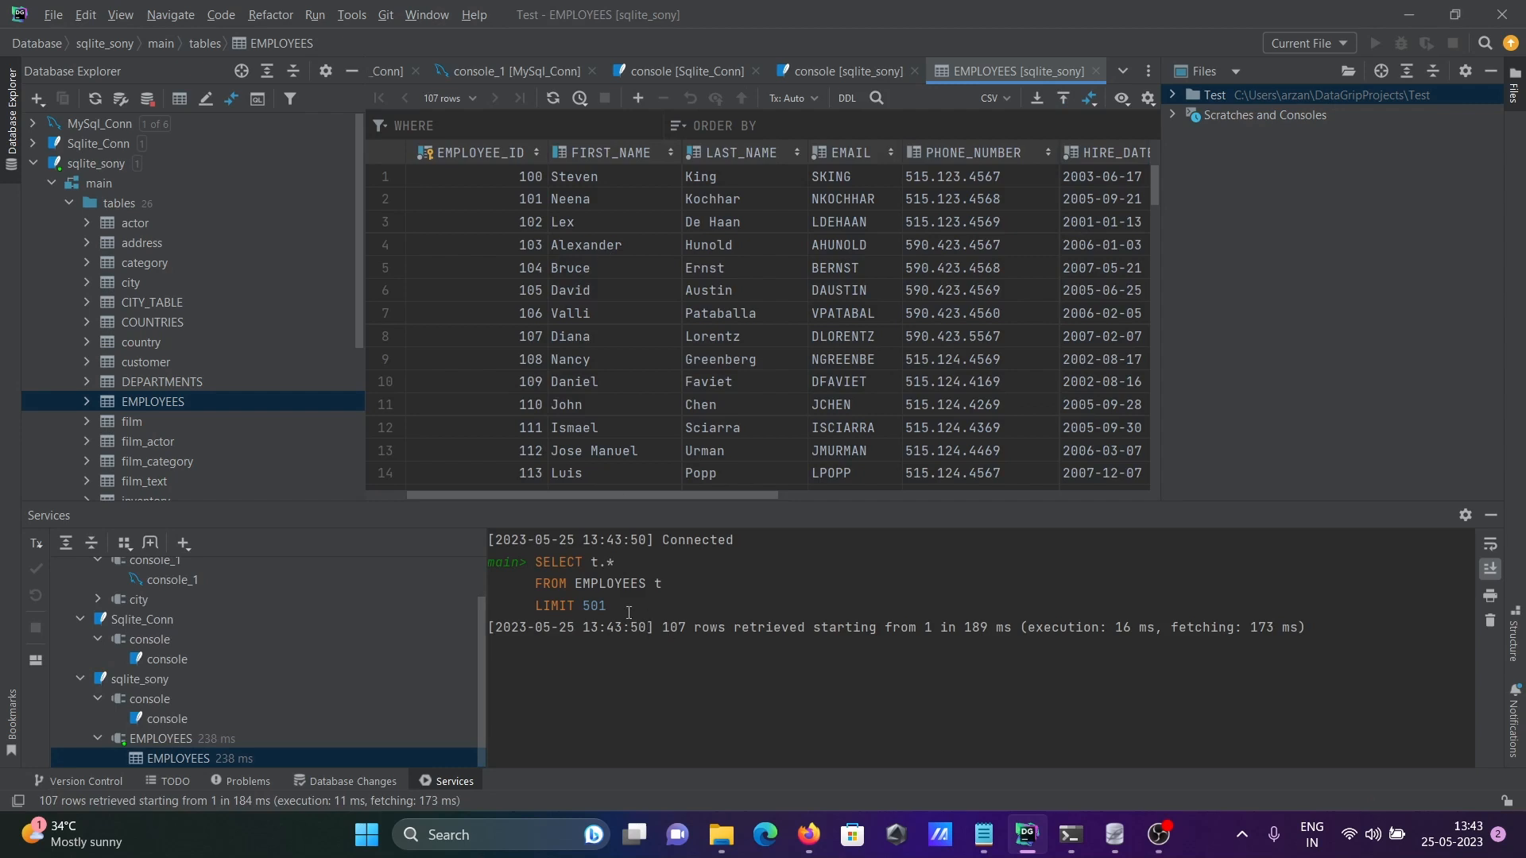
mouse_move(816, 343)
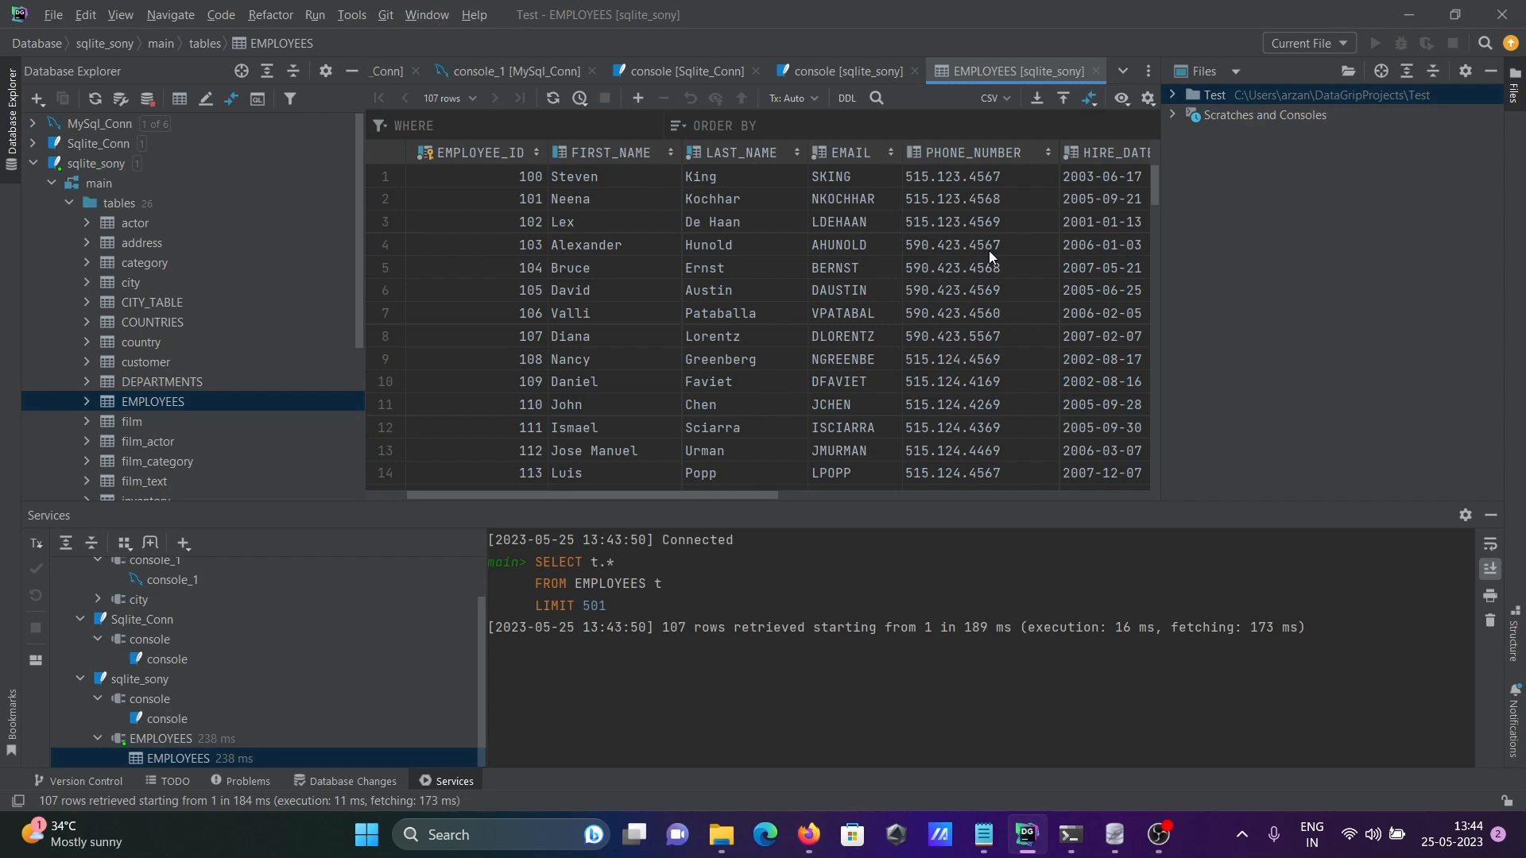
mouse_move(1214, 44)
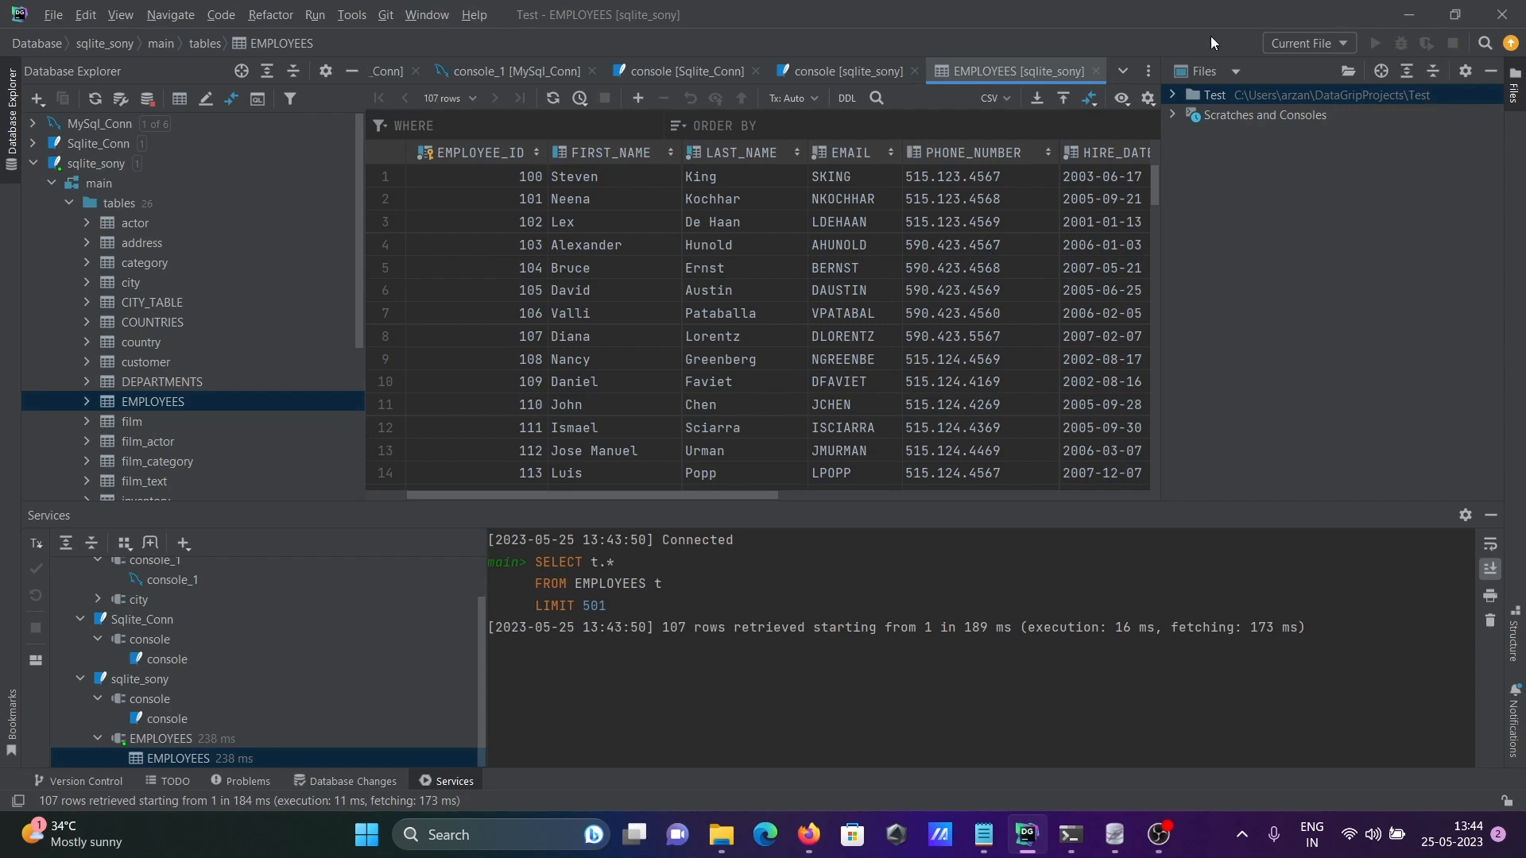